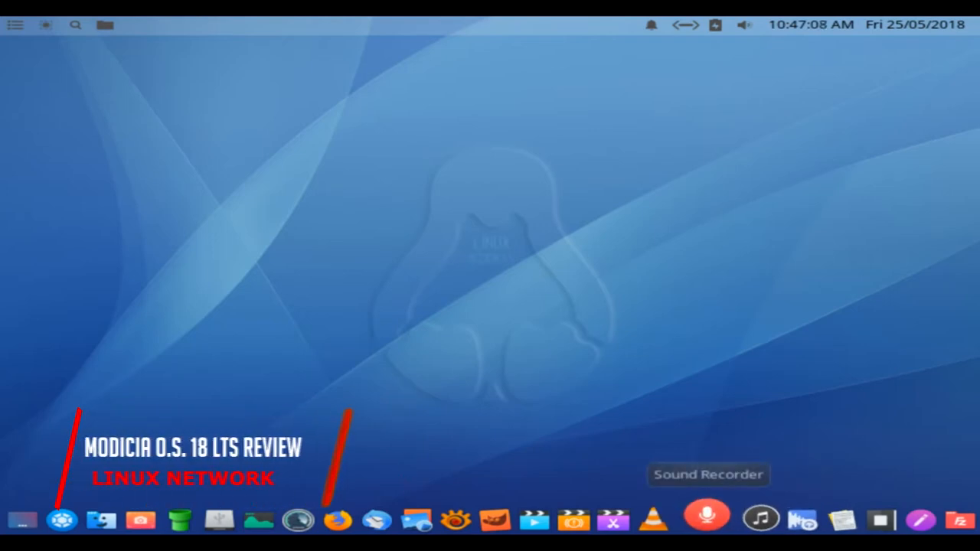
mouse_move(549, 521)
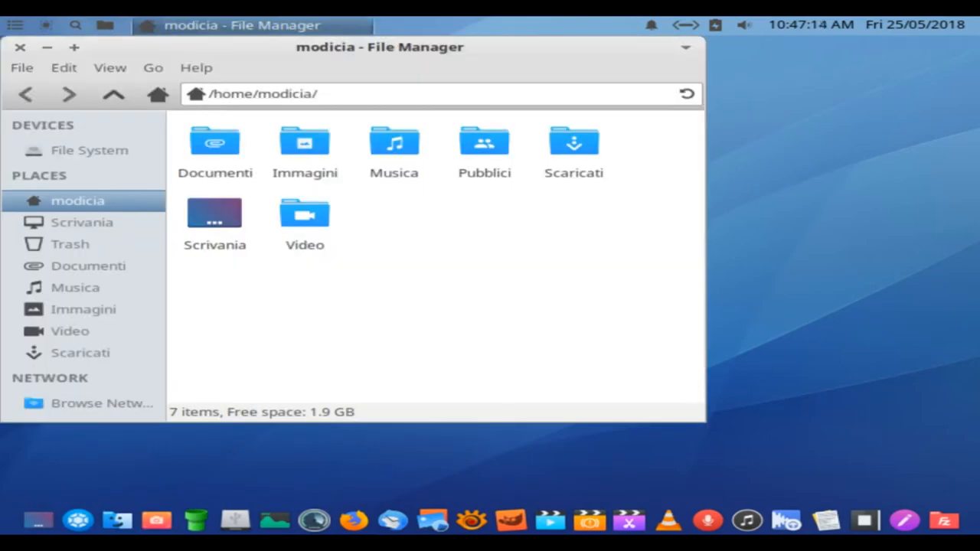
click(364, 114)
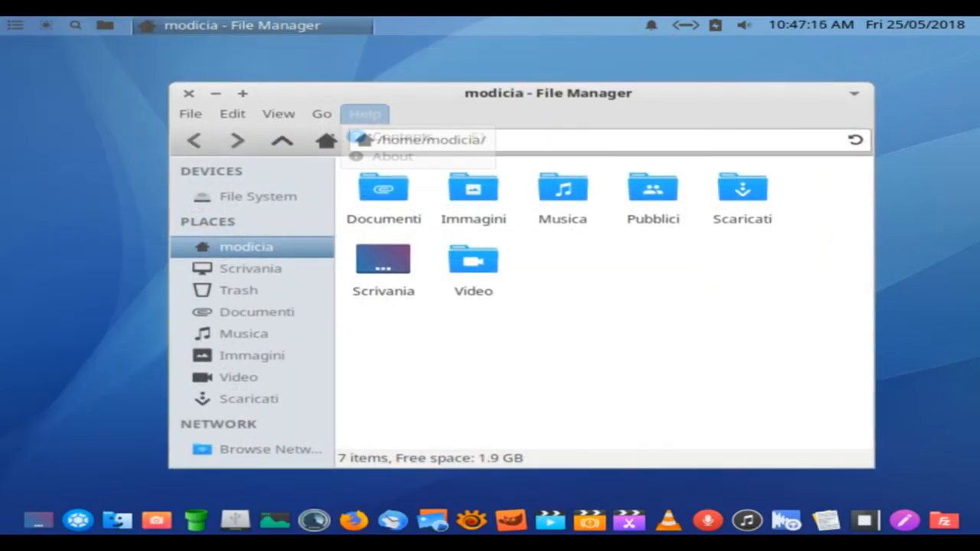
click(392, 156)
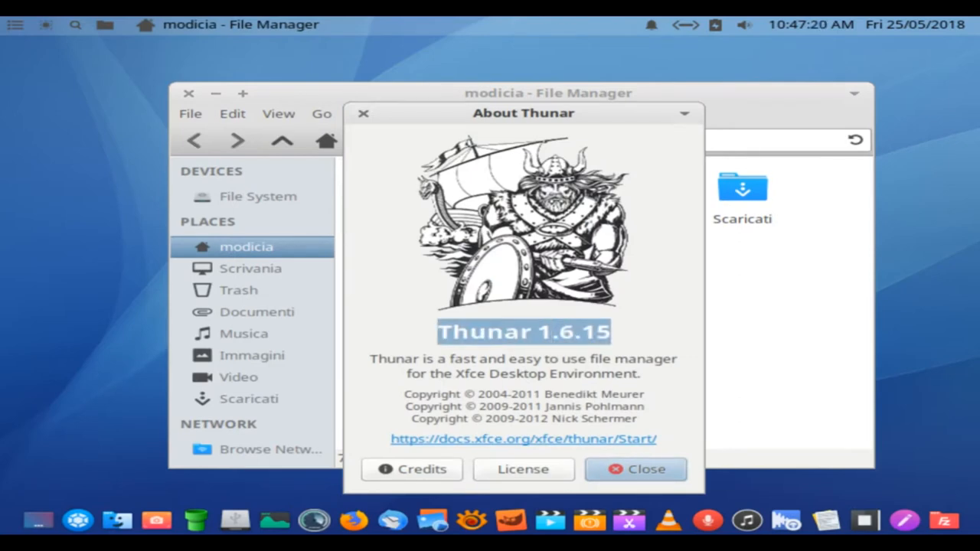
click(410, 469)
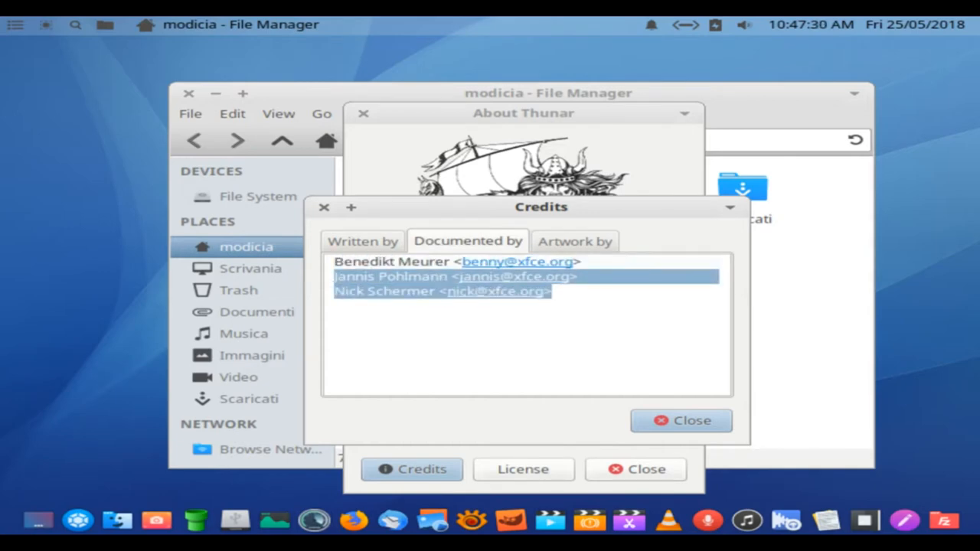
click(574, 240)
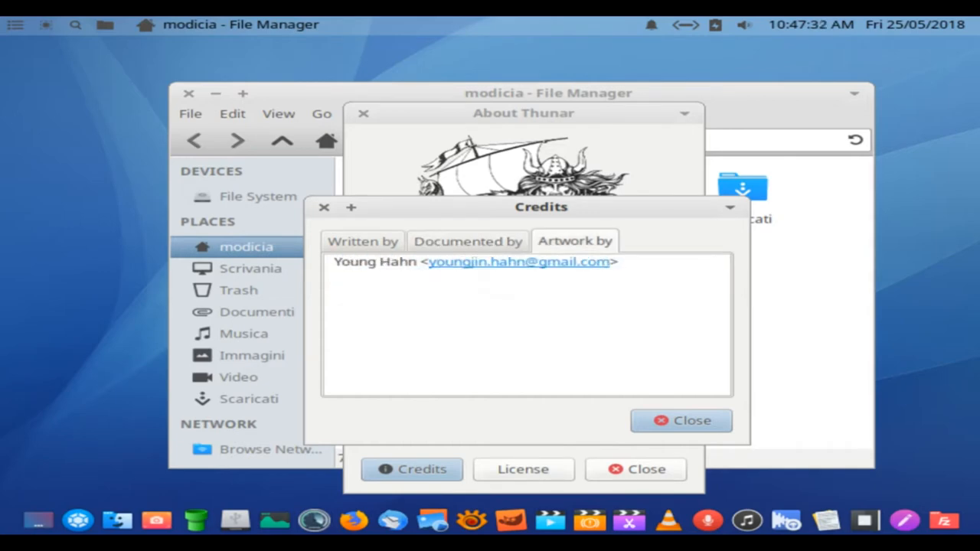
triple_click(475, 260)
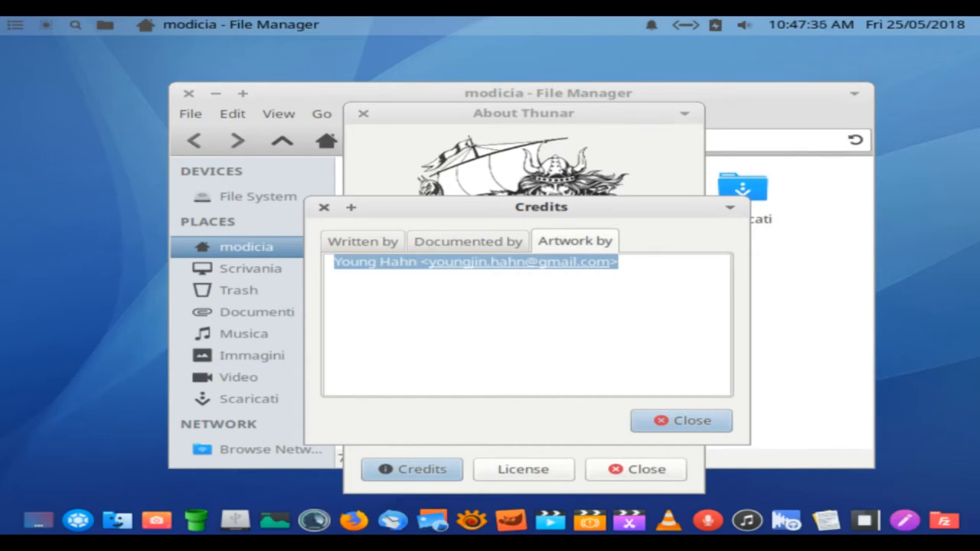
click(680, 420)
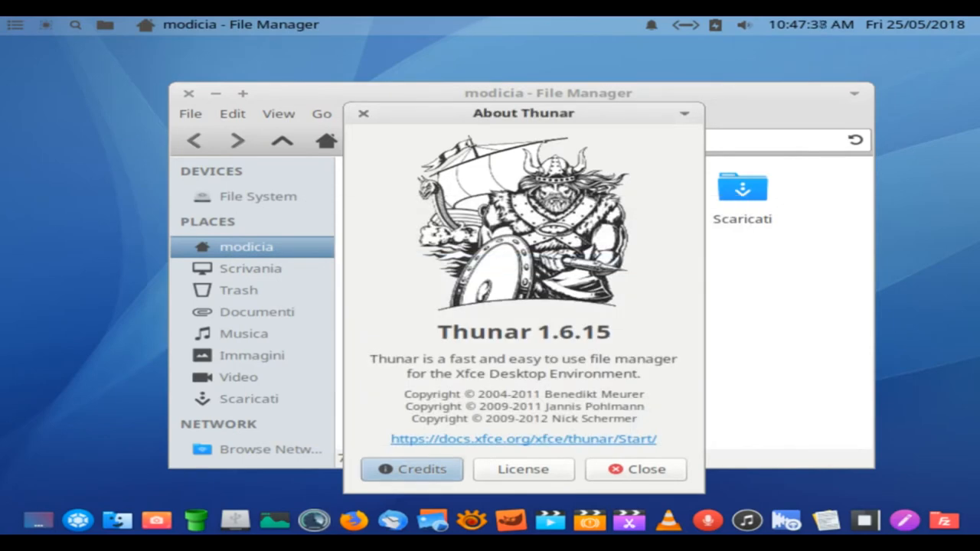
click(636, 469)
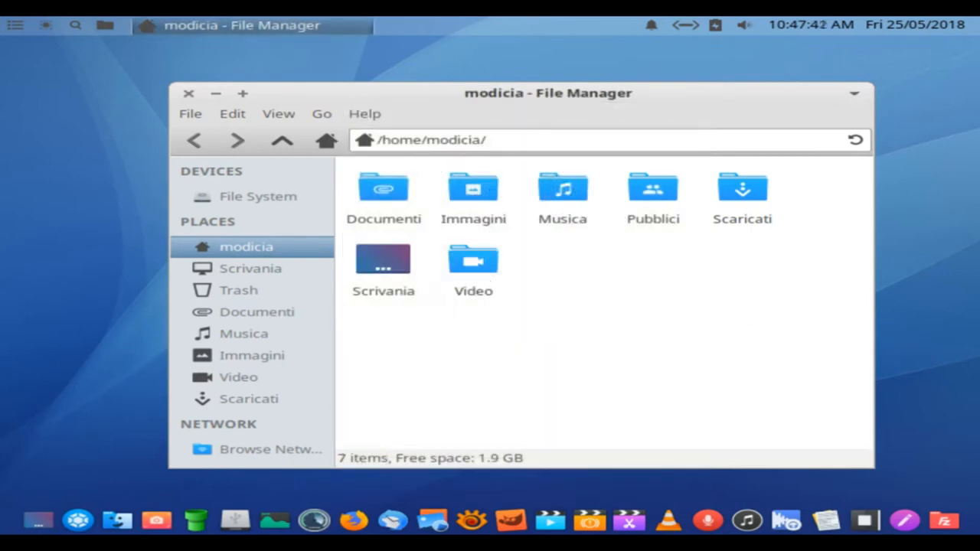
Step: Close Thunar, open the Whisker Menu and browse the Accessories and Other categories
click(190, 93)
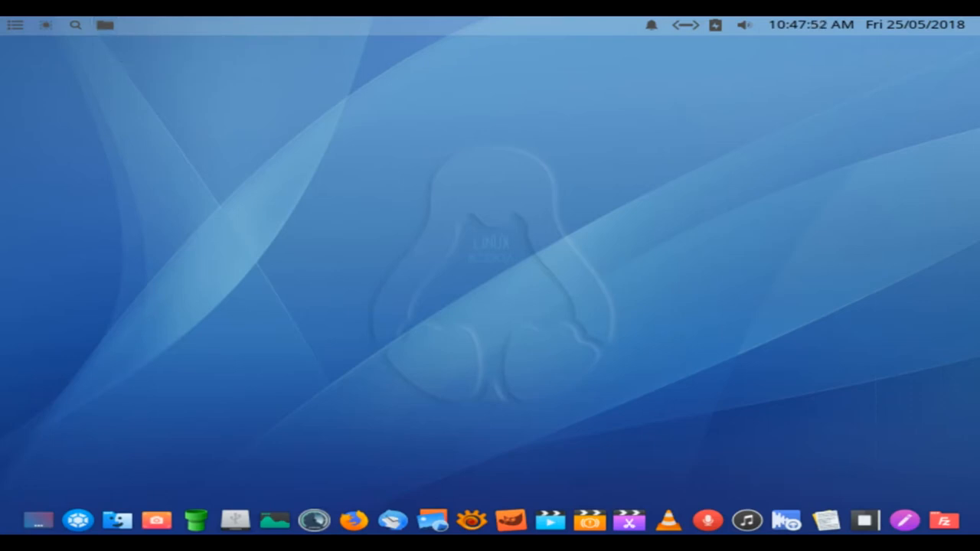
click(14, 24)
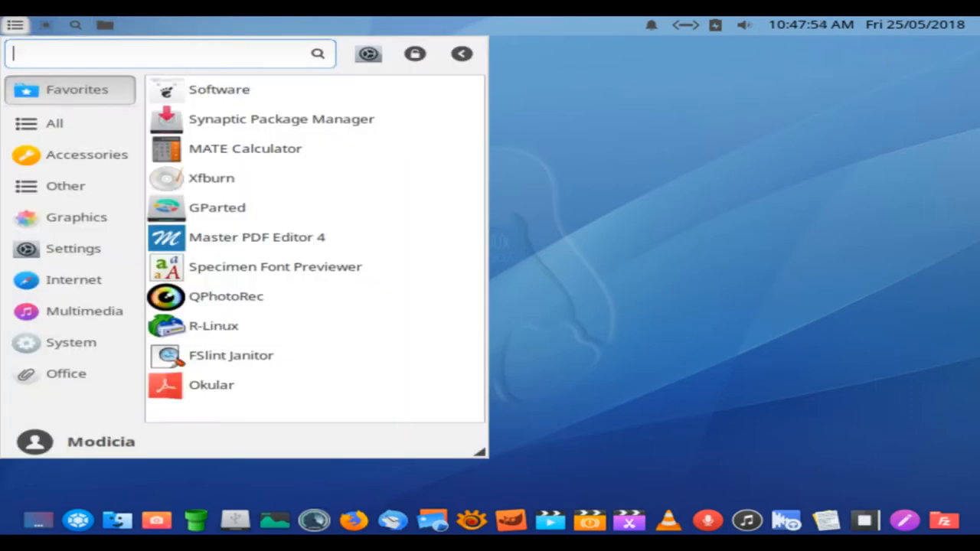
click(86, 153)
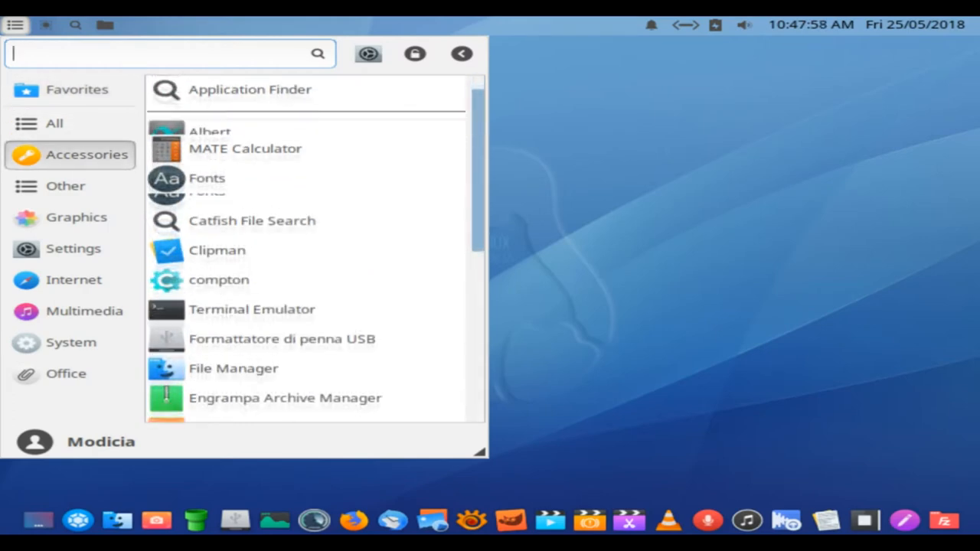
scroll(down, 3)
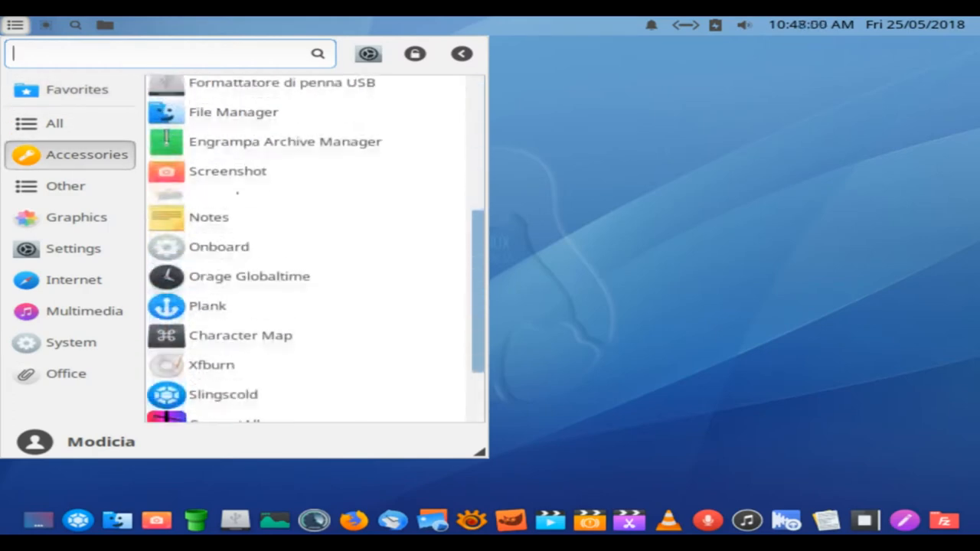
scroll(down, 3)
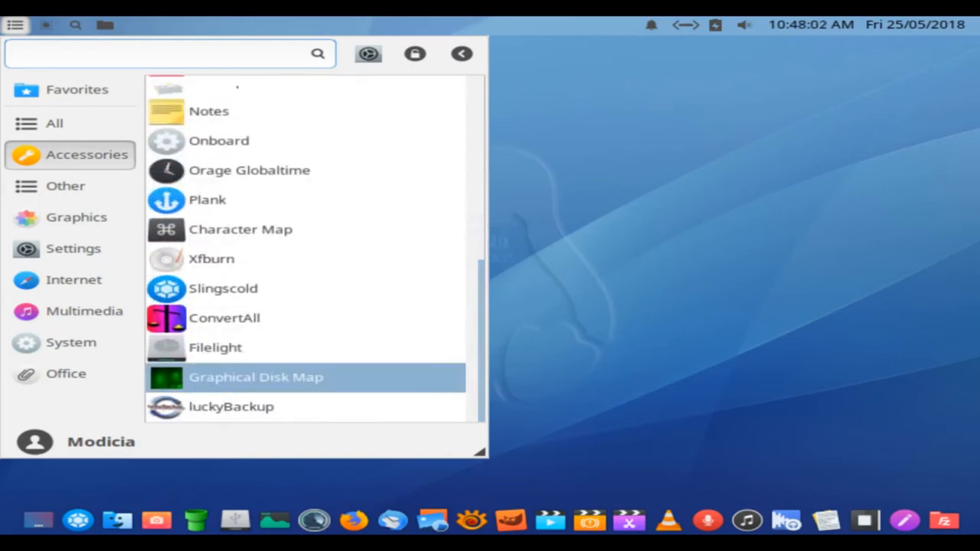
click(64, 186)
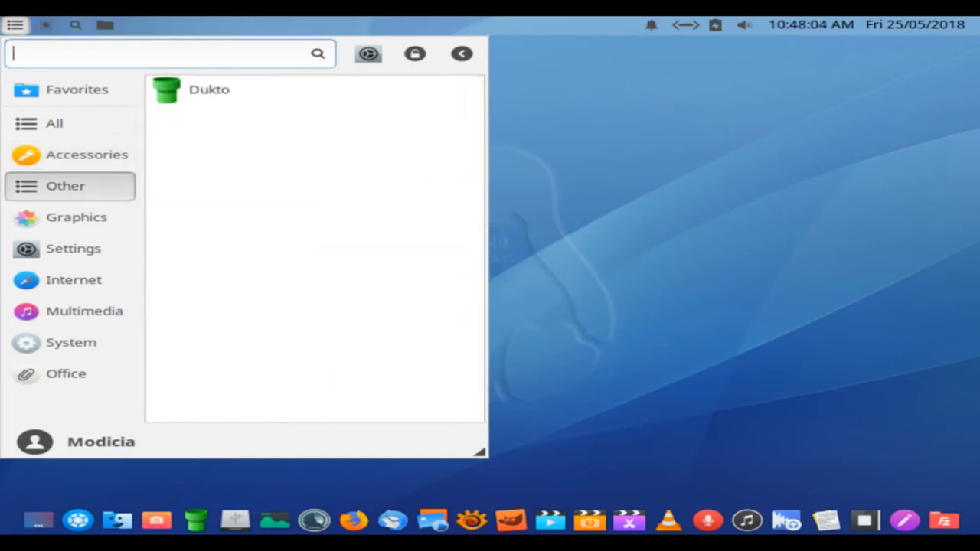
Step: Browse the Graphics category to the end of its application list
click(77, 217)
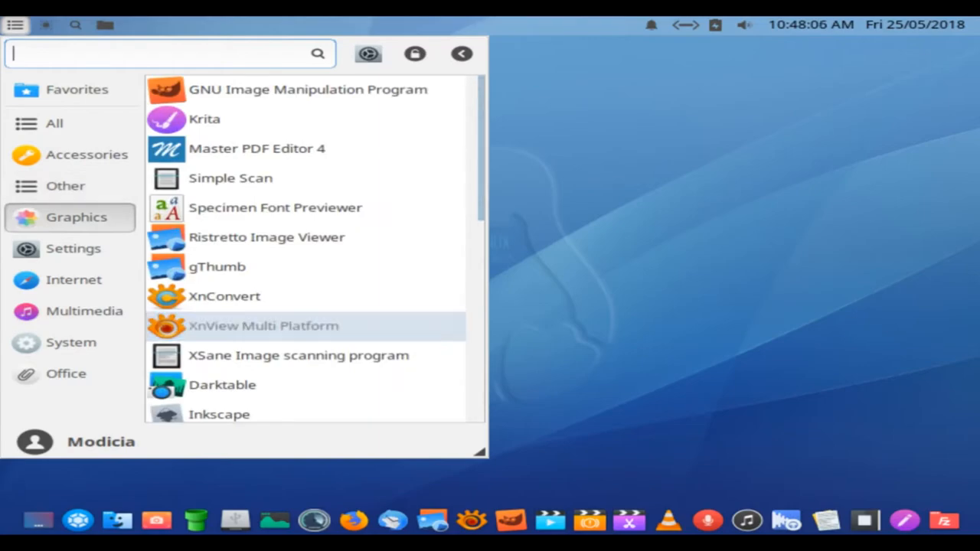
scroll(down, 3)
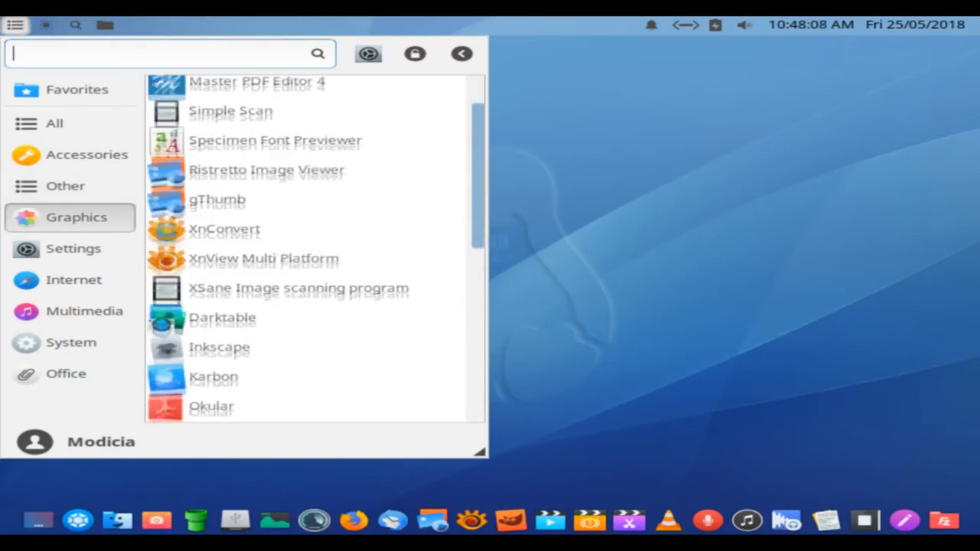
scroll(down, 3)
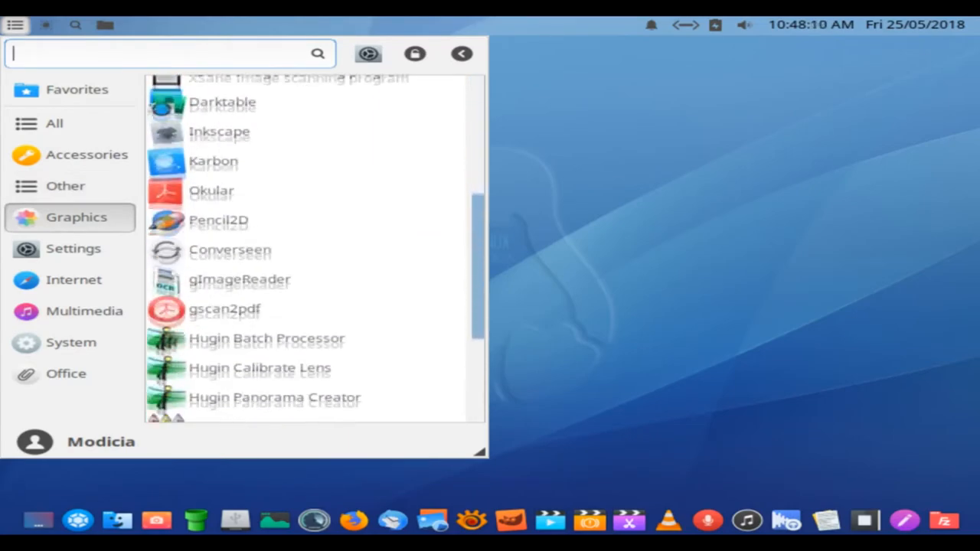
scroll(down, 3)
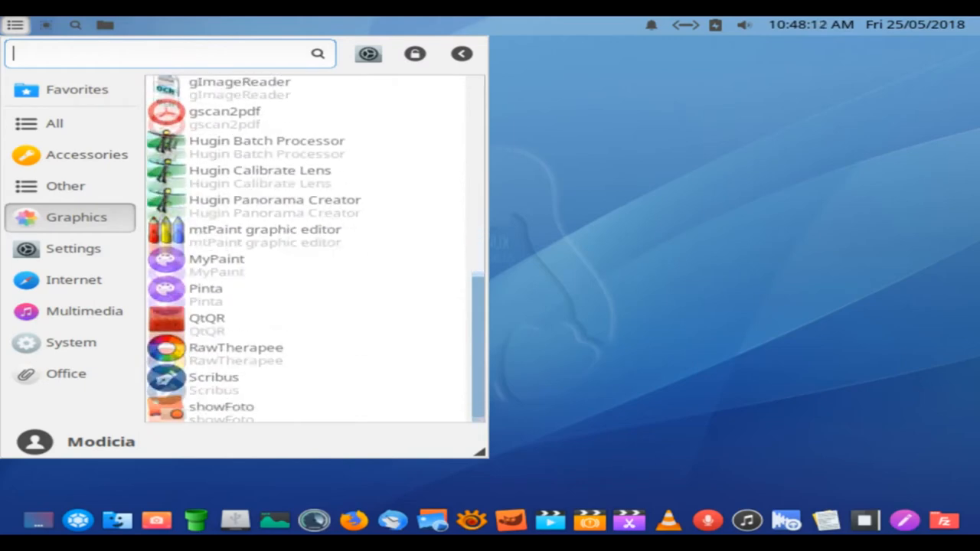
Step: Browse the Settings category, scrolling through its full application list
click(74, 248)
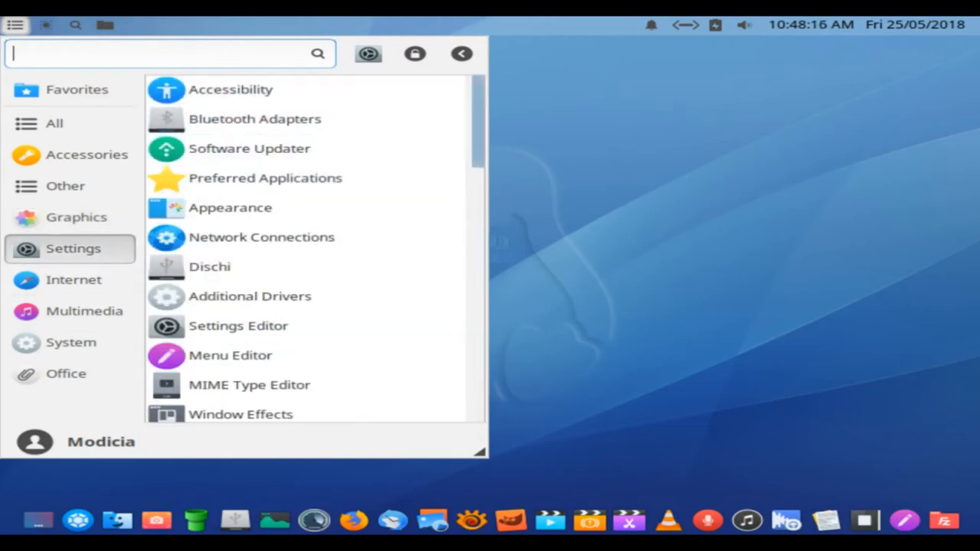
scroll(down, 3)
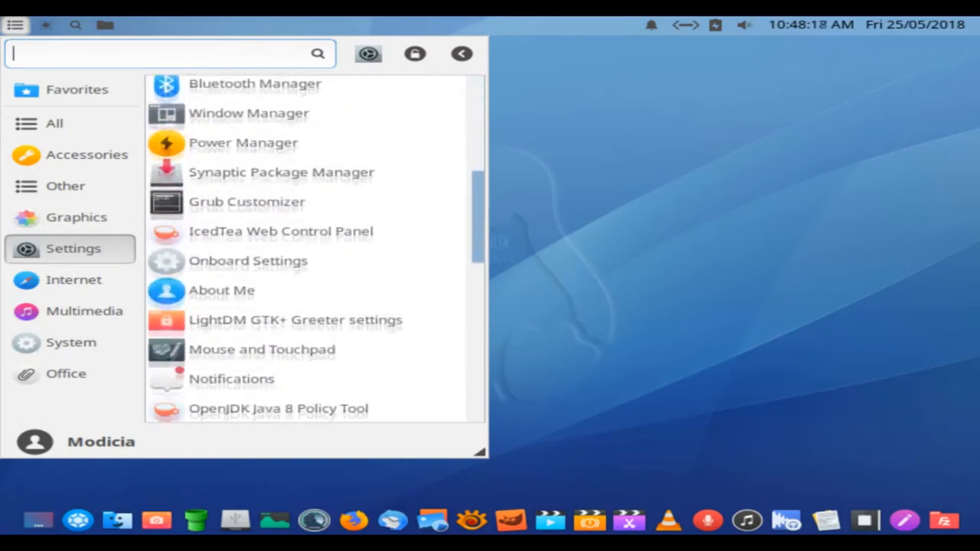
scroll(down, 3)
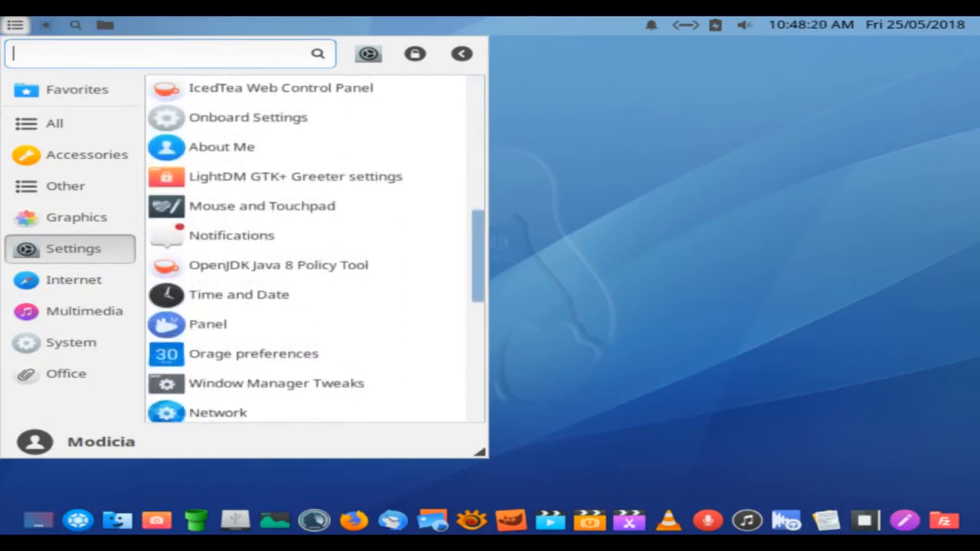
scroll(down, 3)
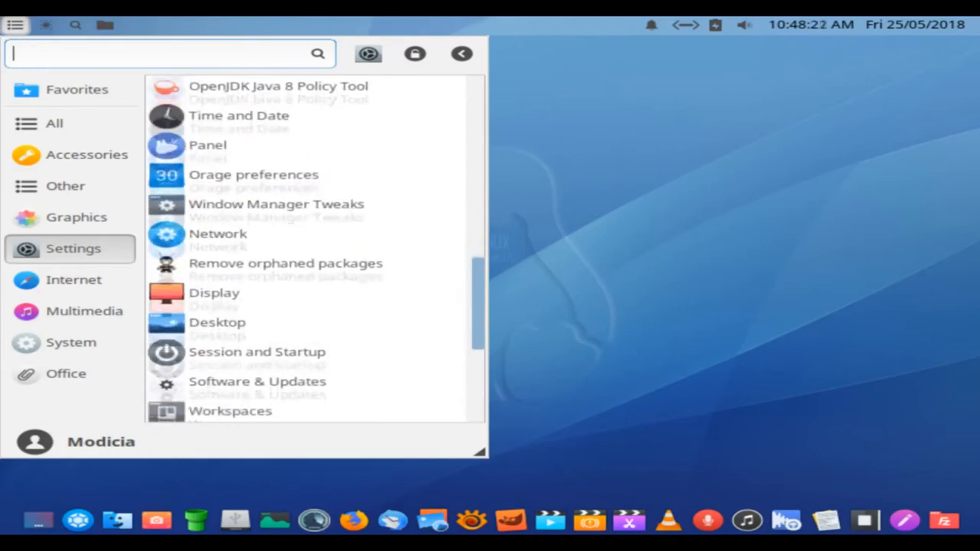
scroll(down, 3)
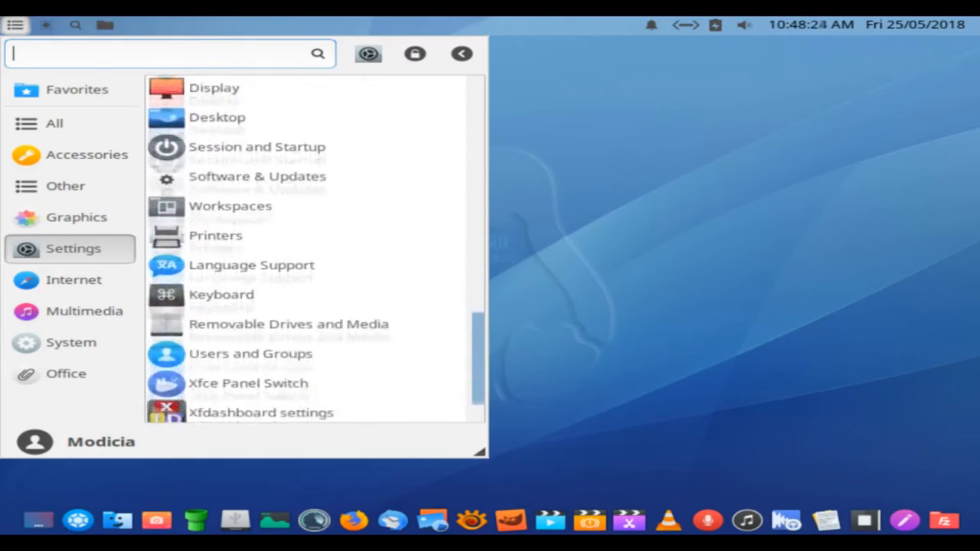
scroll(down, 3)
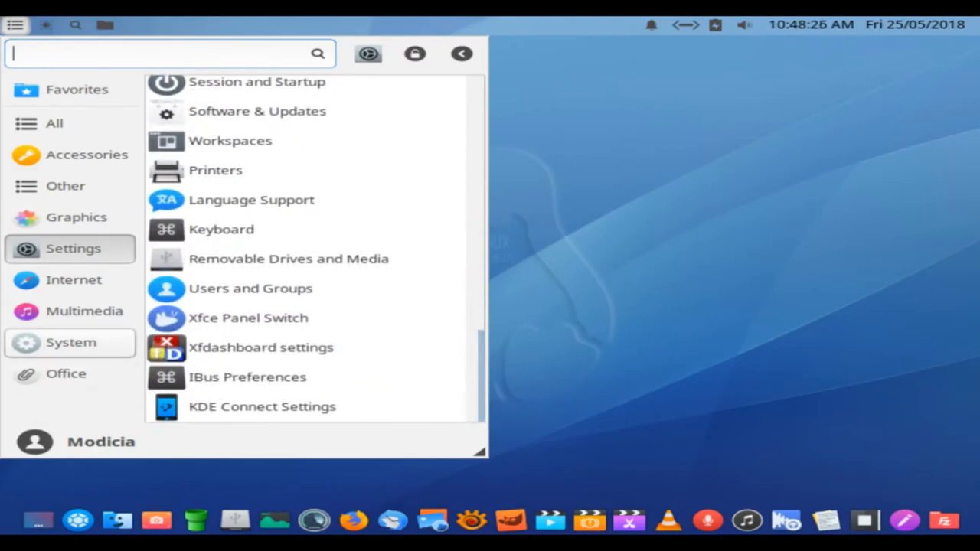
Step: Browse the Internet and Multimedia application lists in the Whisker Menu
click(74, 278)
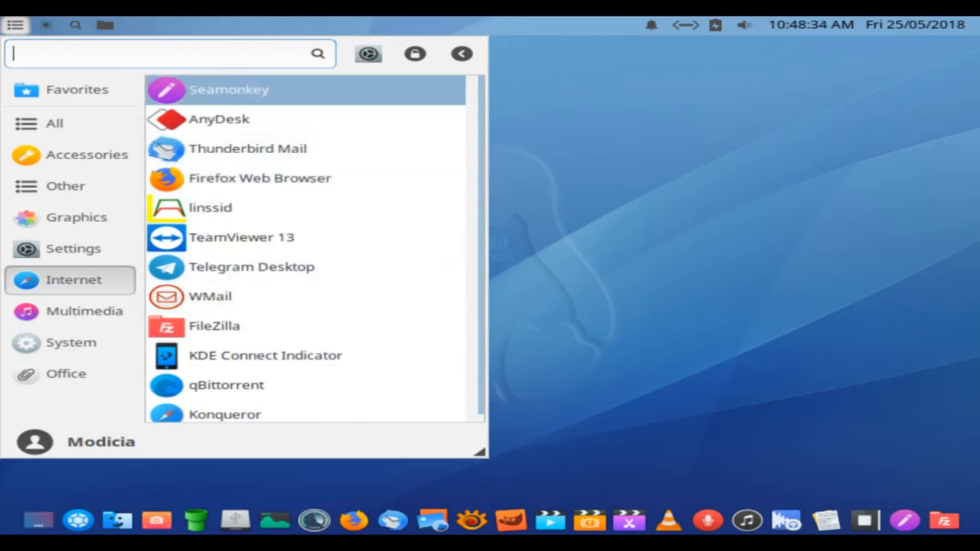
click(84, 311)
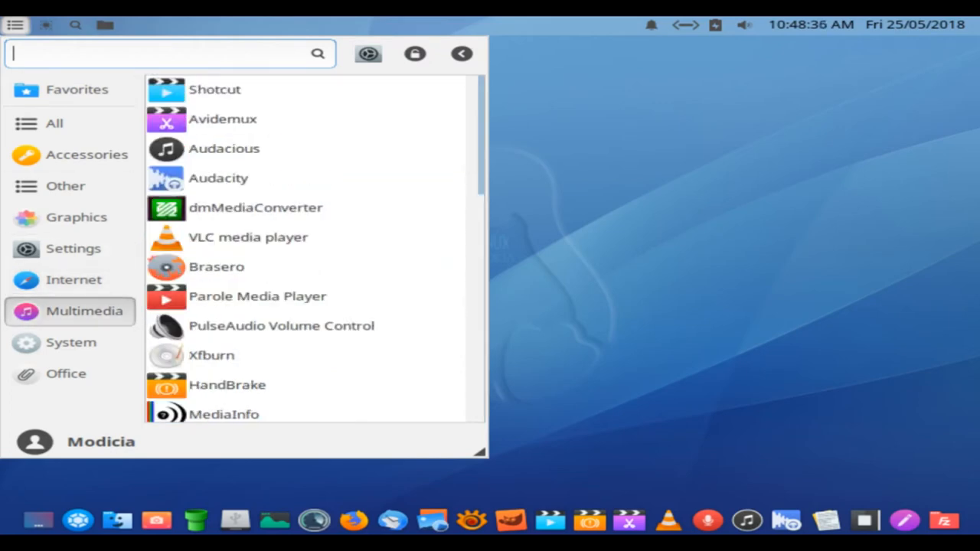
scroll(down, 3)
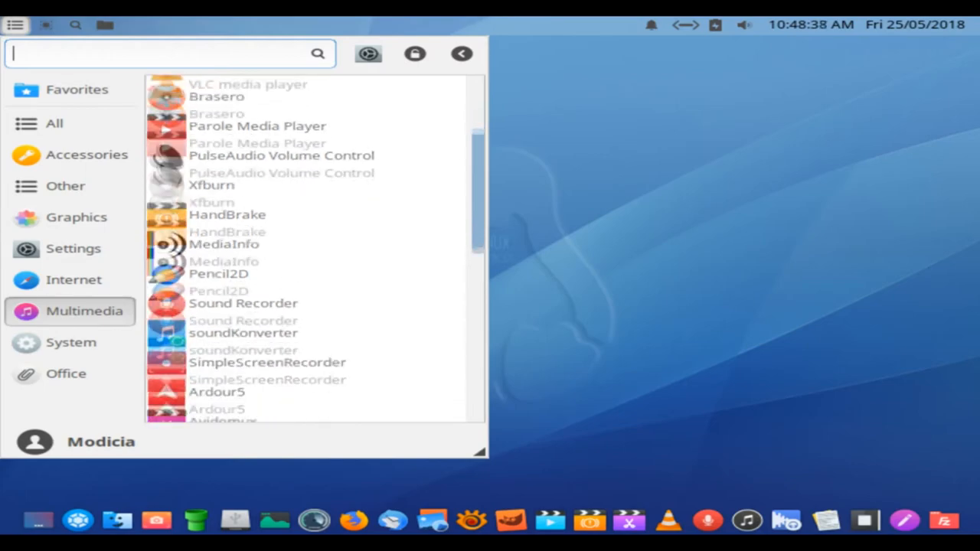
scroll(down, 3)
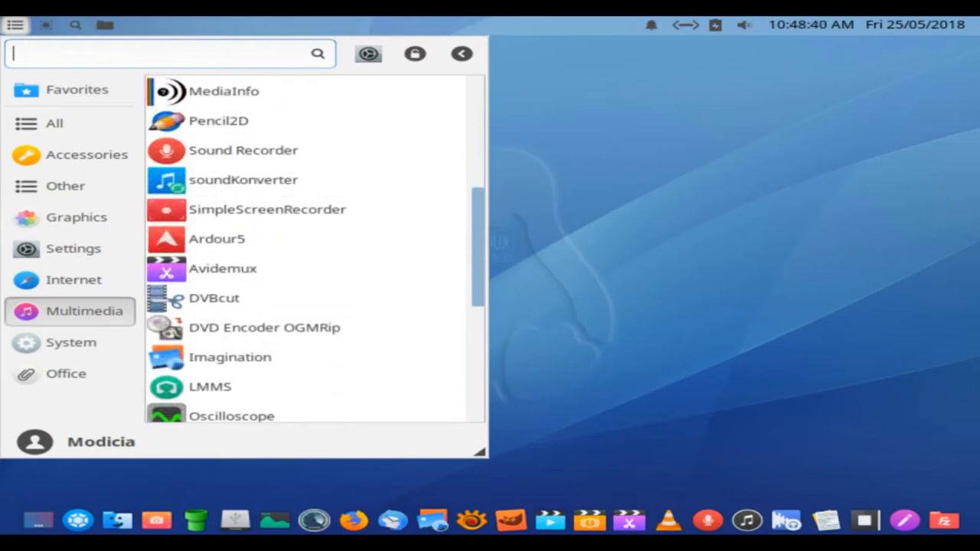
scroll(down, 3)
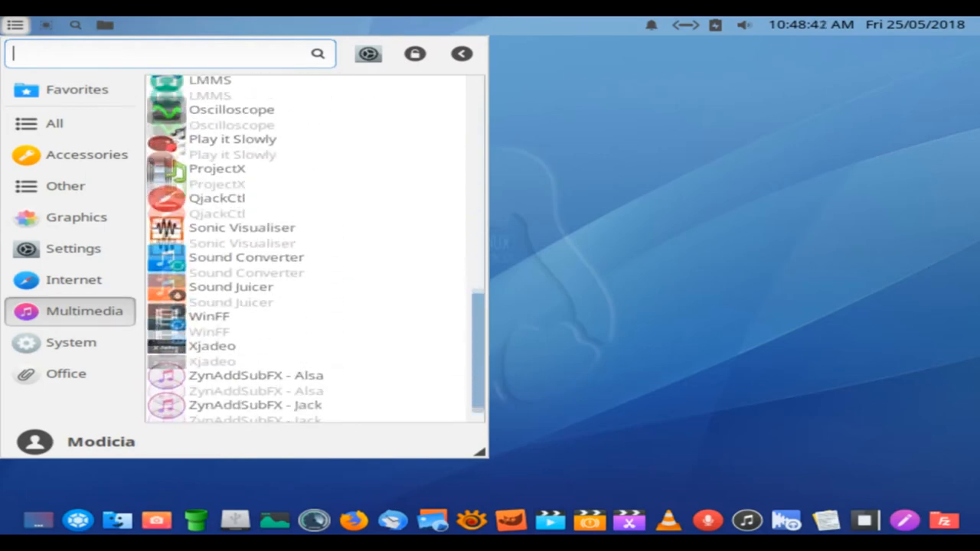
Step: Browse the System application list, then look through the Office applications
click(70, 343)
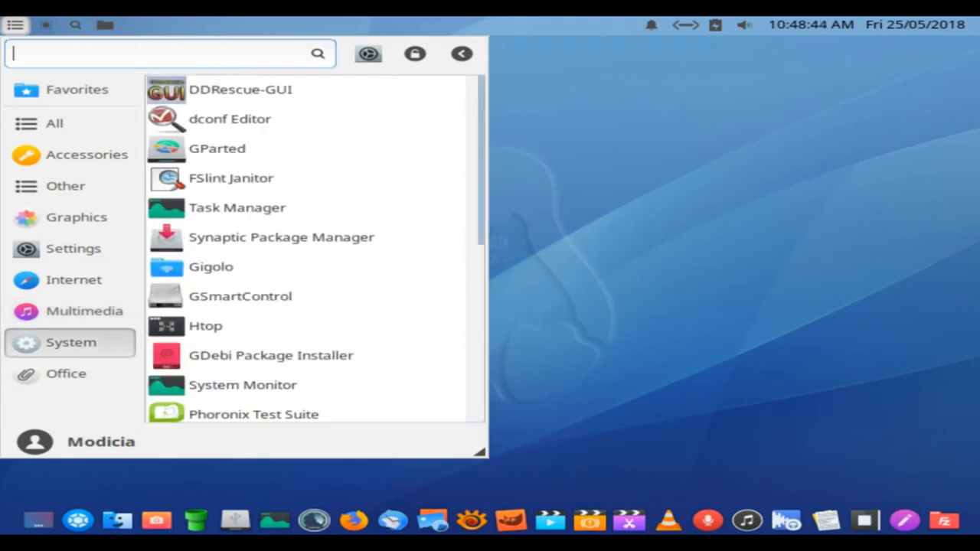
scroll(down, 3)
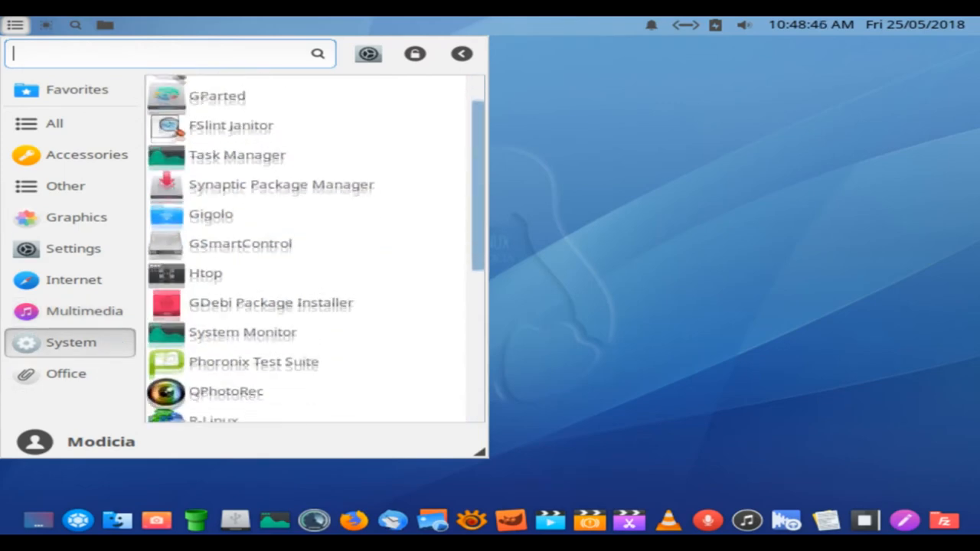
scroll(down, 3)
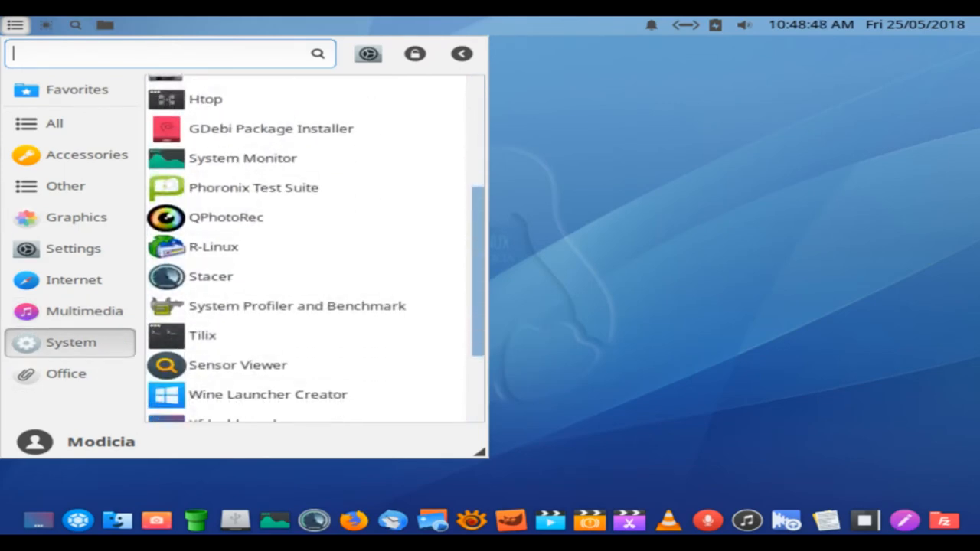
scroll(down, 3)
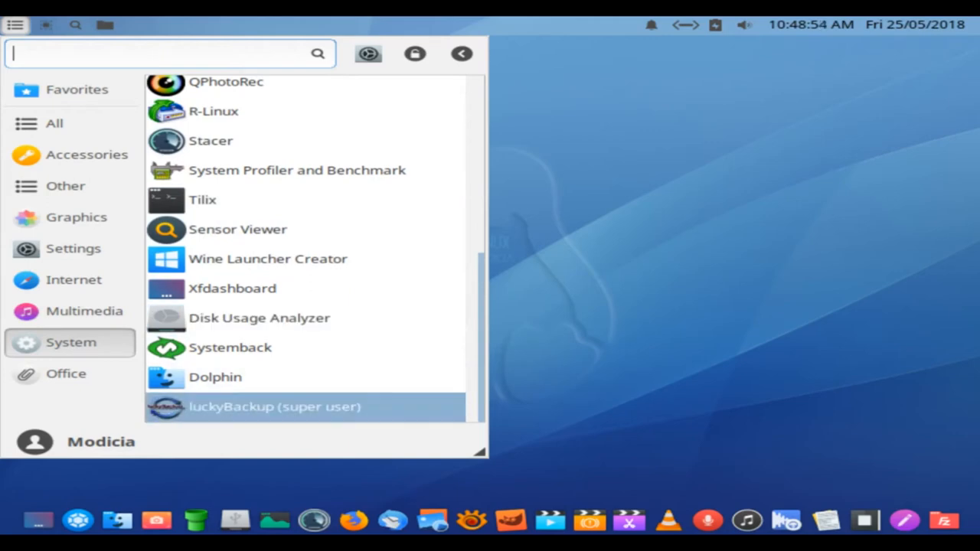
click(67, 374)
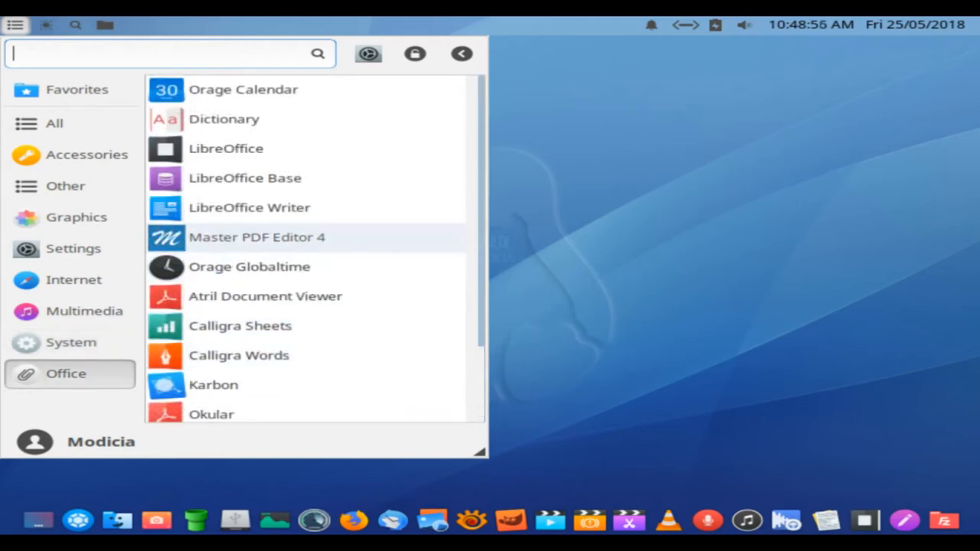
scroll(down, 3)
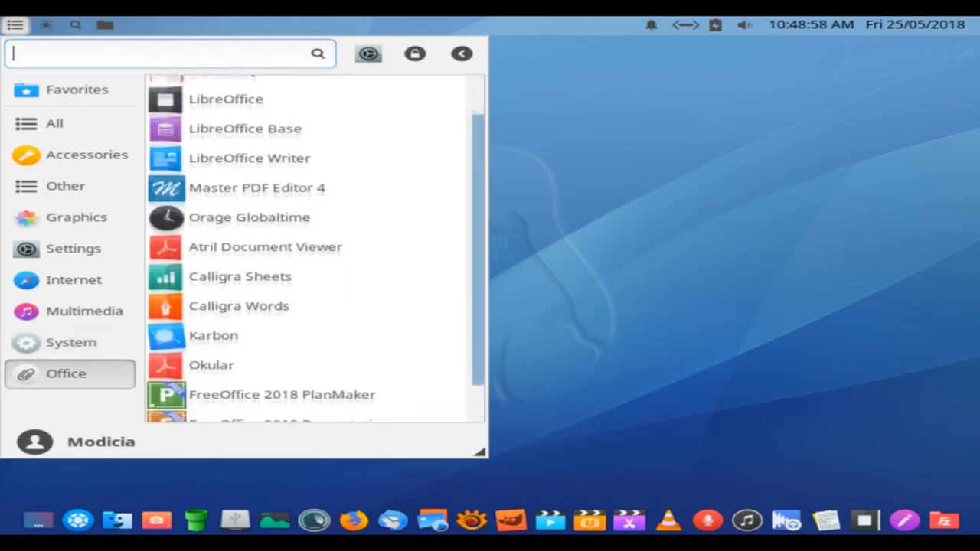
scroll(up, 3)
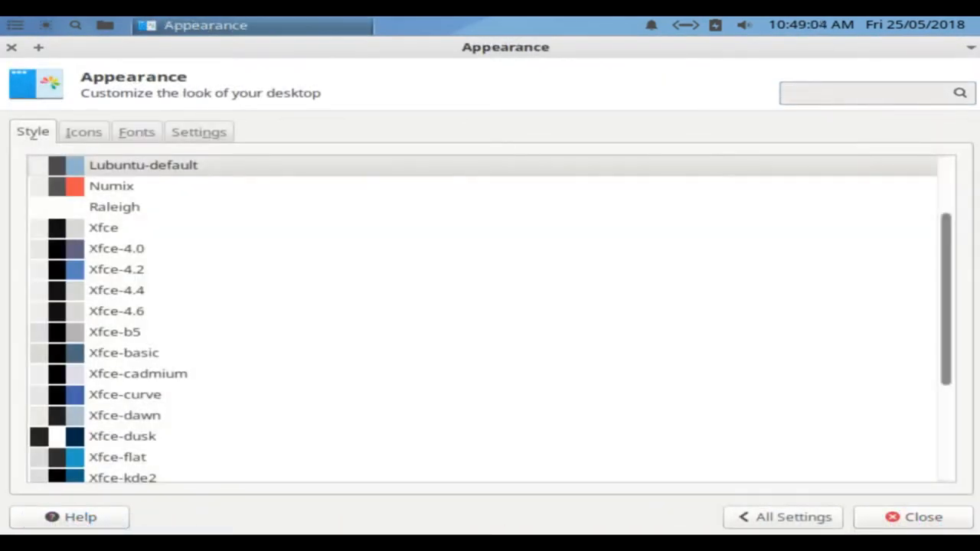
scroll(up, 3)
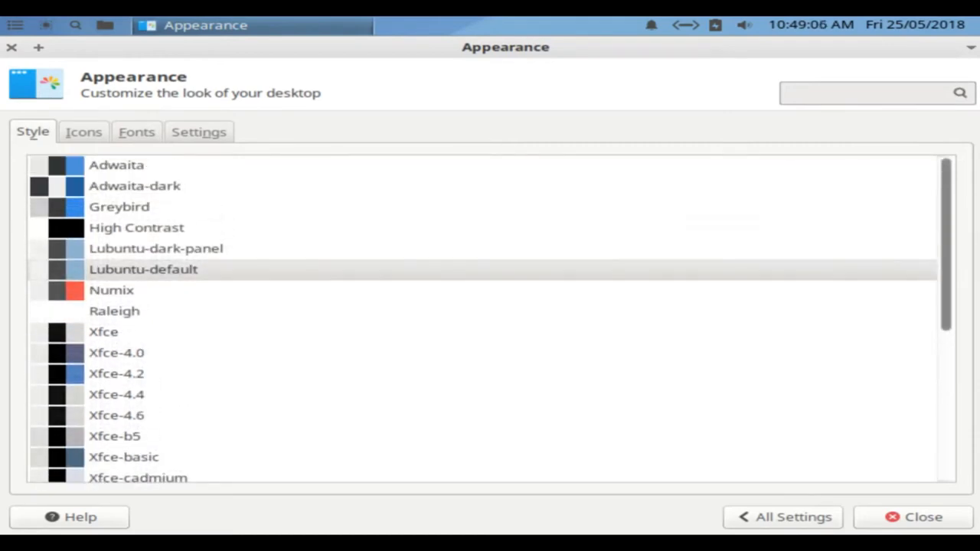
scroll(down, 3)
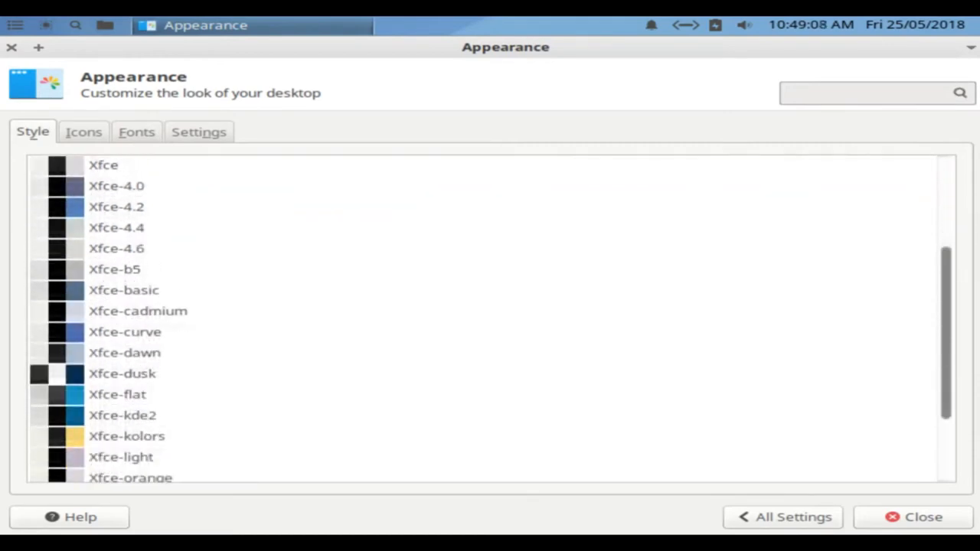
scroll(down, 3)
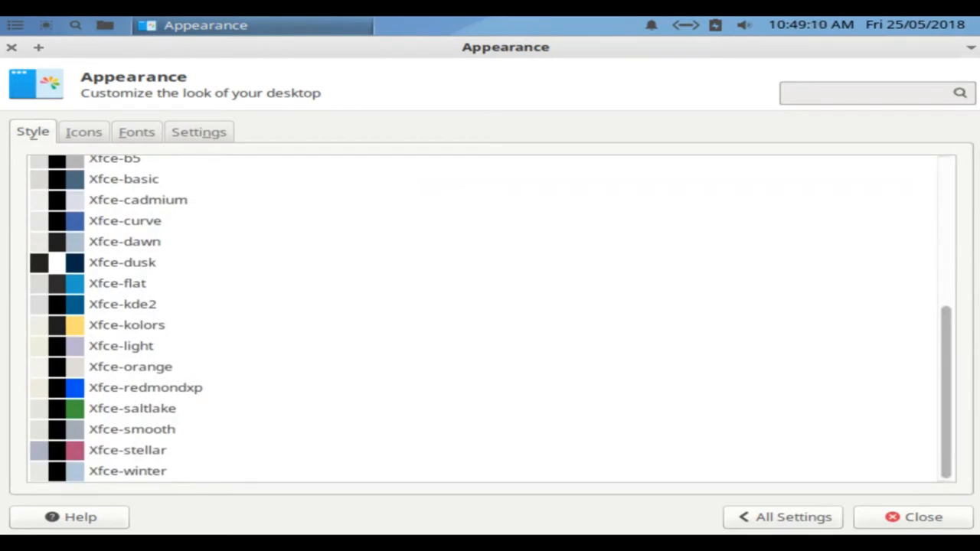
click(83, 132)
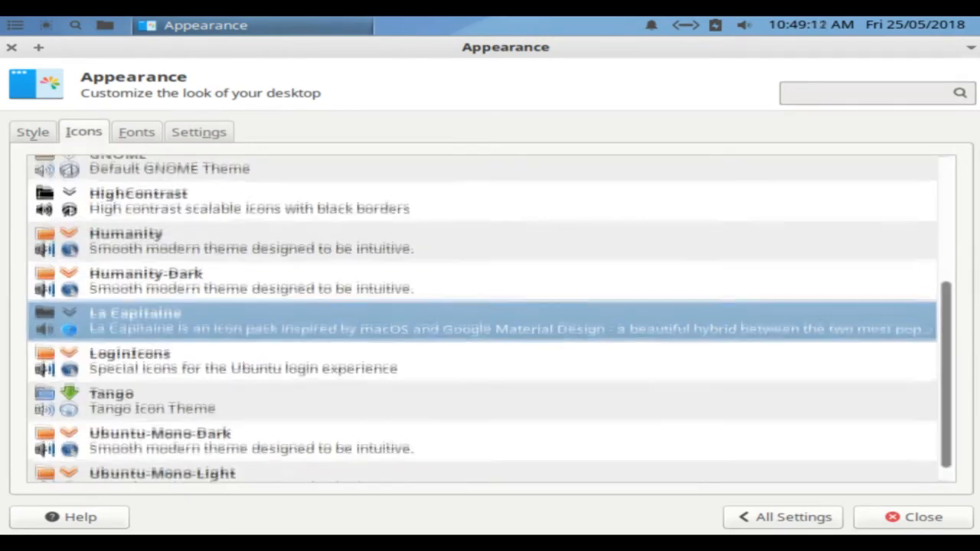
scroll(up, 3)
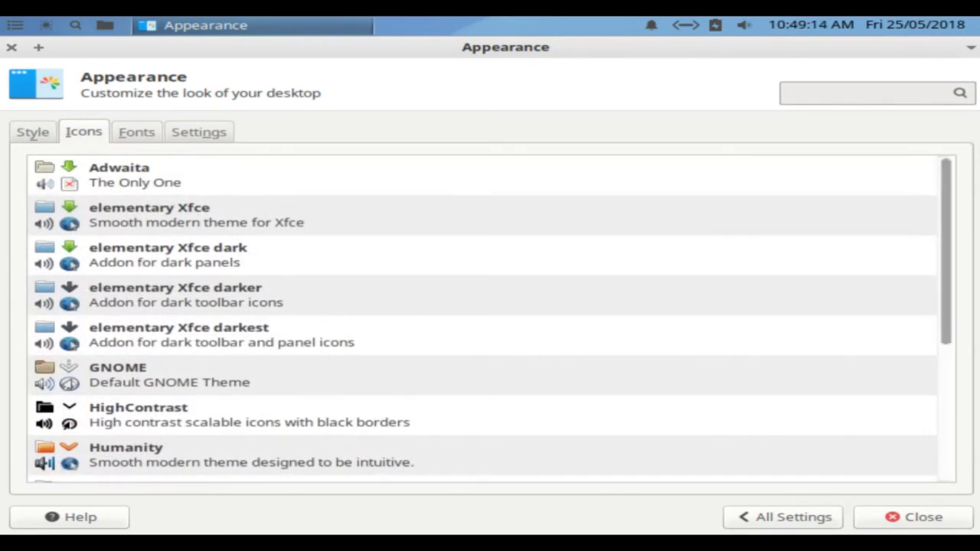
click(32, 132)
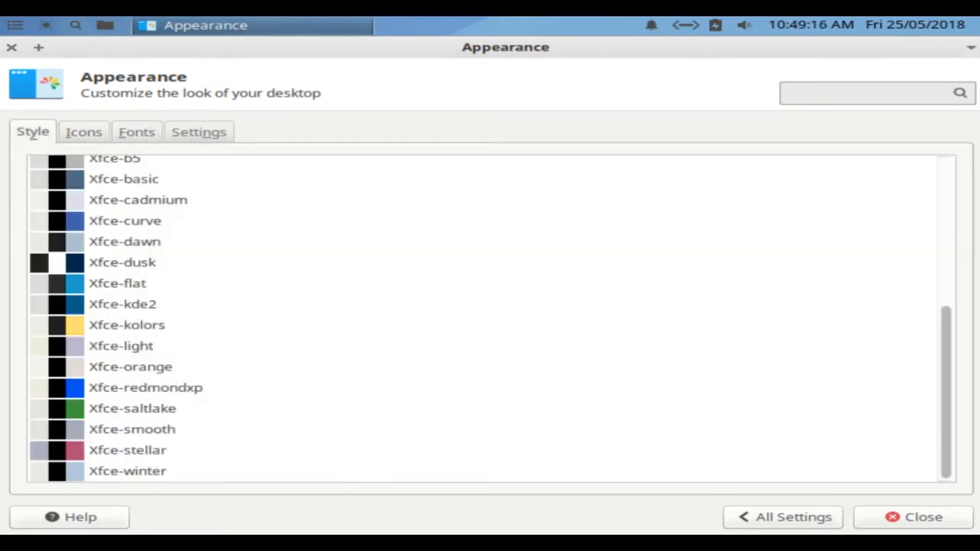
click(923, 518)
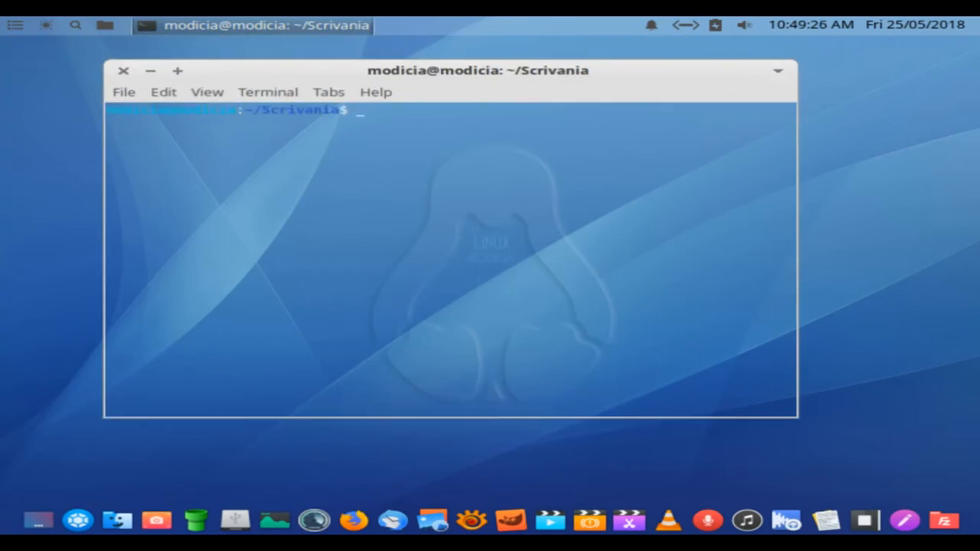
Step: View Xfce Terminal's About dialog and its Credits, then dismiss it
click(376, 92)
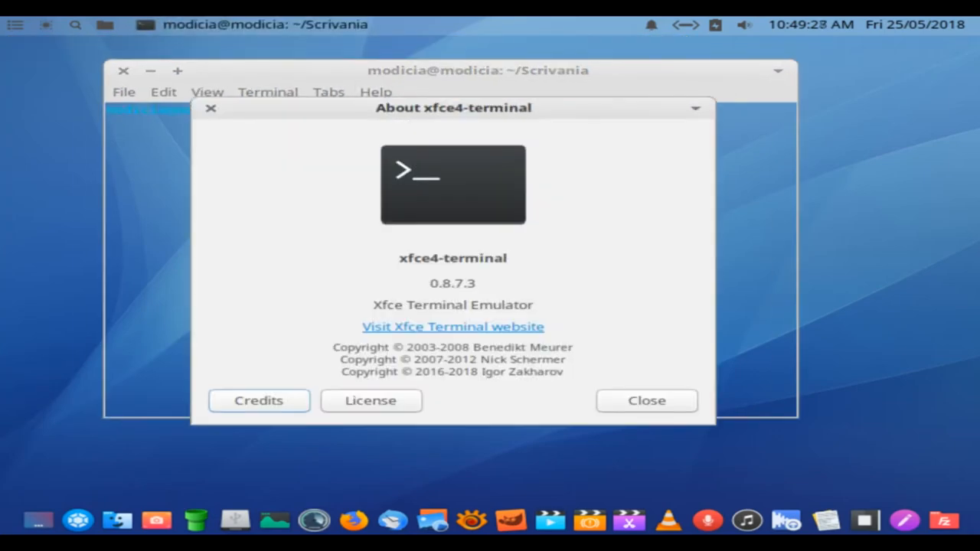
click(259, 402)
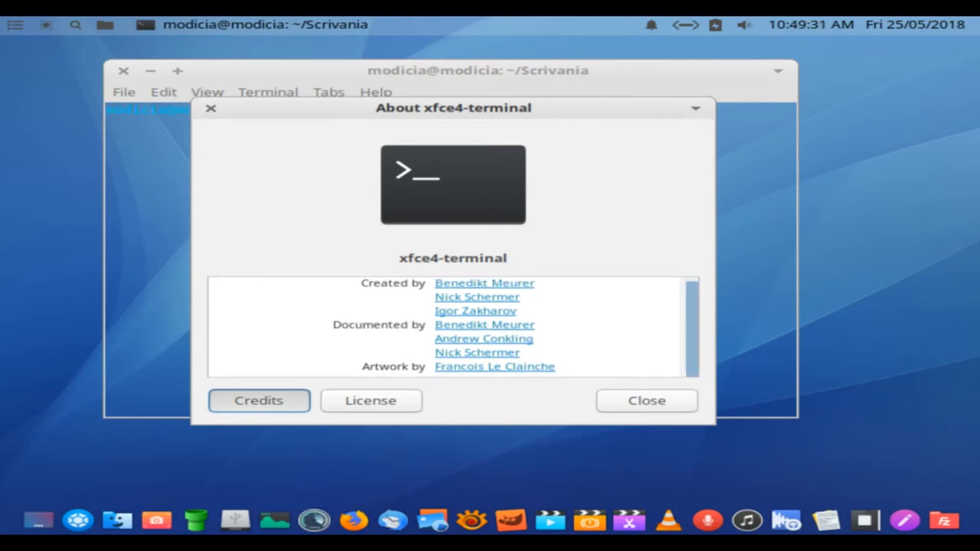
click(647, 401)
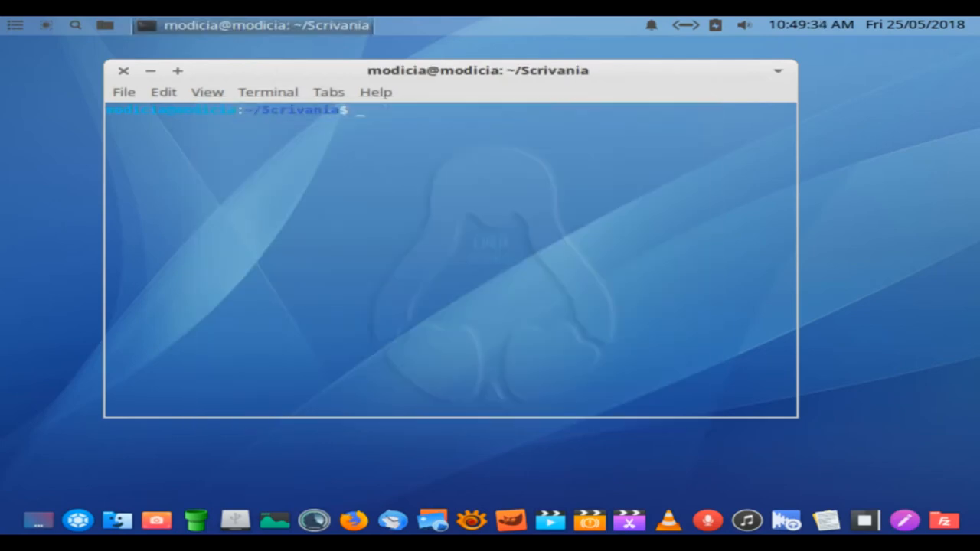
Step: Run the uname -a command in the terminal, correcting the mistyped option first
text(u)
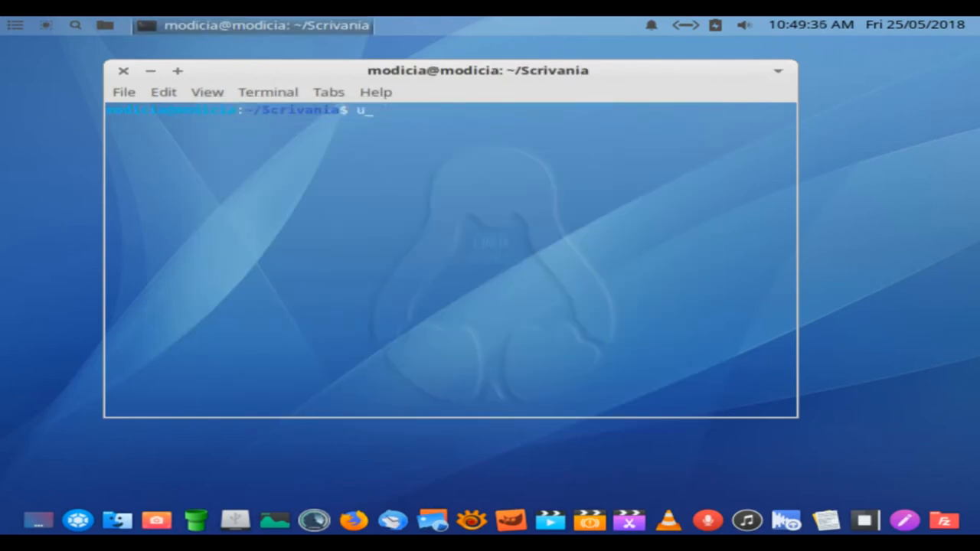
text(name 'a)
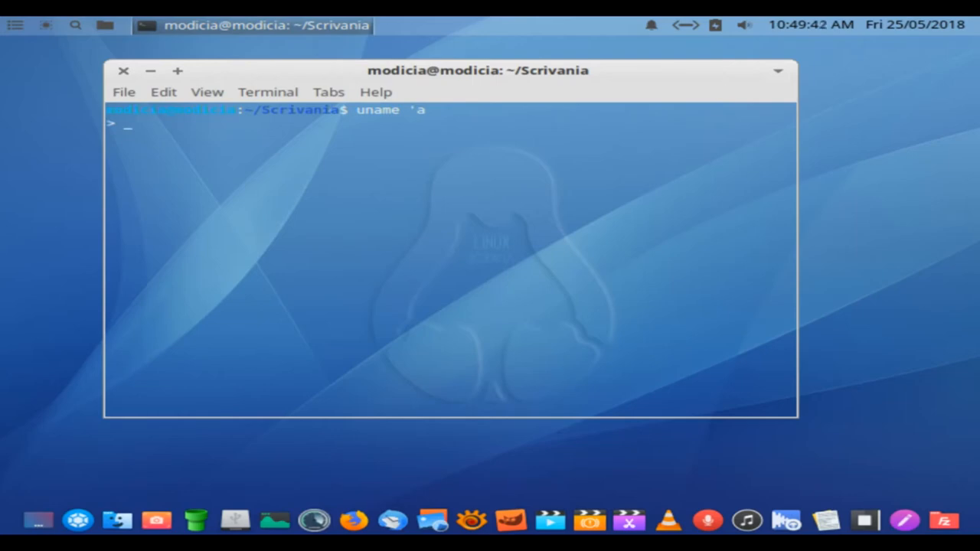
text(uname 'a)
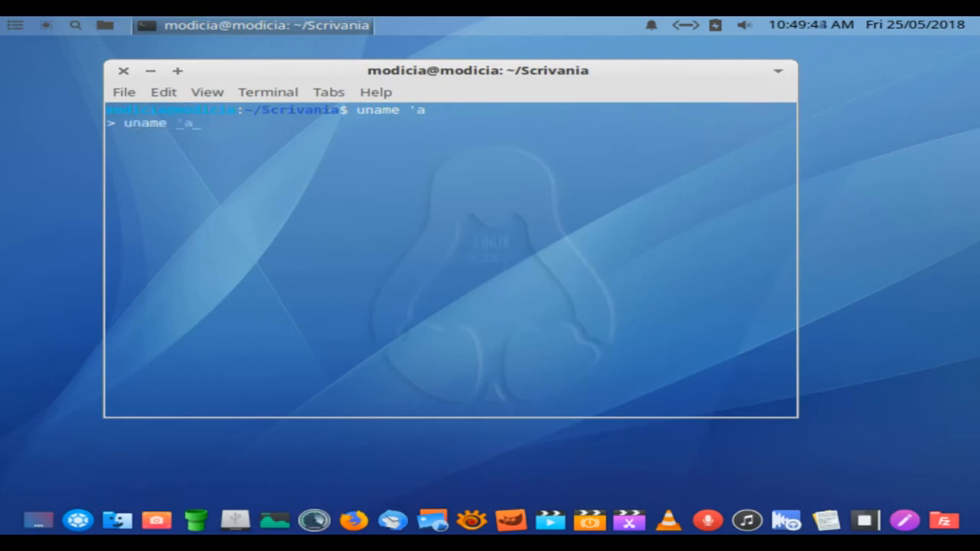
key(BackSpace)
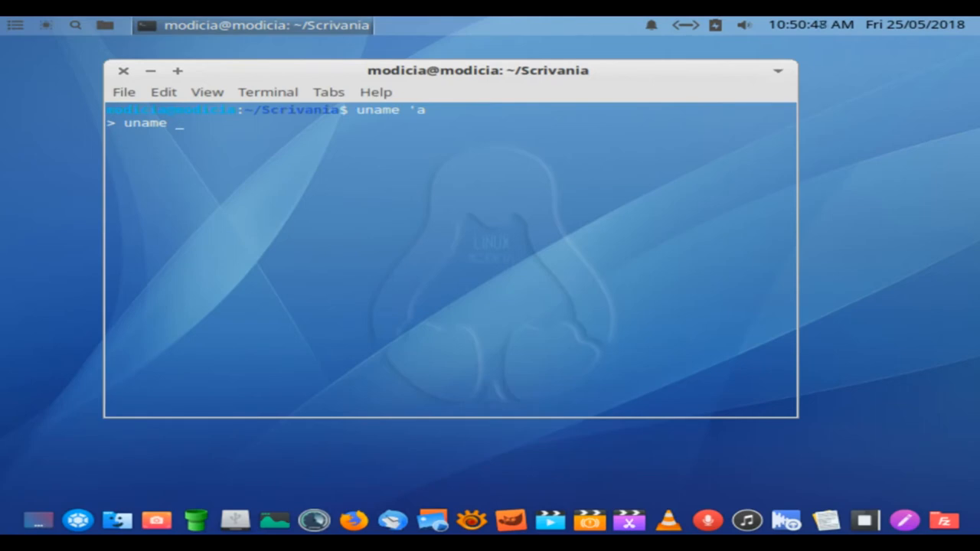
text(-a)
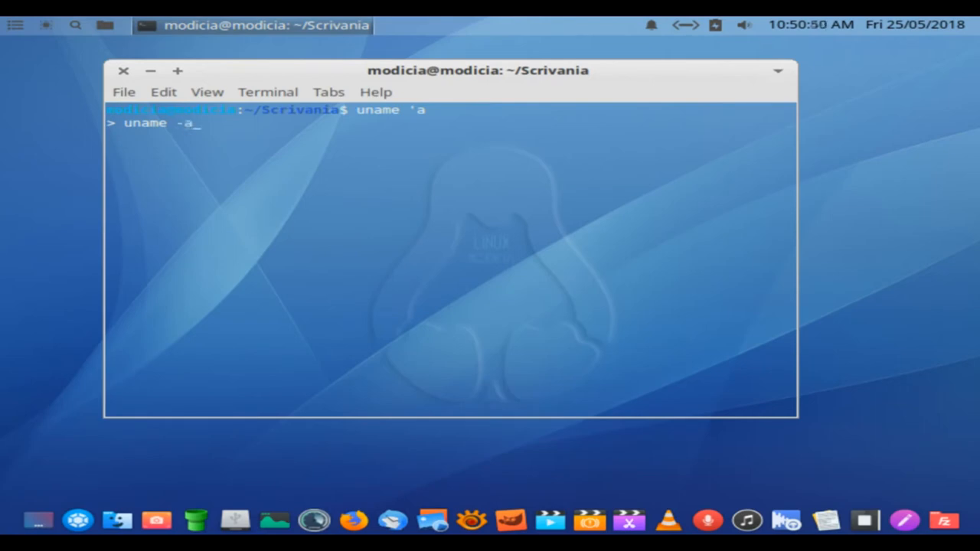
key(Return)
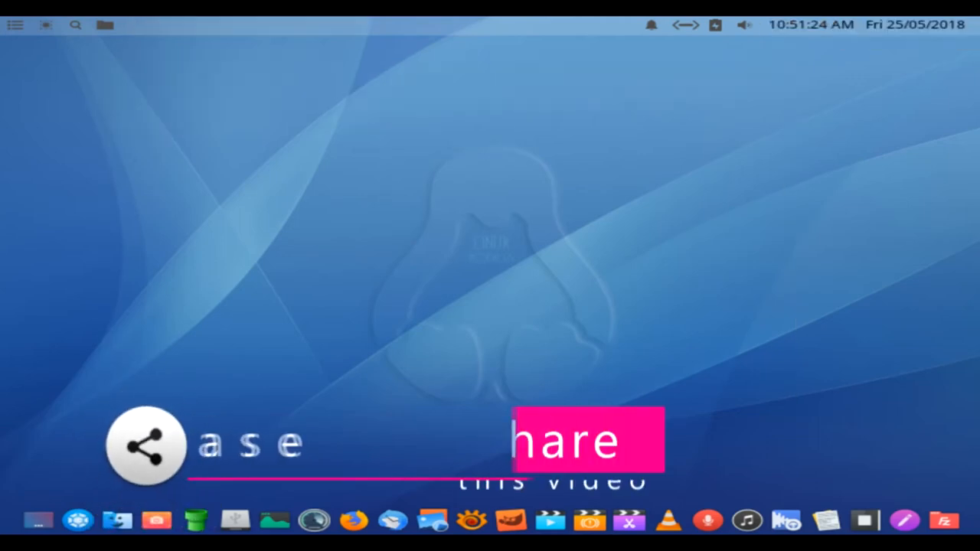
Step: Reopen the Whisker Menu and browse the Other, Settings and System categories
click(16, 24)
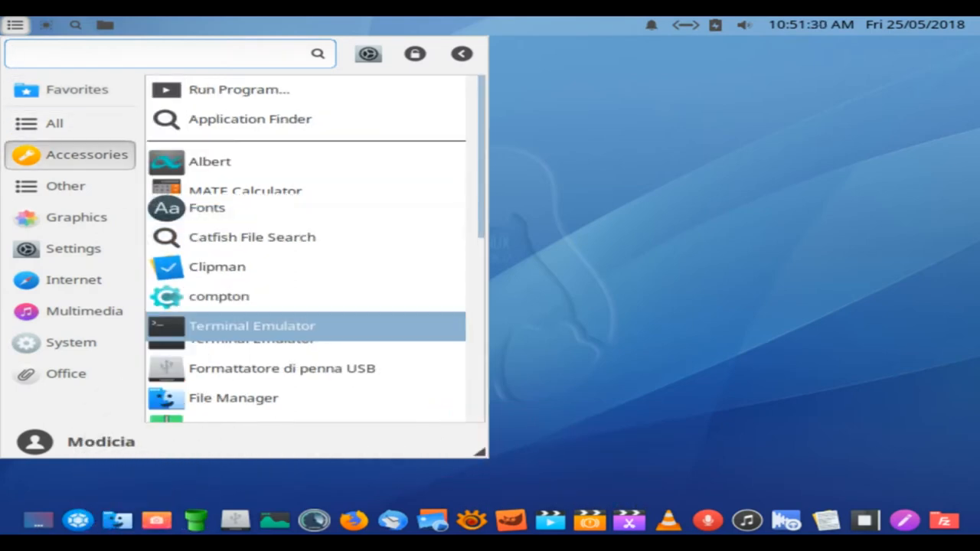
click(65, 186)
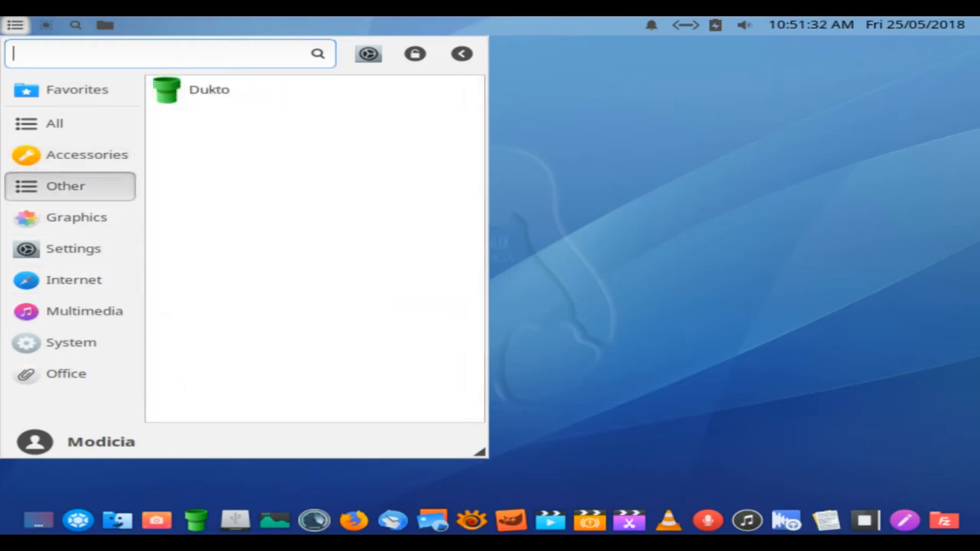
click(73, 248)
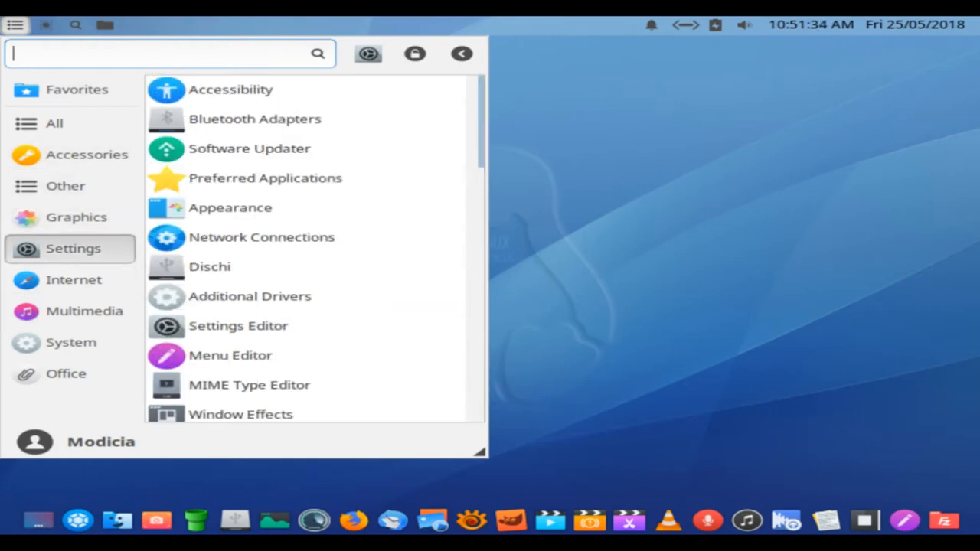
click(71, 343)
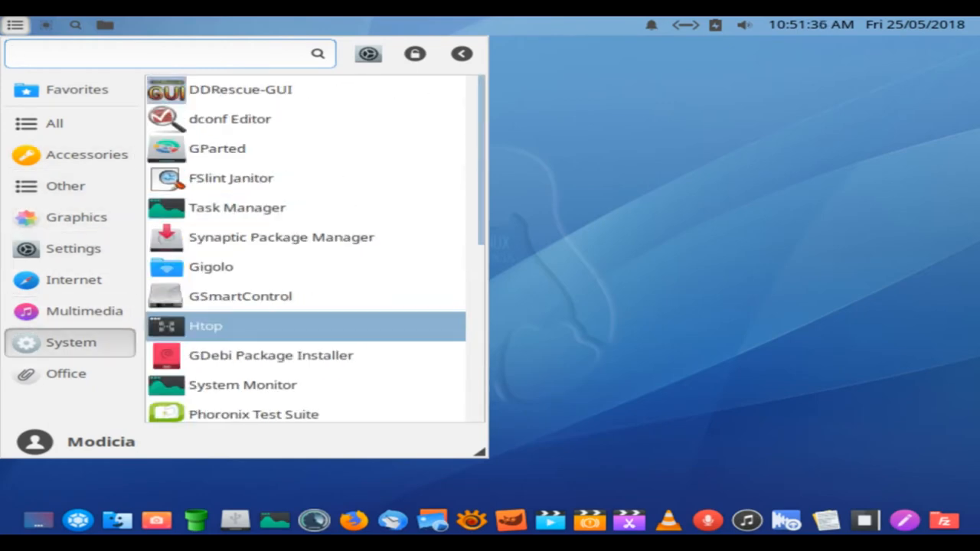
scroll(down, 3)
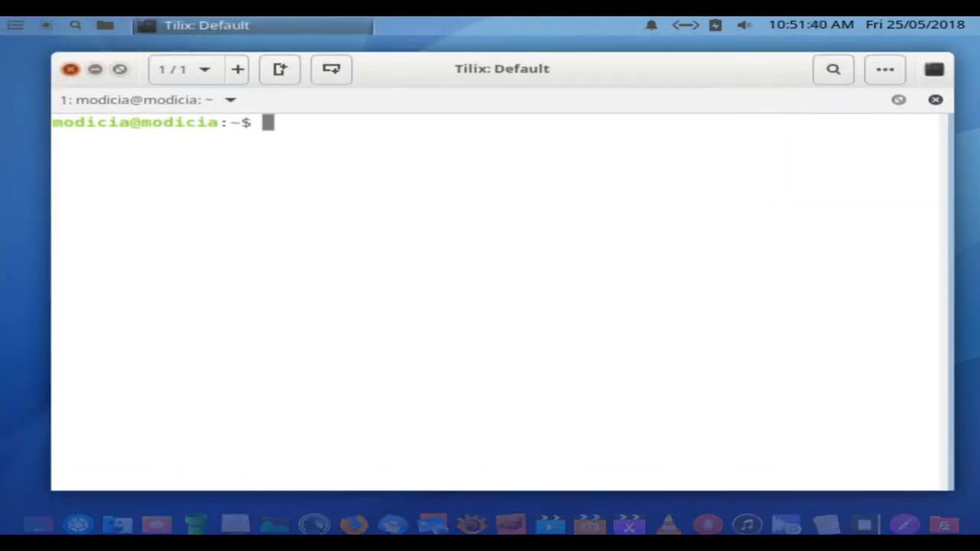
Step: Run uname -a in Tilix to print the Linux 4.15.0-22-generic kernel details, then run uname again
text(uname)
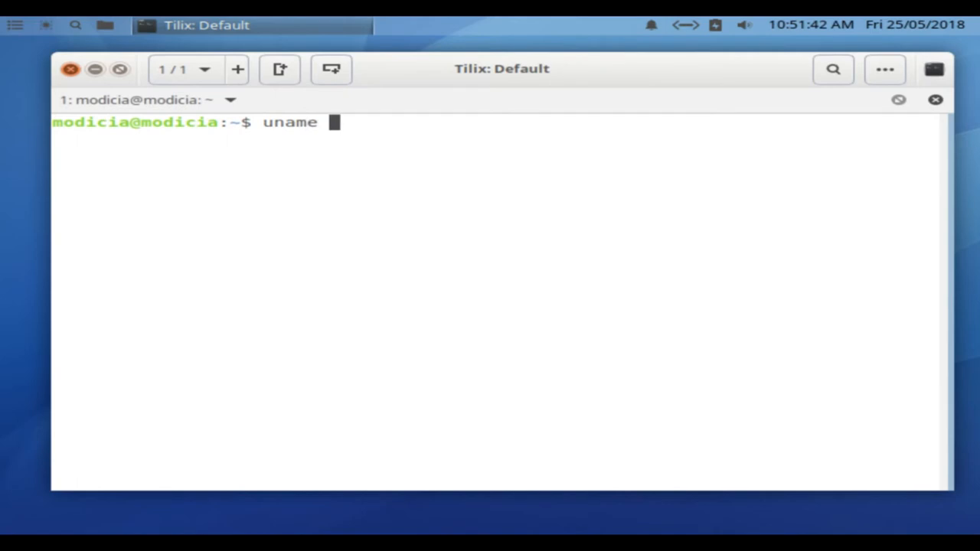
key(Return)
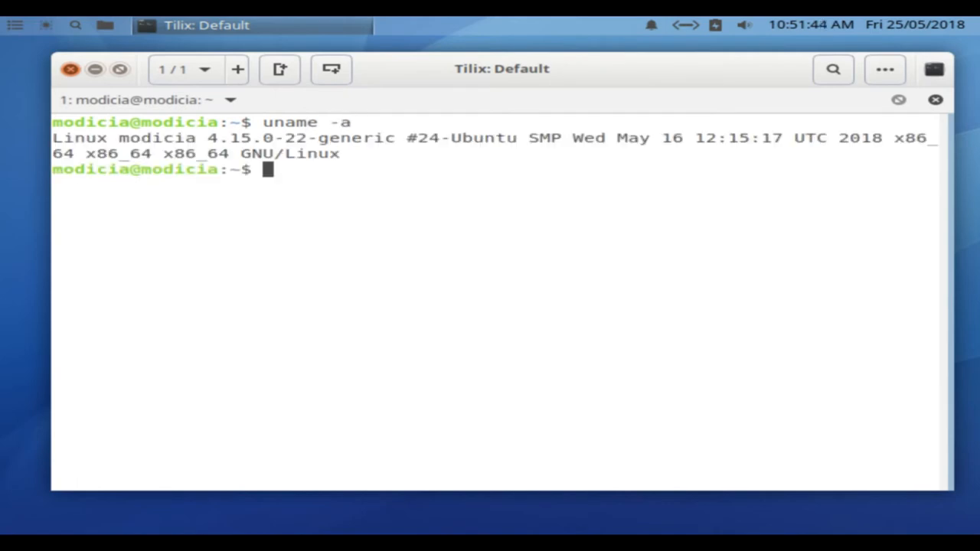
text(uname)
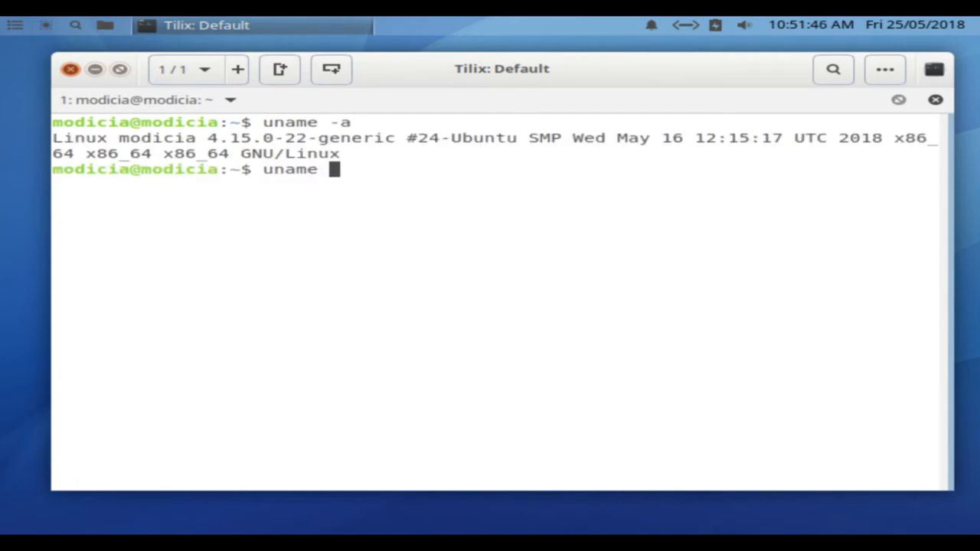
key(Return)
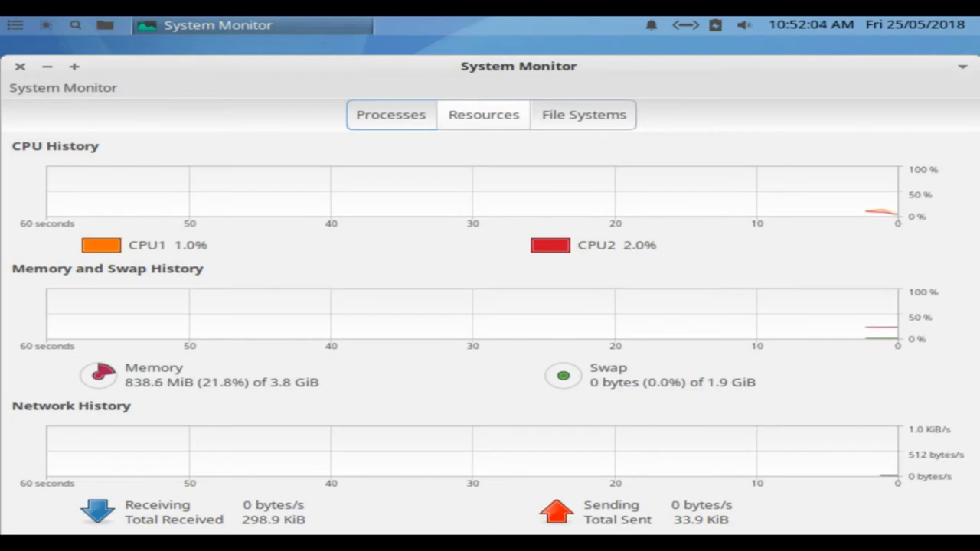
Step: Close the System Monitor window to return to the desktop
click(20, 66)
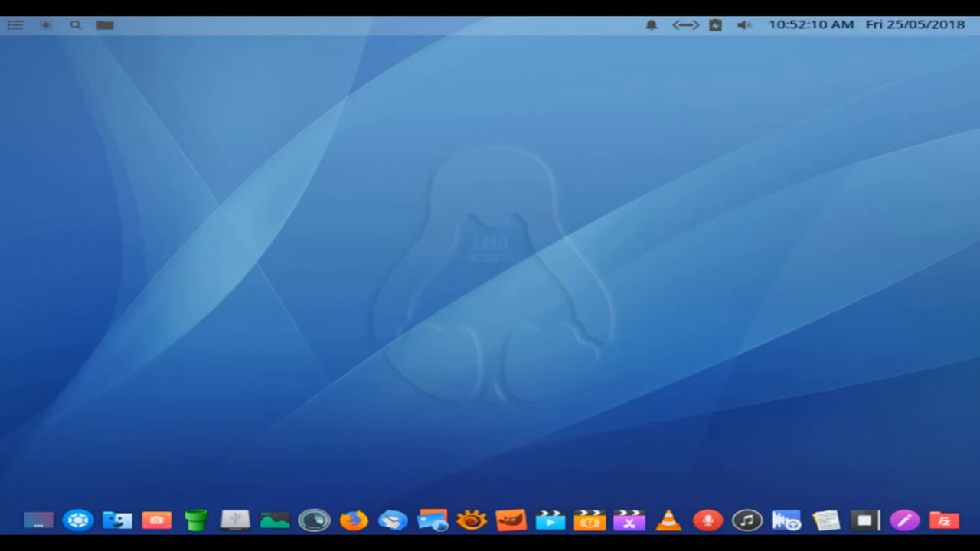
mouse_move(707, 521)
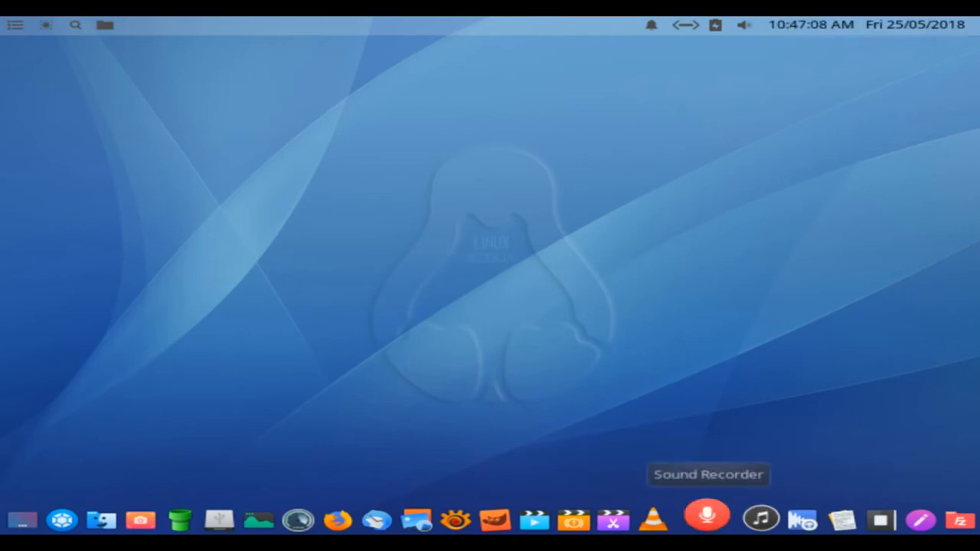
mouse_move(552, 521)
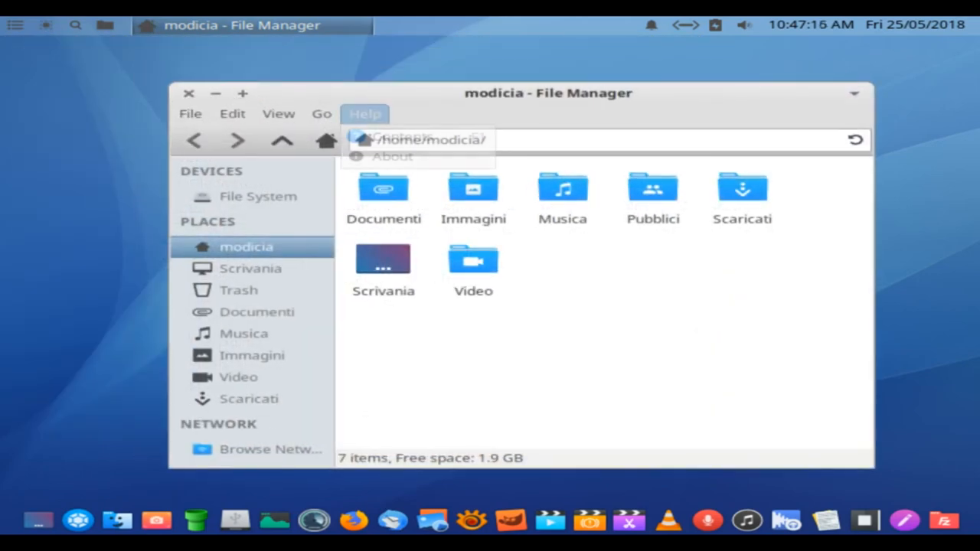
click(392, 156)
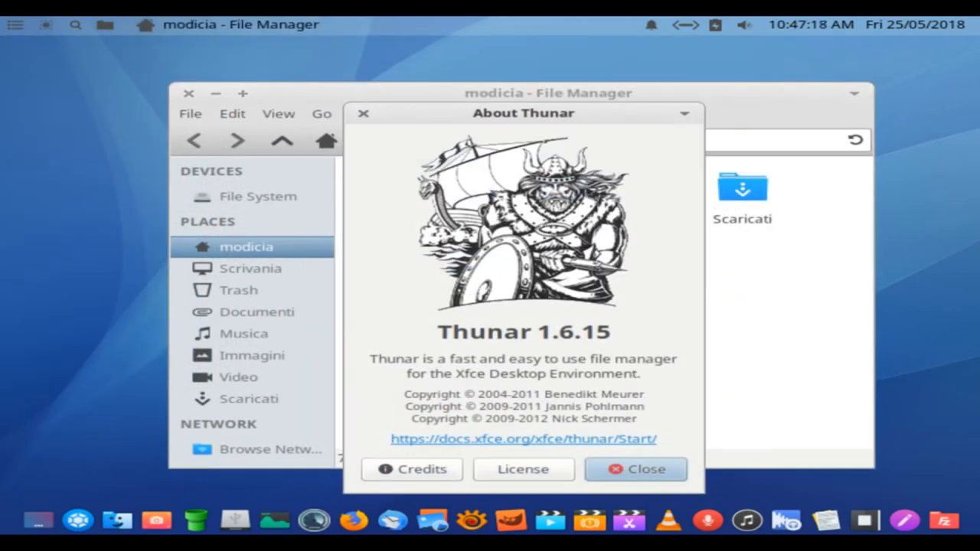
double_click(524, 330)
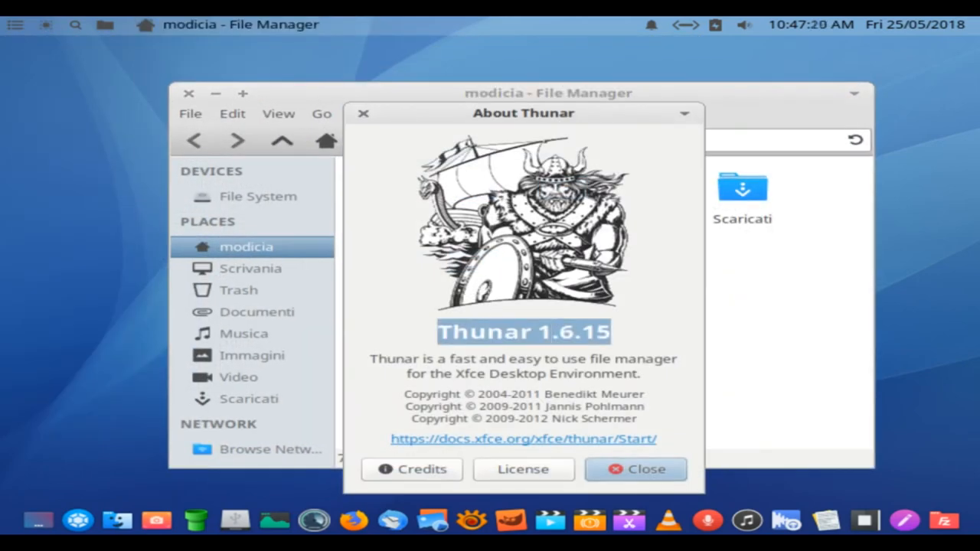
click(410, 469)
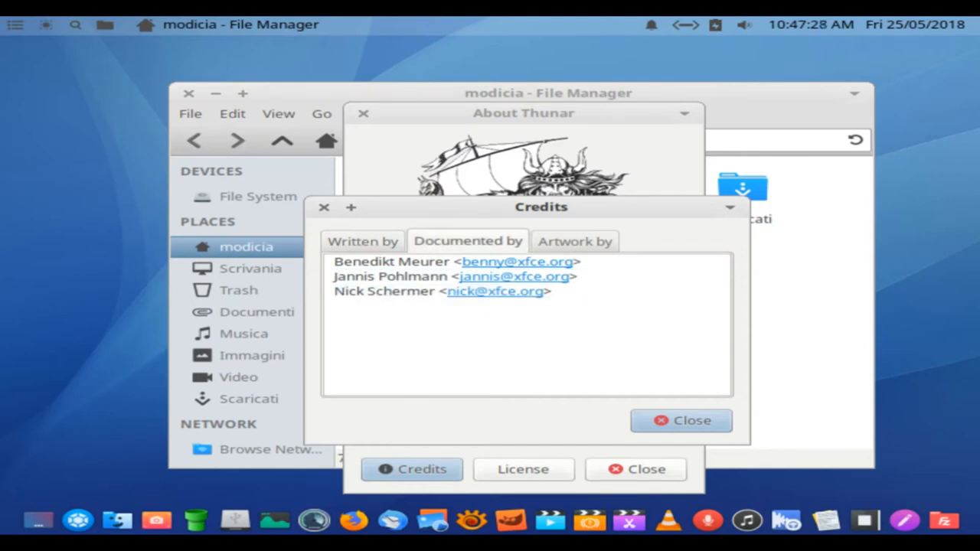
drag(344, 276, 551, 291)
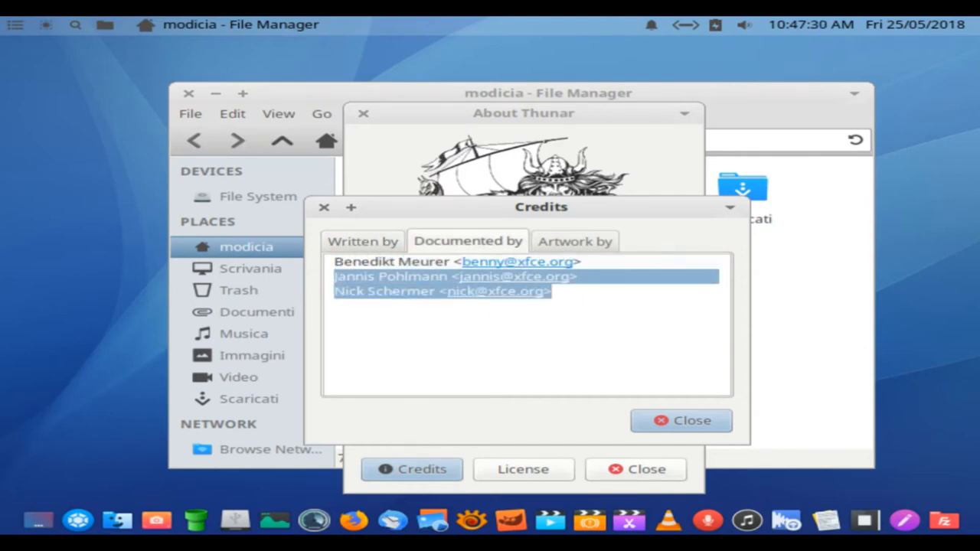
click(576, 240)
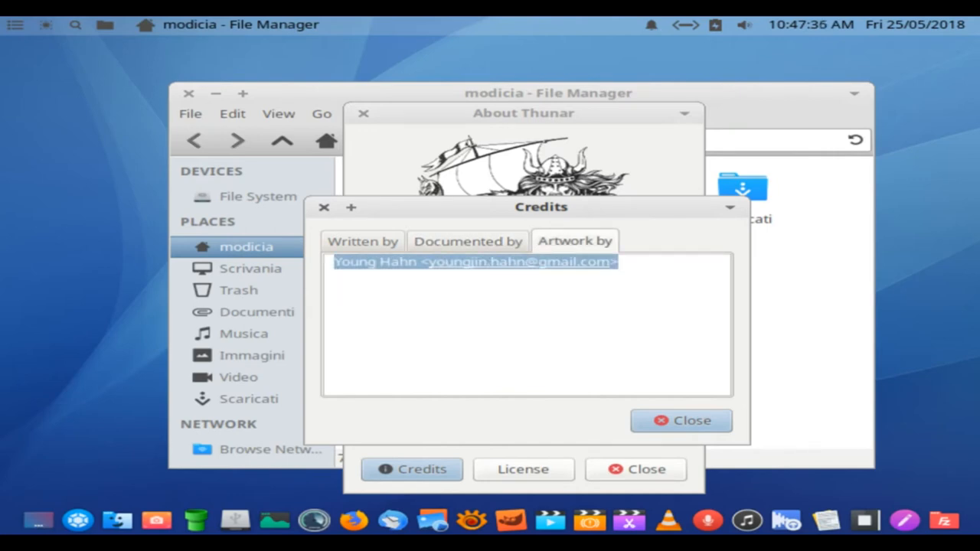
click(680, 420)
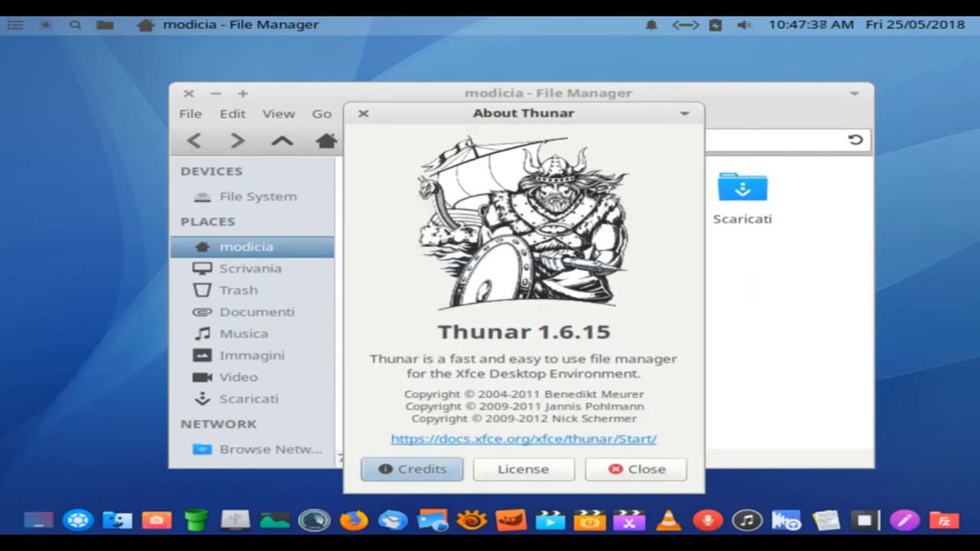
click(634, 469)
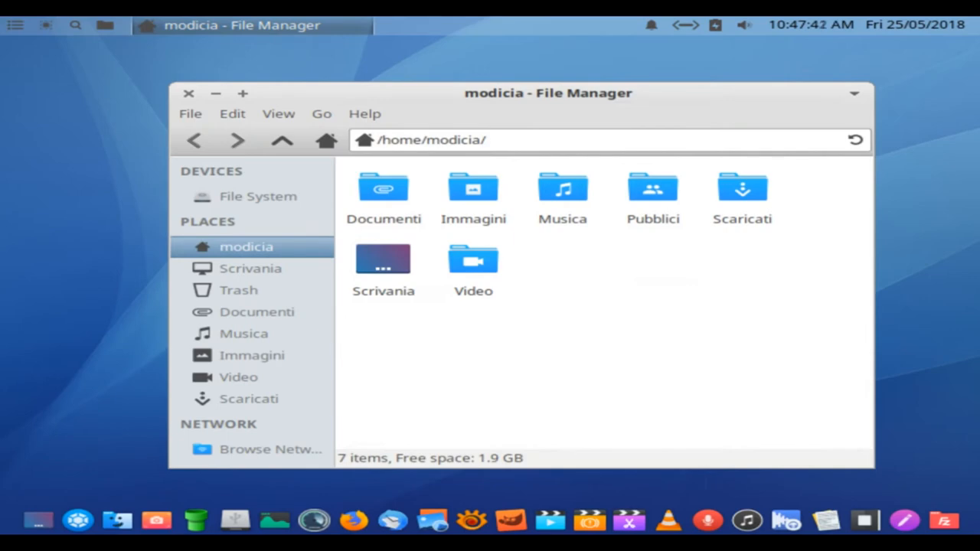
Step: Close the Thunar file manager, leaving the empty desktop
click(190, 93)
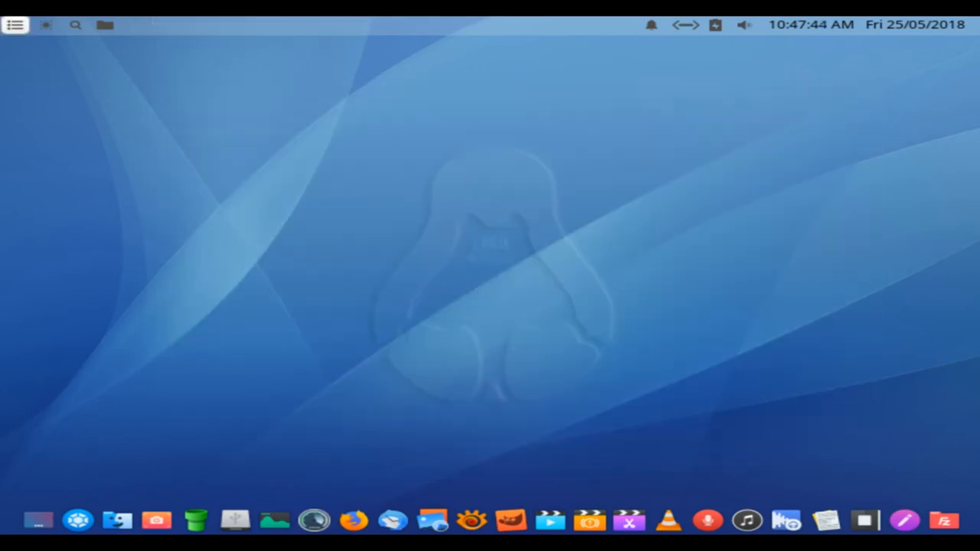
mouse_move(46, 24)
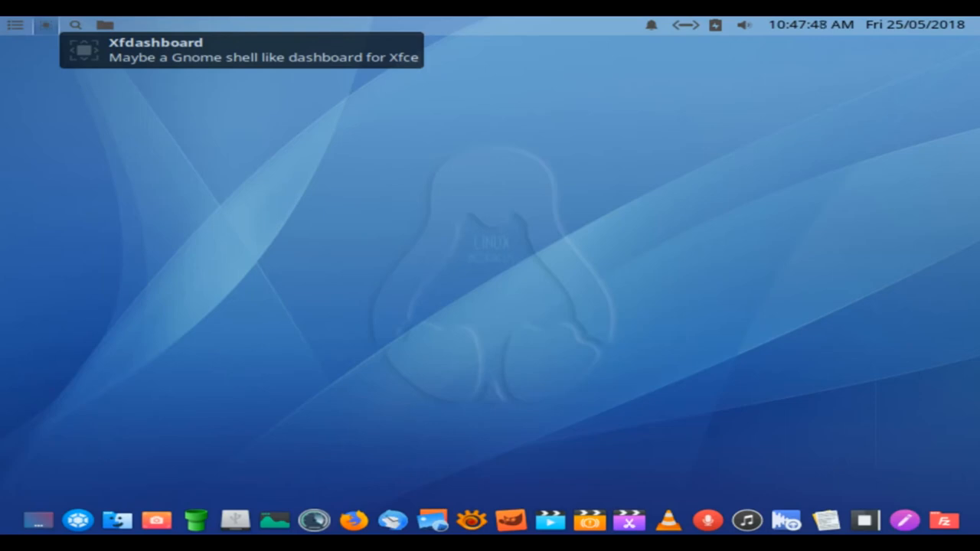
mouse_move(104, 25)
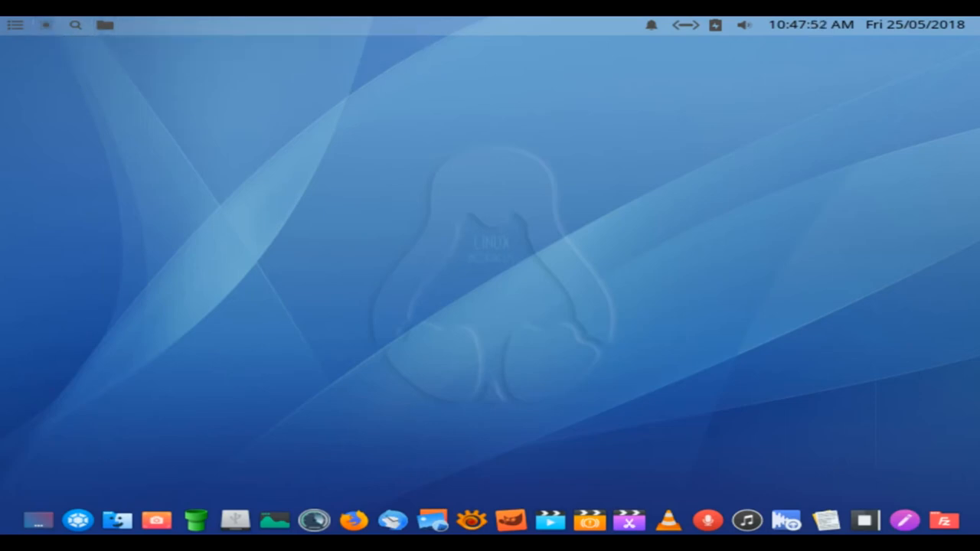
Step: Open the Whisker Menu and browse the Accessories and Other categories
click(15, 25)
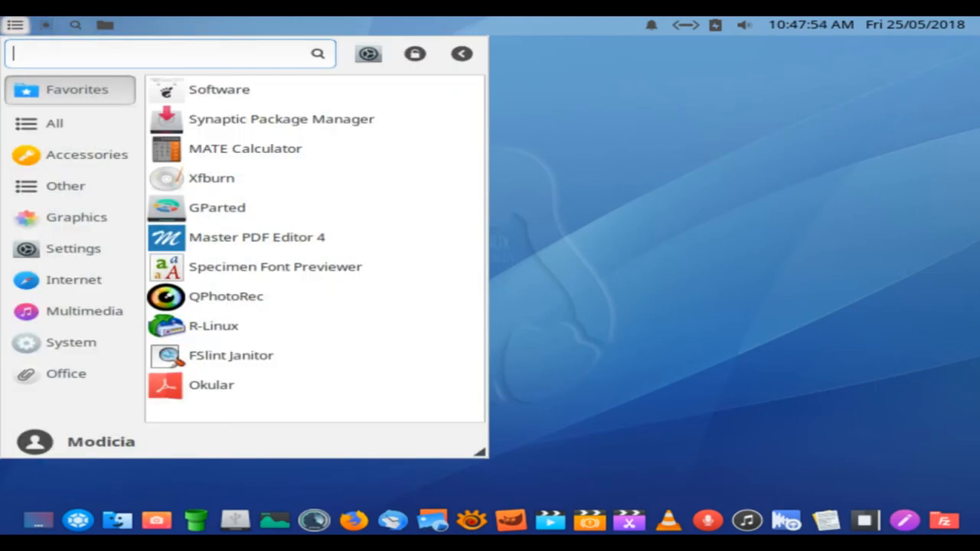
click(86, 154)
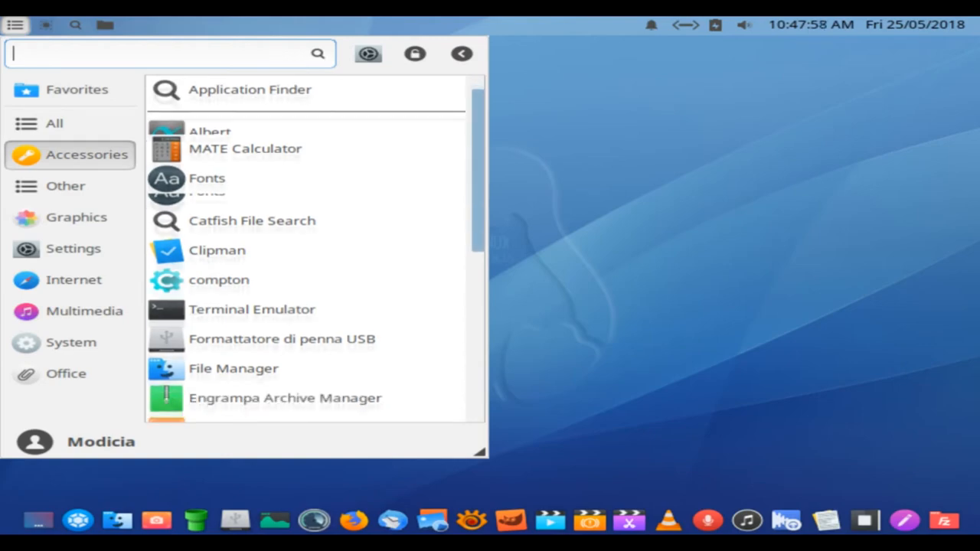
scroll(down, 3)
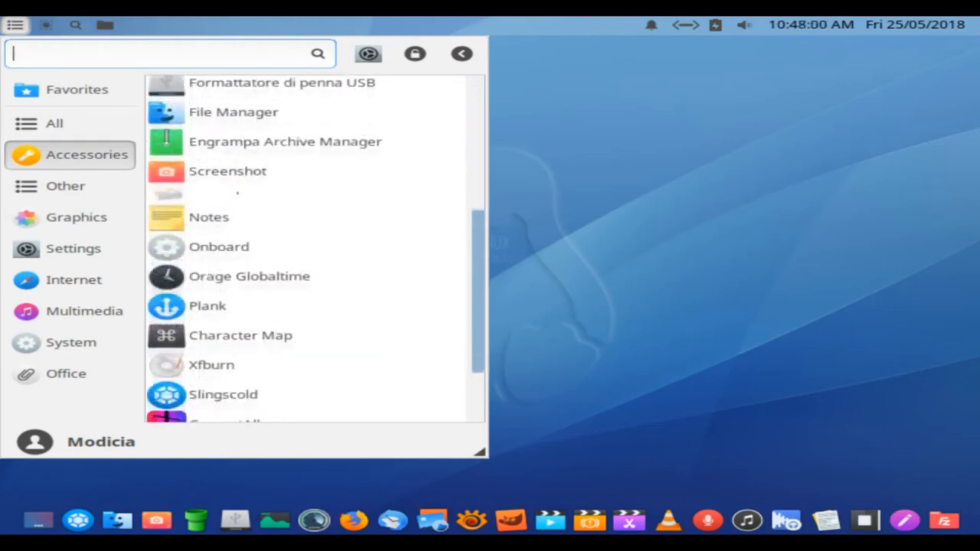
scroll(down, 3)
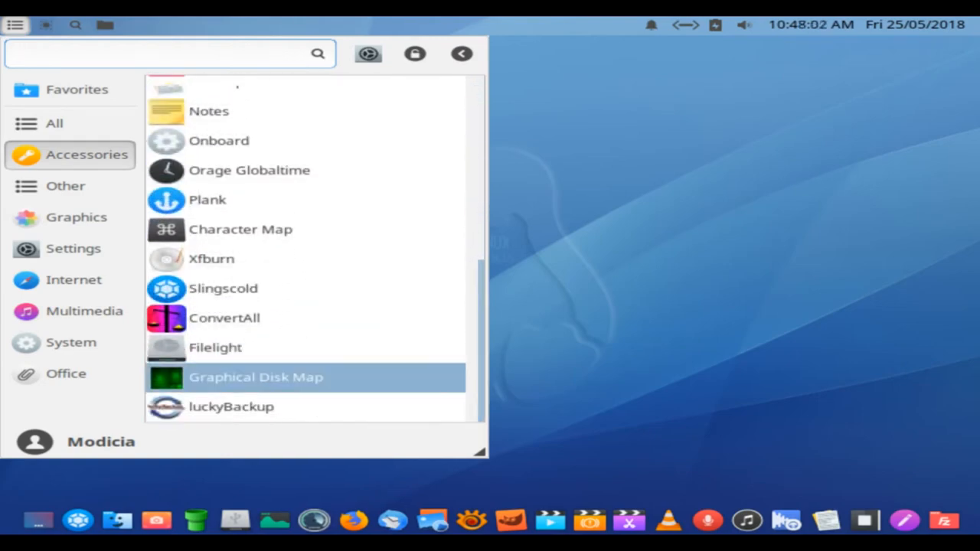
click(64, 186)
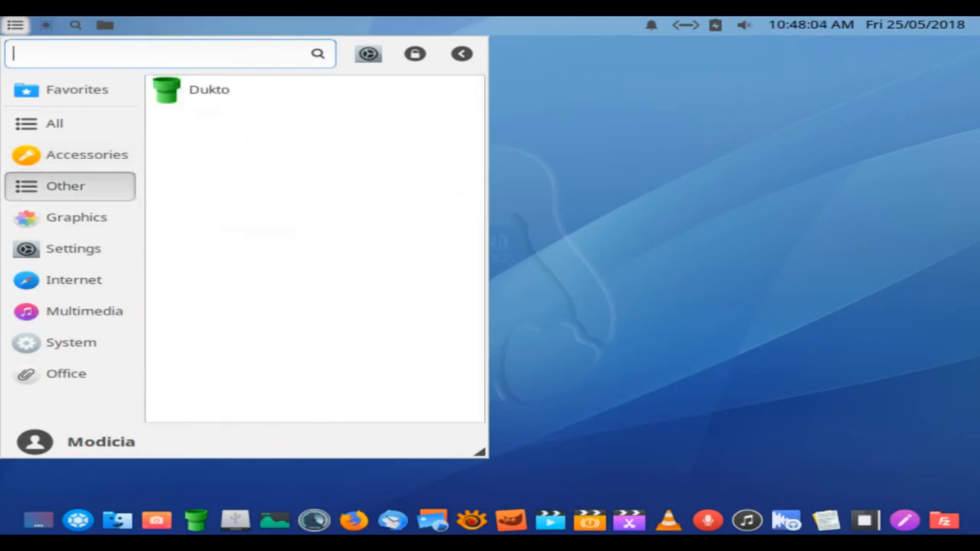
Step: Browse the Graphics application list to its end, then list the Settings applications
click(76, 217)
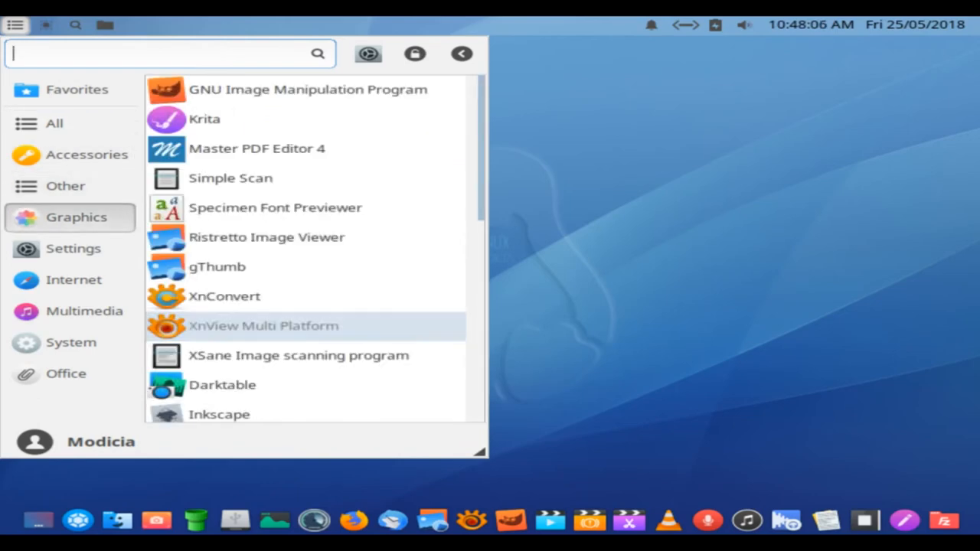
scroll(down, 3)
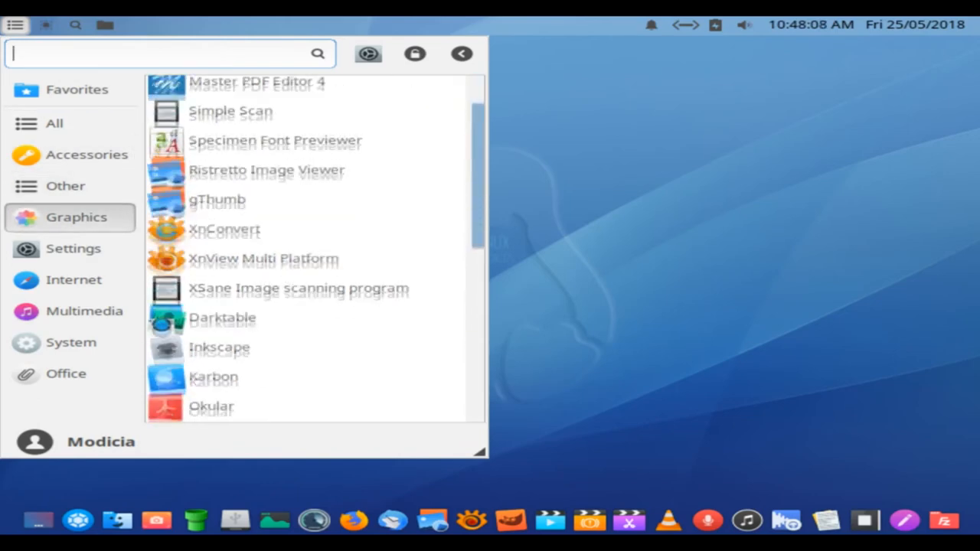
scroll(down, 3)
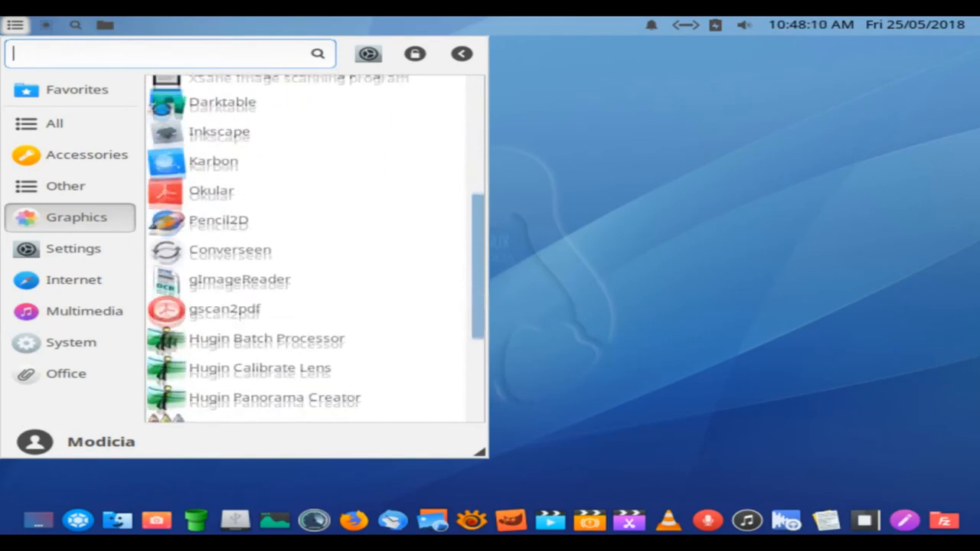
scroll(down, 3)
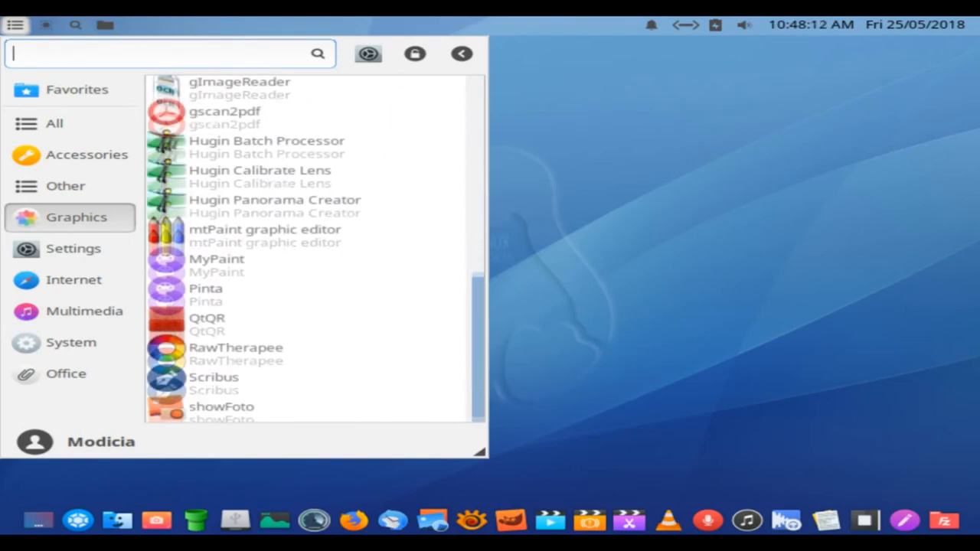
click(74, 248)
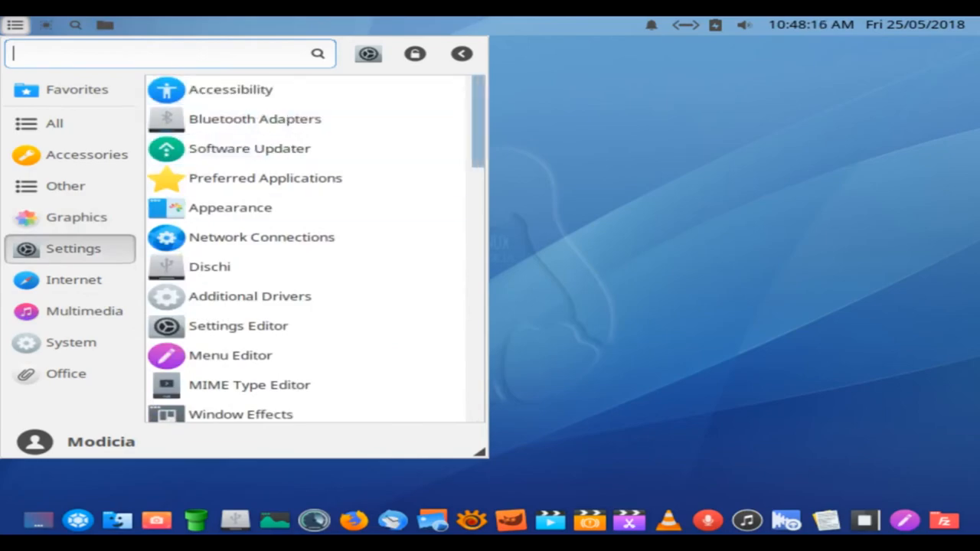
Step: Scroll to the bottom of the Settings list, then list the Internet applications
scroll(down, 3)
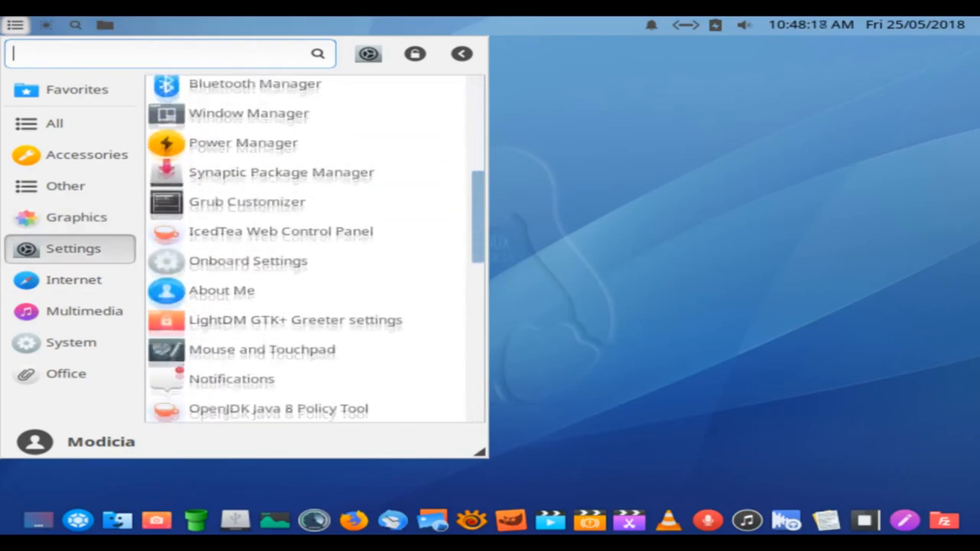
scroll(down, 3)
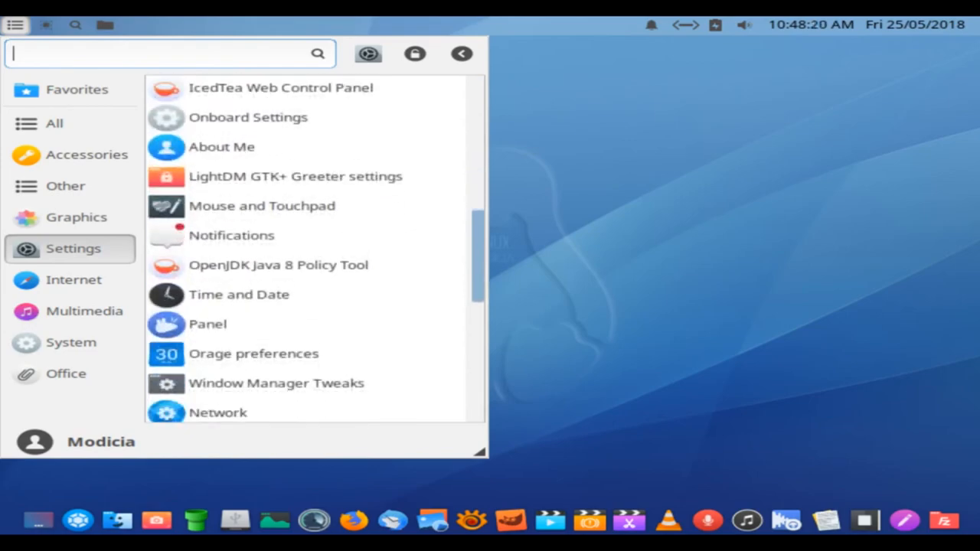
scroll(down, 3)
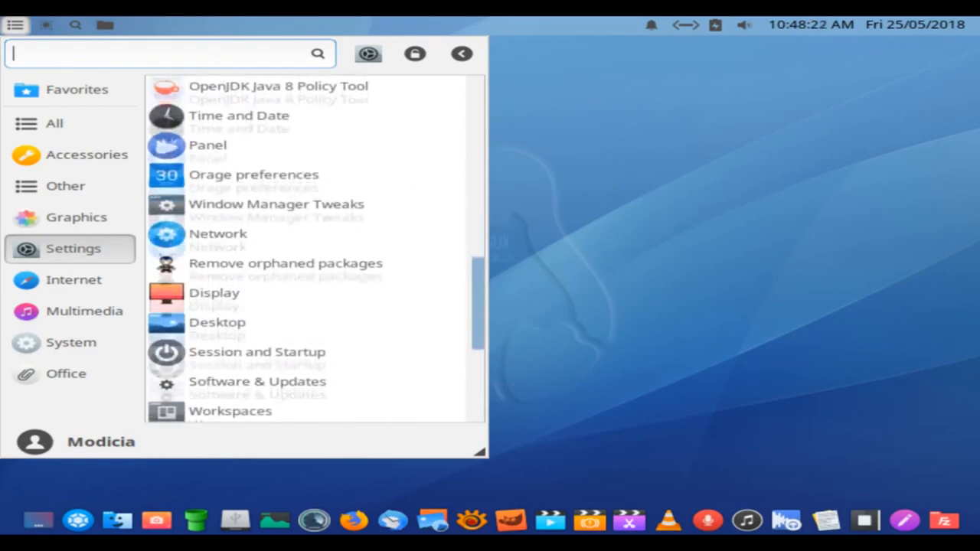
scroll(down, 3)
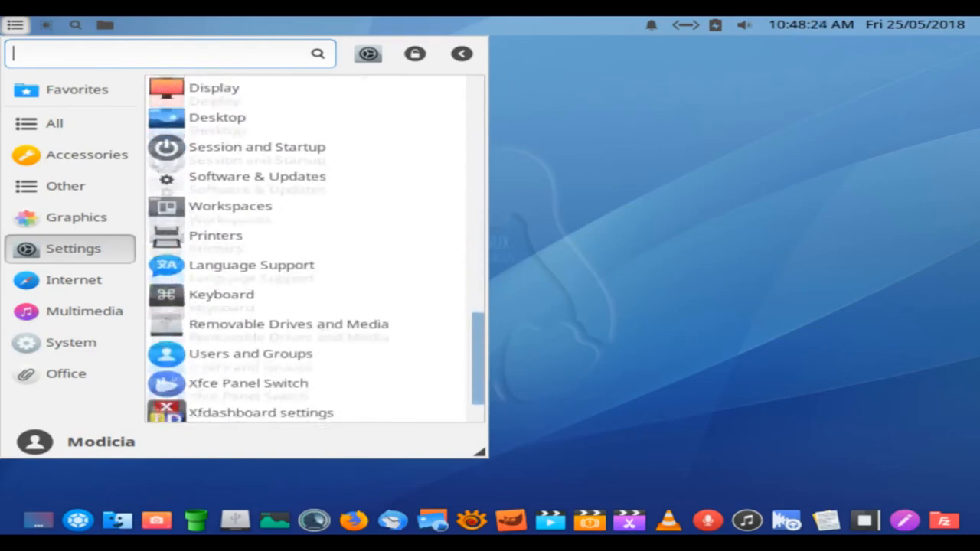
scroll(down, 3)
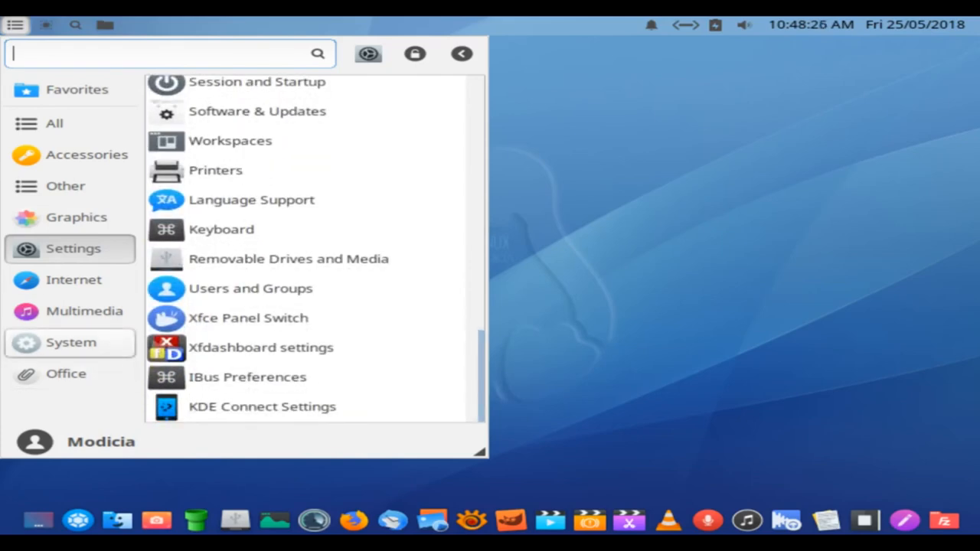
click(73, 278)
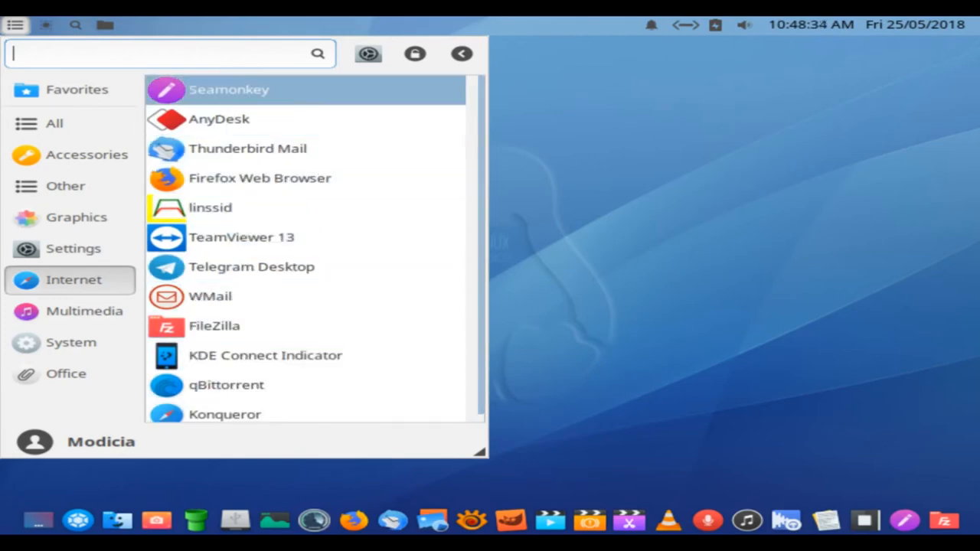
Step: Browse the Multimedia application list in the Whisker Menu
click(84, 311)
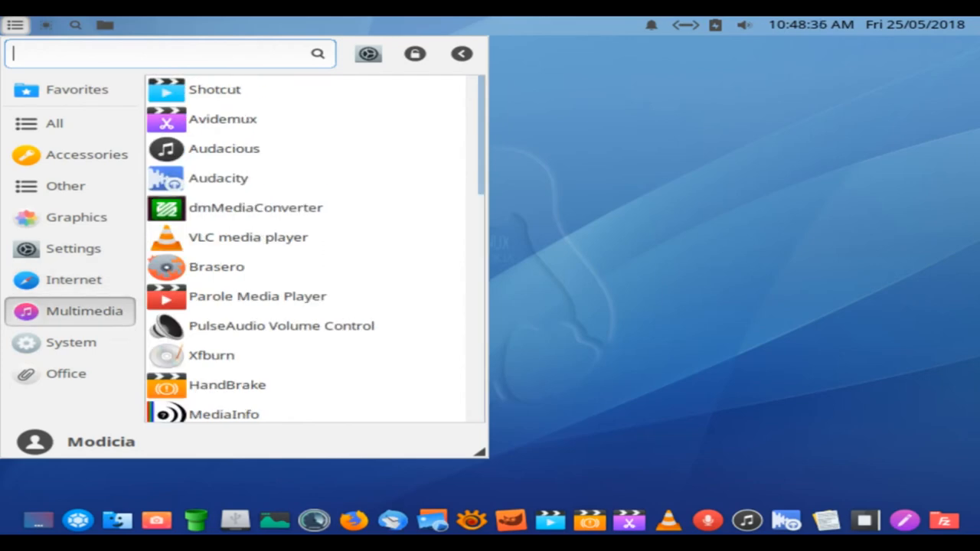
scroll(down, 3)
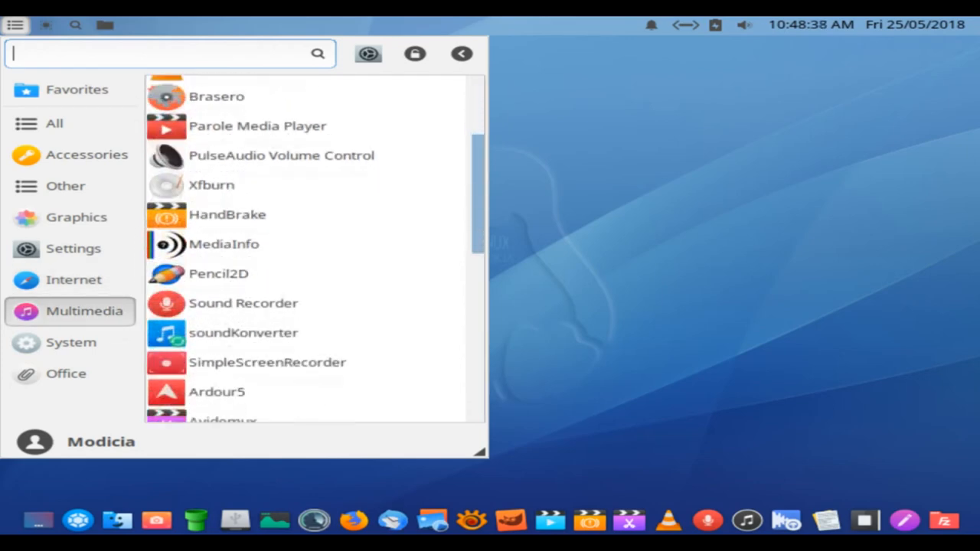
scroll(down, 3)
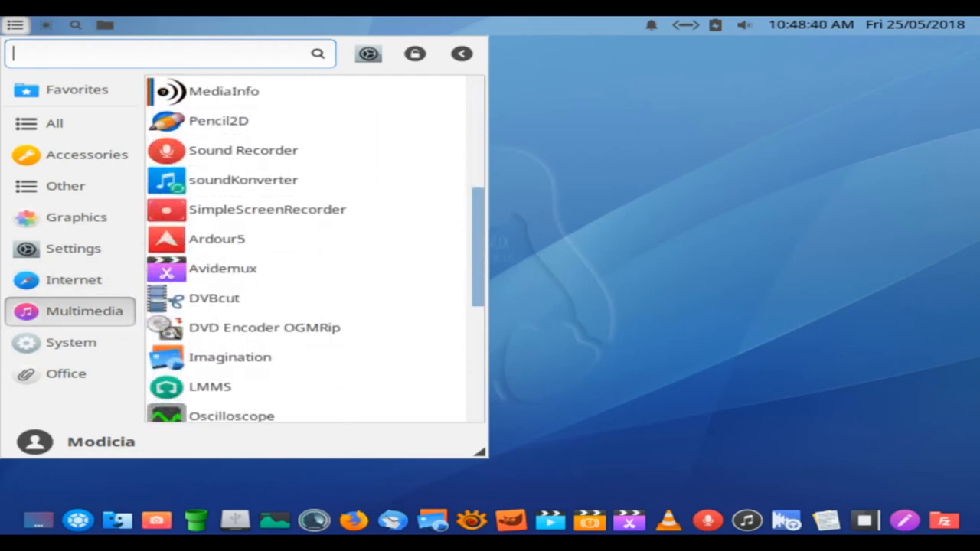
scroll(down, 3)
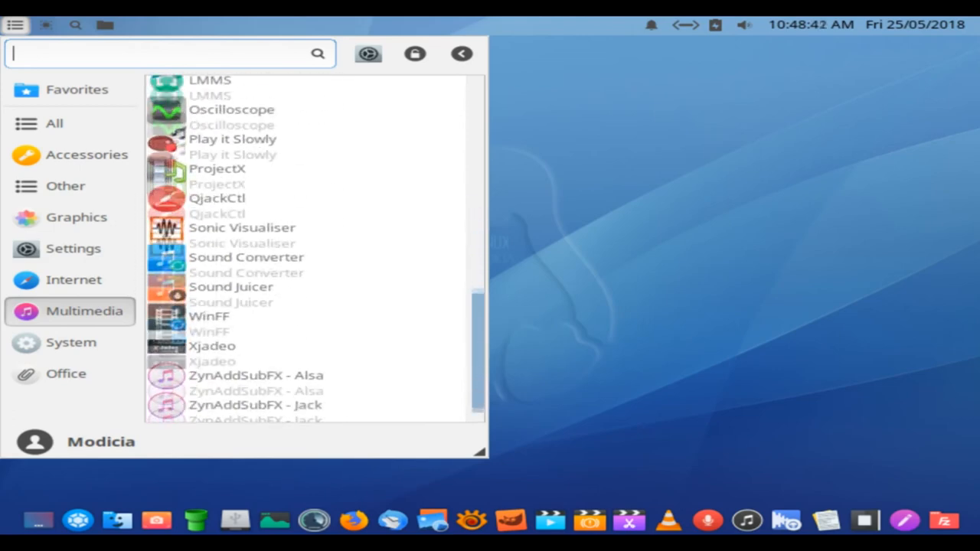
Step: Browse the System application list to its end
click(70, 343)
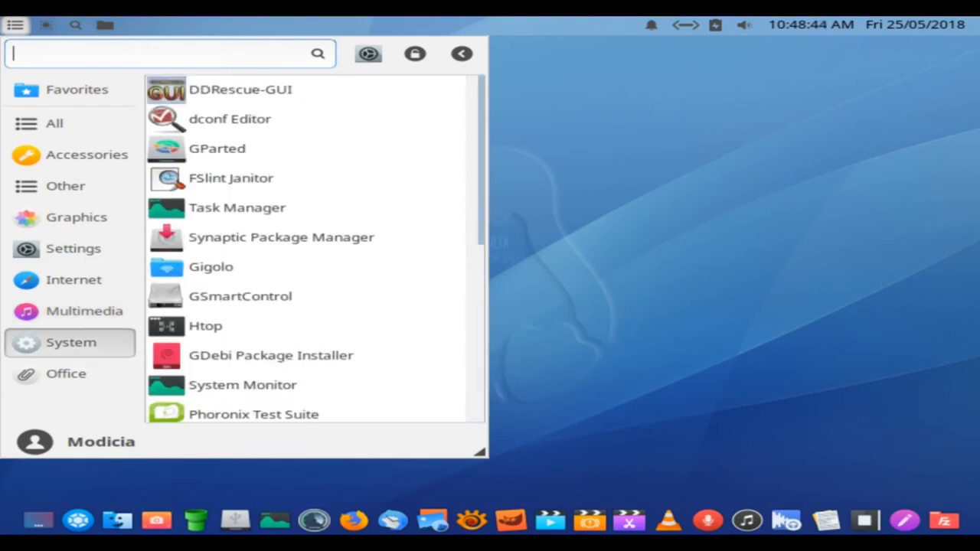
scroll(down, 3)
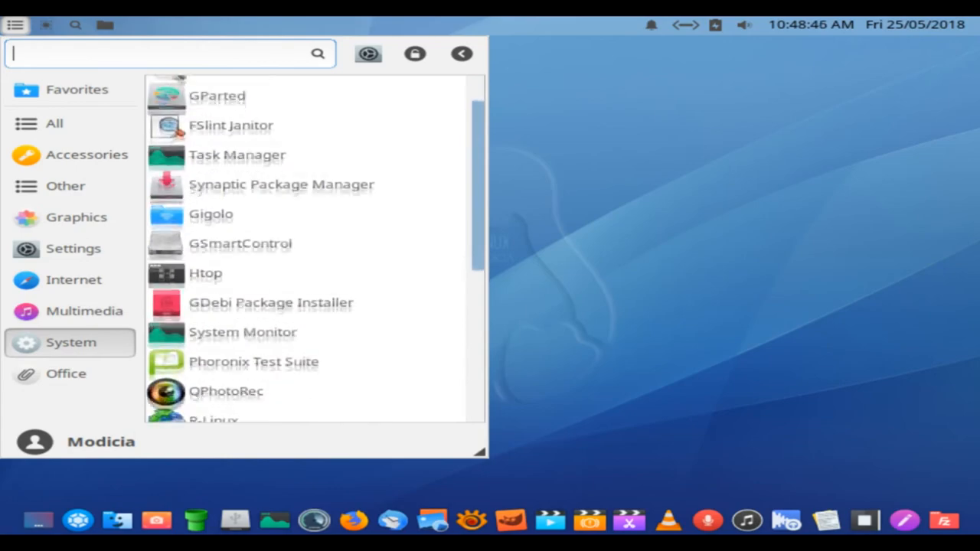
scroll(down, 3)
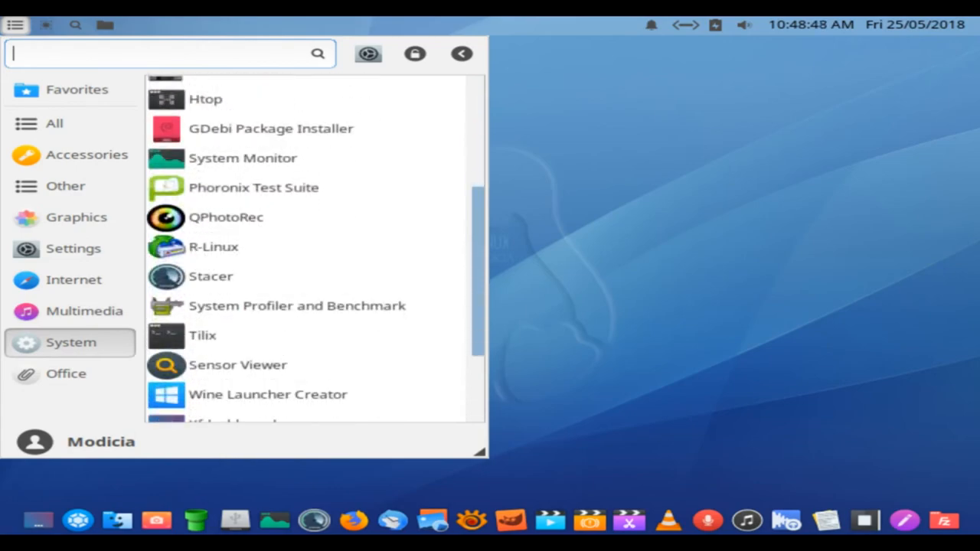
scroll(down, 3)
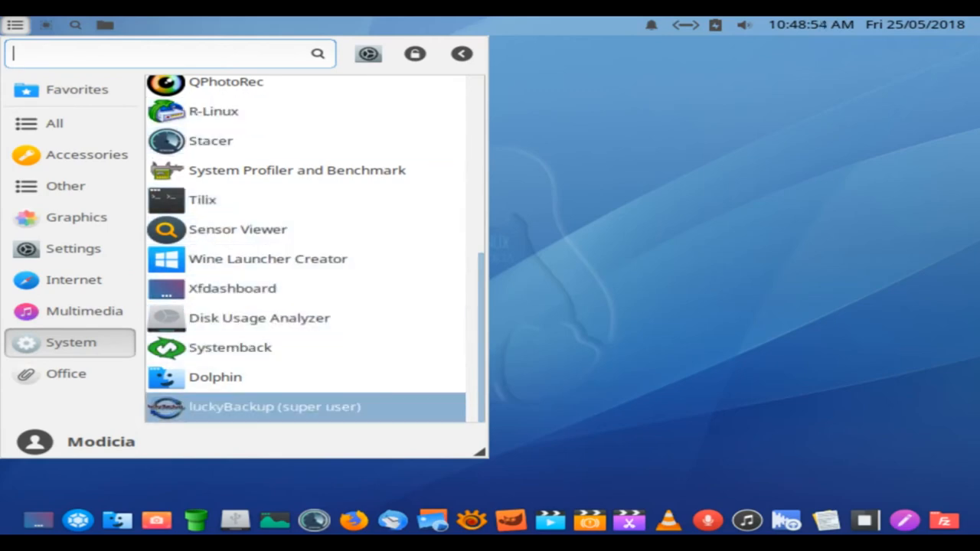
Step: Look through the Office applications, then choose the Settings entry that opens Appearance
click(66, 374)
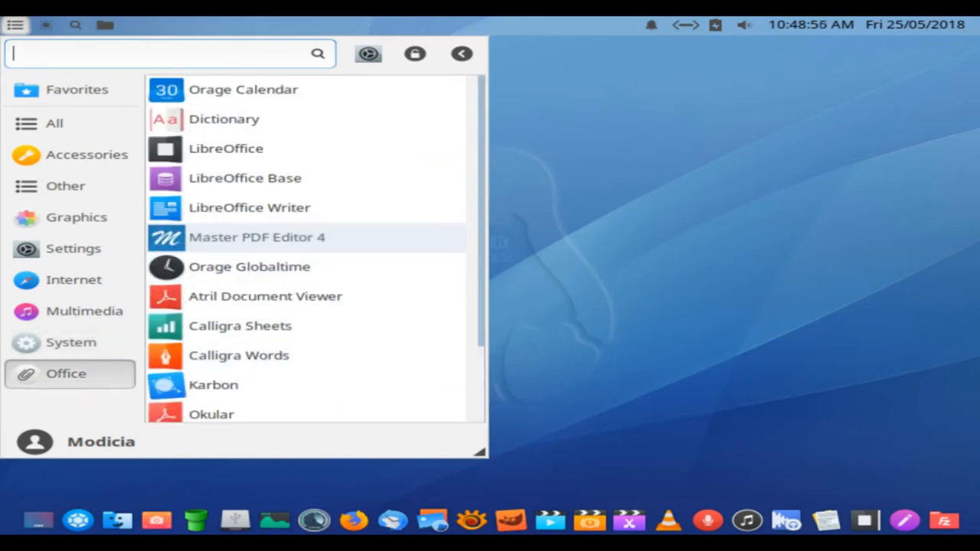
scroll(down, 3)
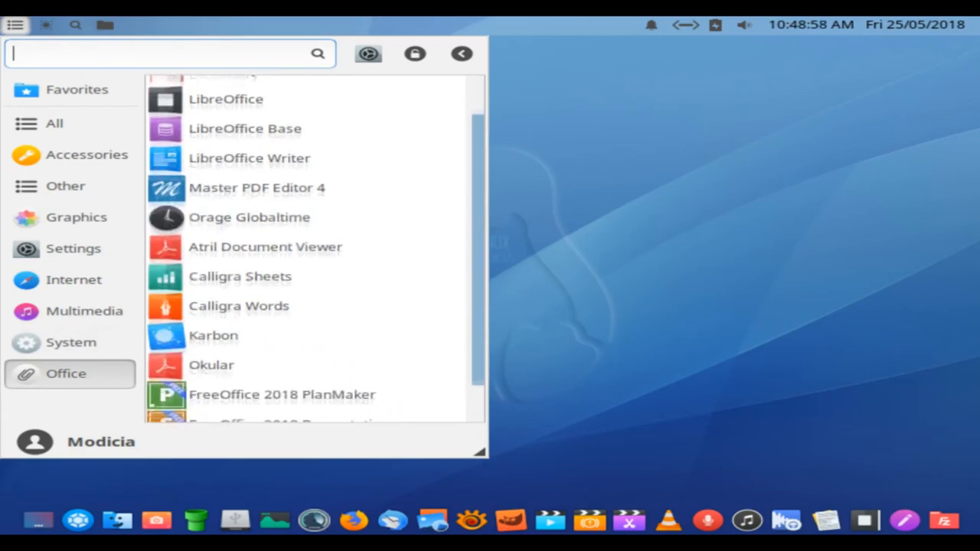
scroll(up, 3)
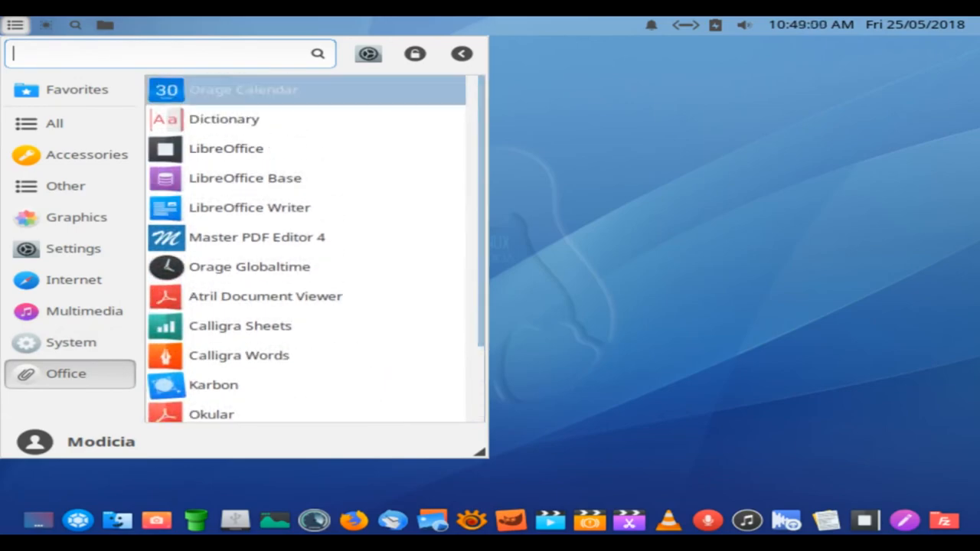
click(73, 248)
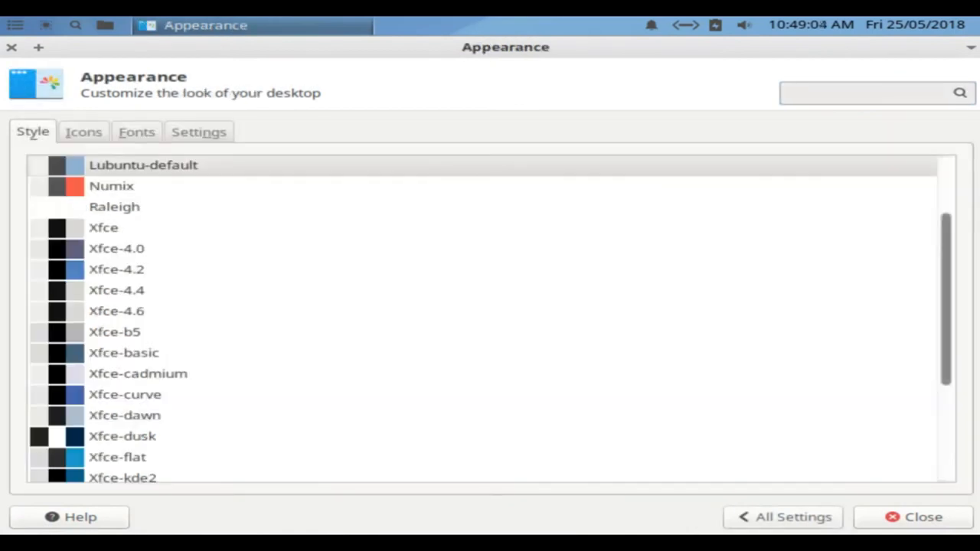
Step: Scroll through the list of window styles on the Style tab
scroll(up, 3)
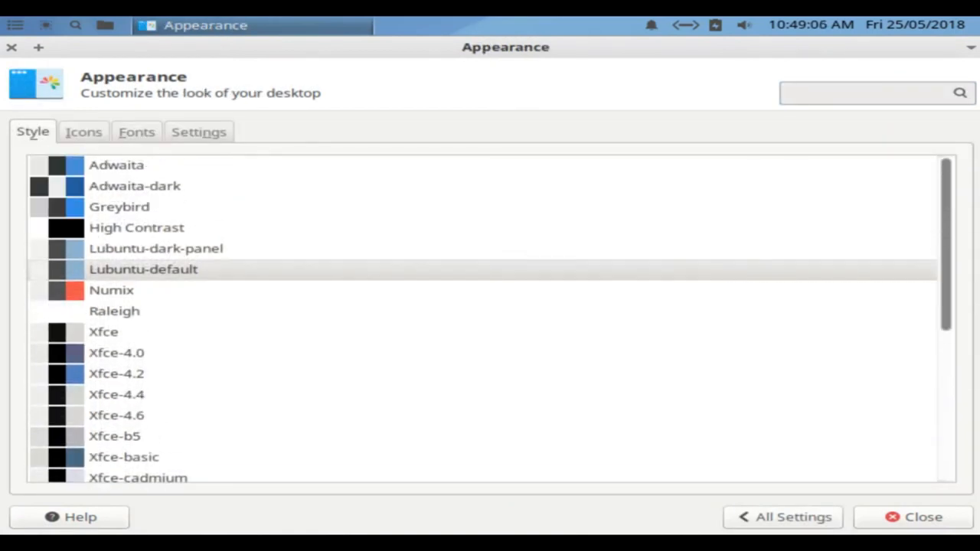
scroll(down, 3)
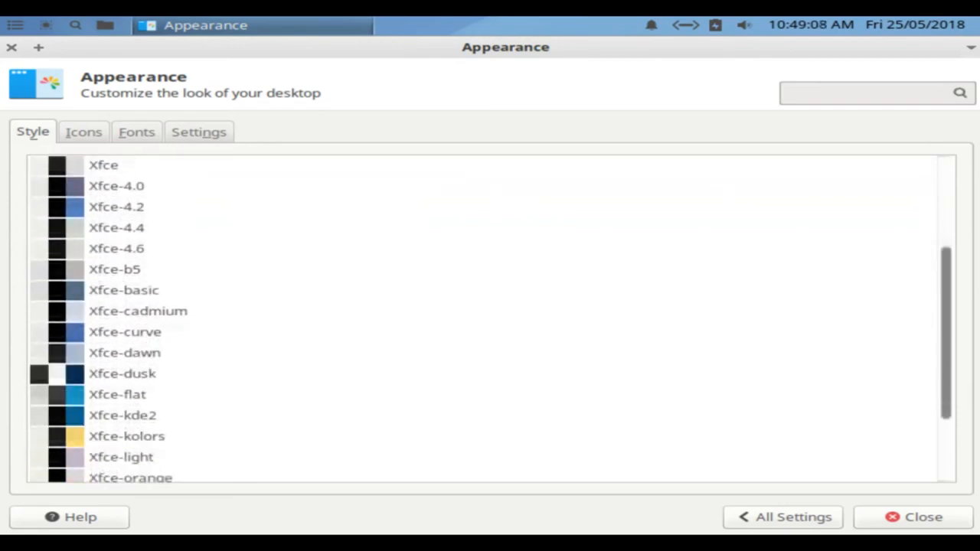
scroll(down, 3)
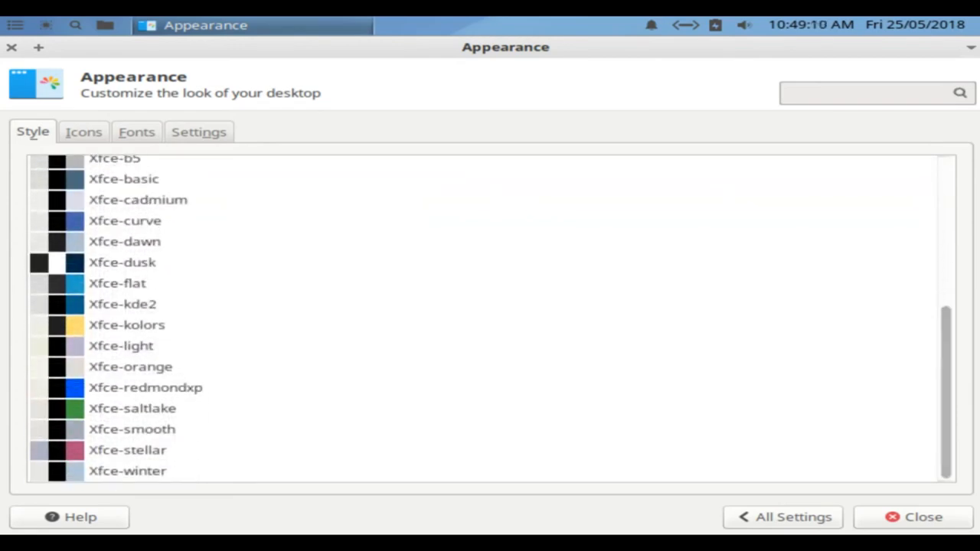
Step: Browse the Icons theme list, then close the Appearance settings window
click(83, 132)
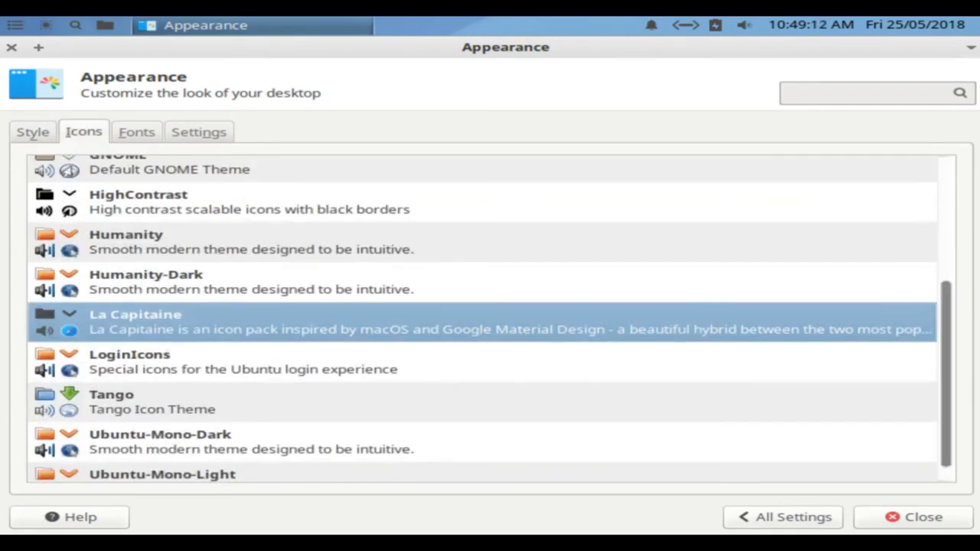
scroll(up, 3)
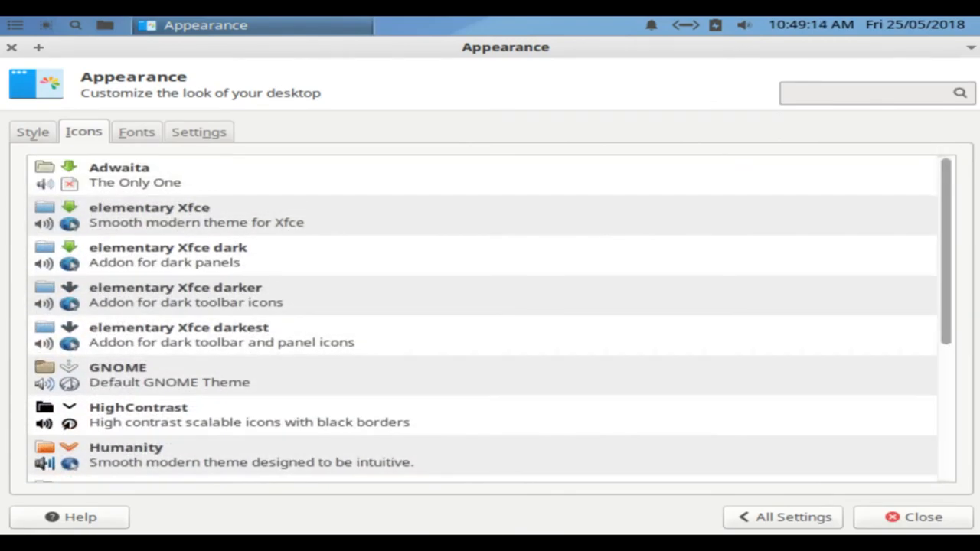
click(32, 132)
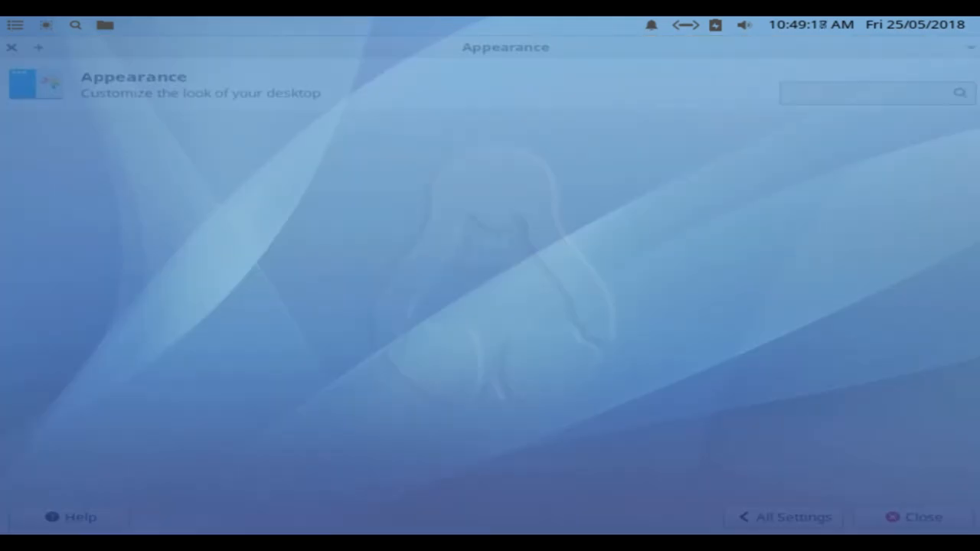
click(924, 518)
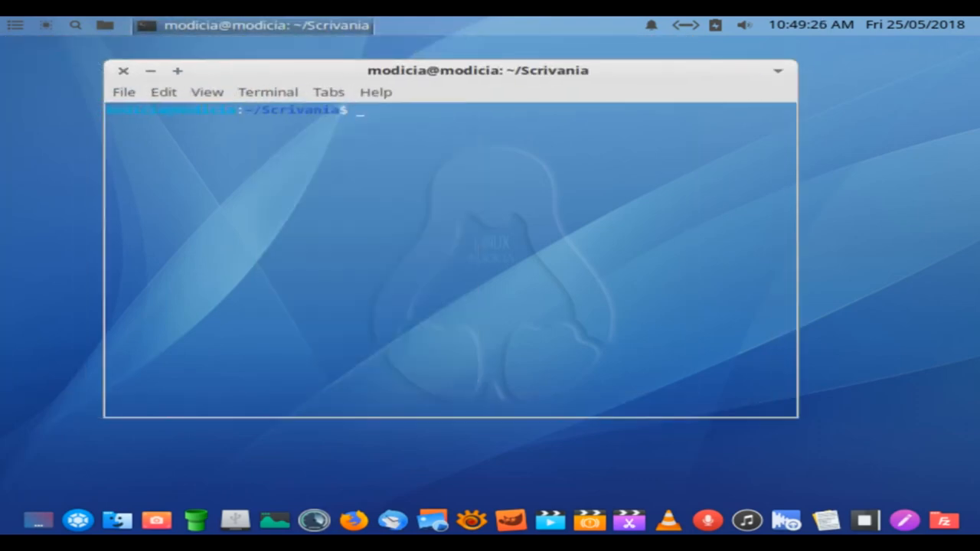
Step: View Xfce Terminal's About dialog (version 0.8.7.3) and its credits, then dismiss it
click(377, 92)
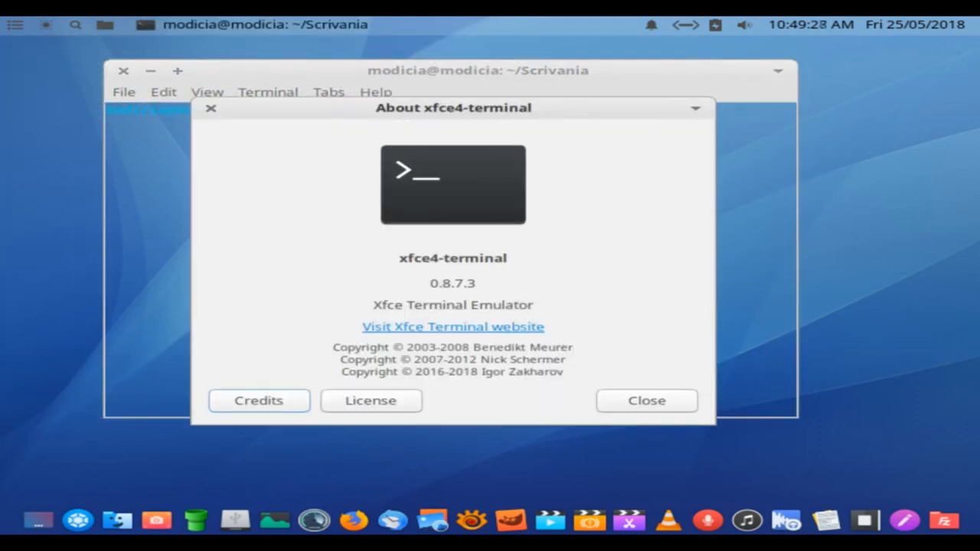
click(258, 402)
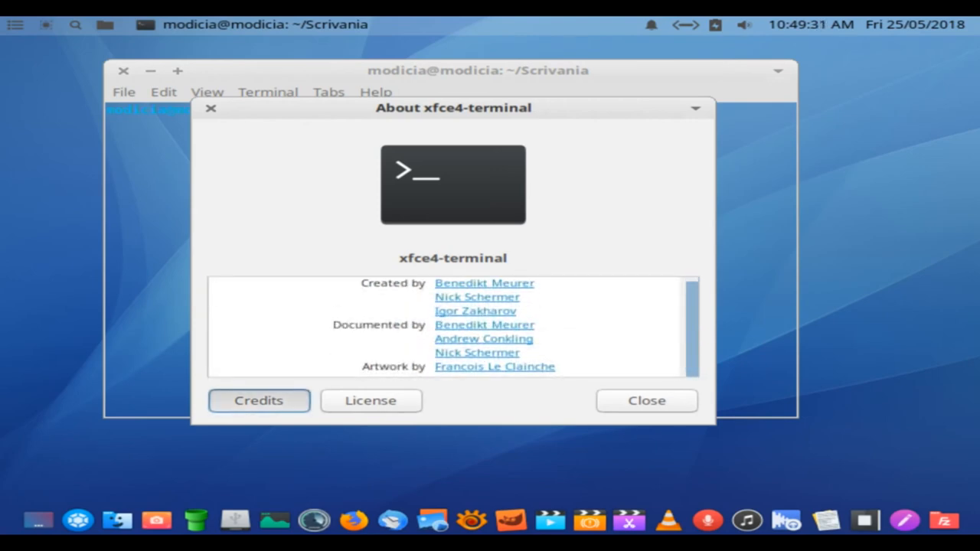
click(646, 402)
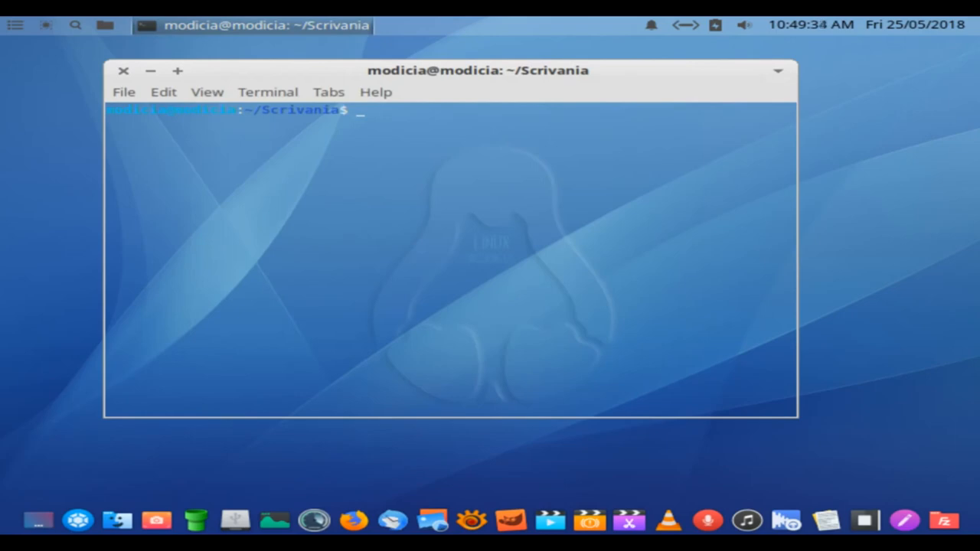
Step: Enter uname -a and uname -r at the prompt, correcting a mistyped option along the way
text(u)
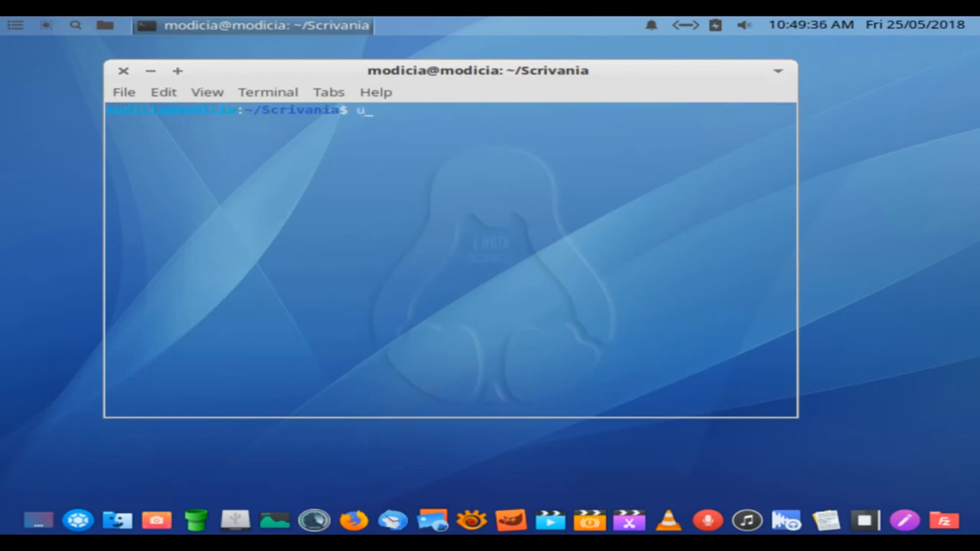
text(name 'a)
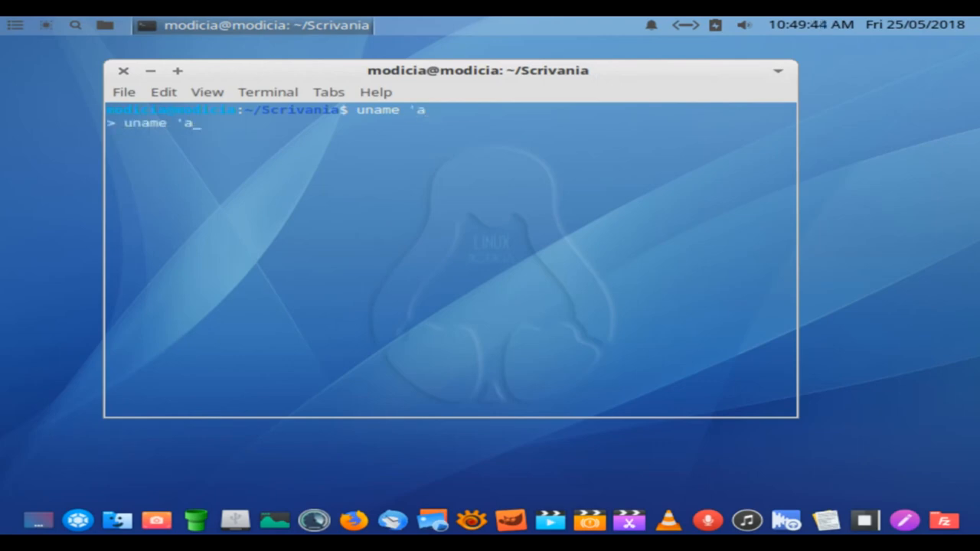
key(BackSpace)
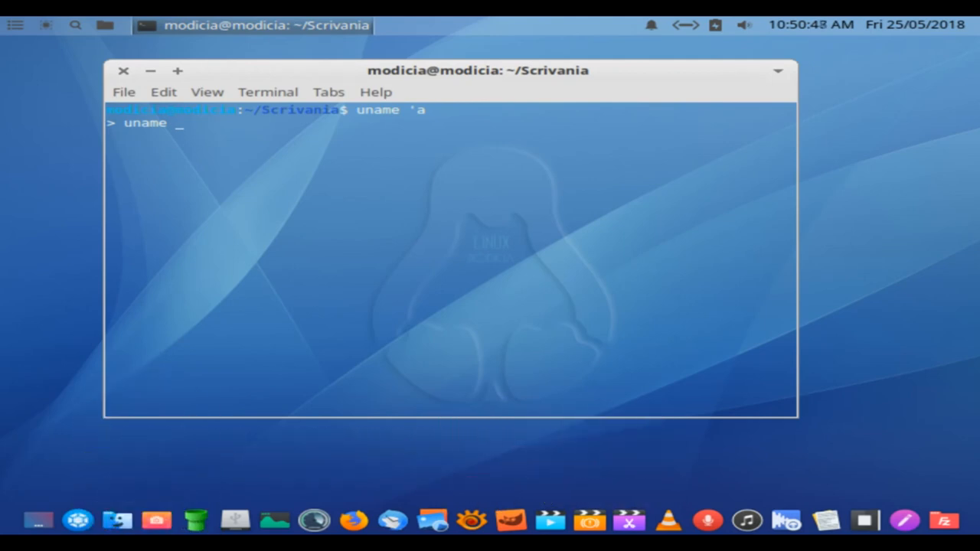
text(-a)
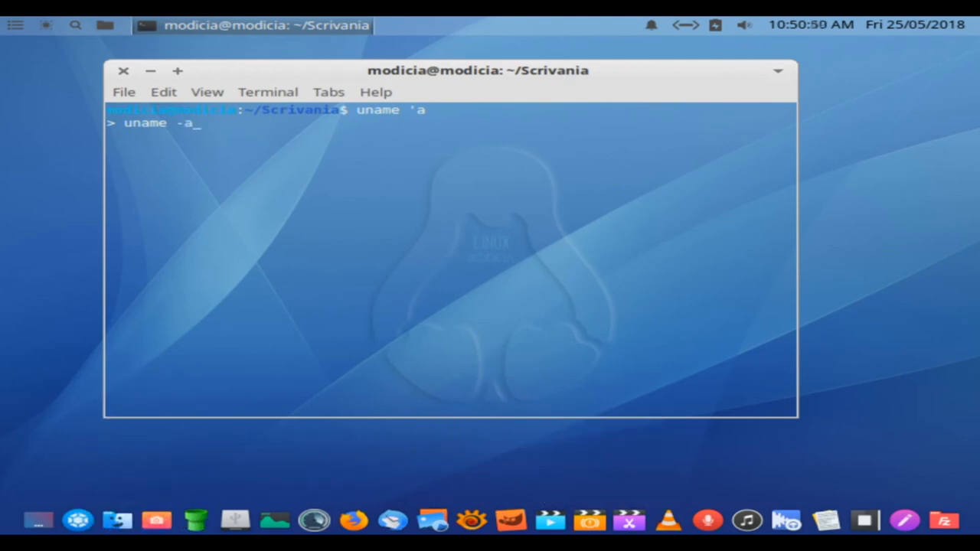
key(Return)
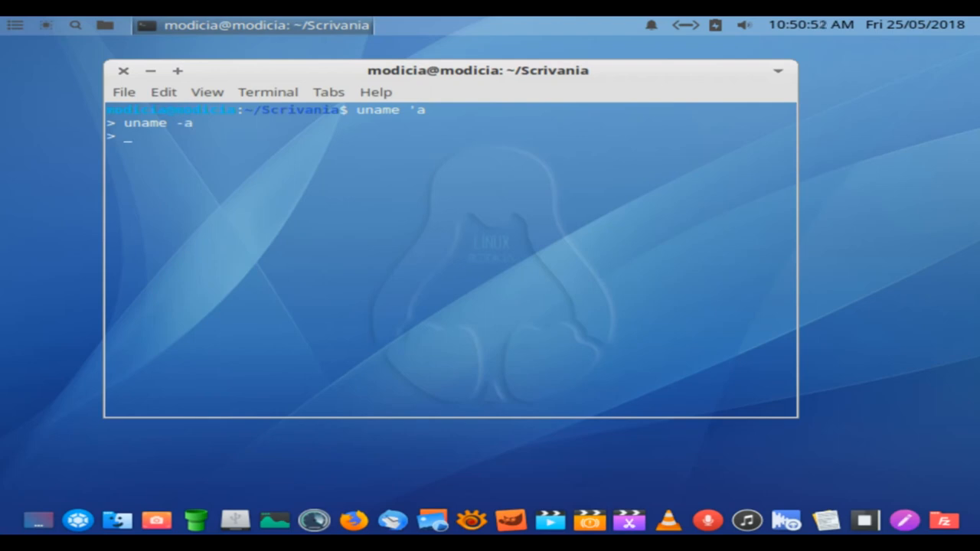
text(uname)
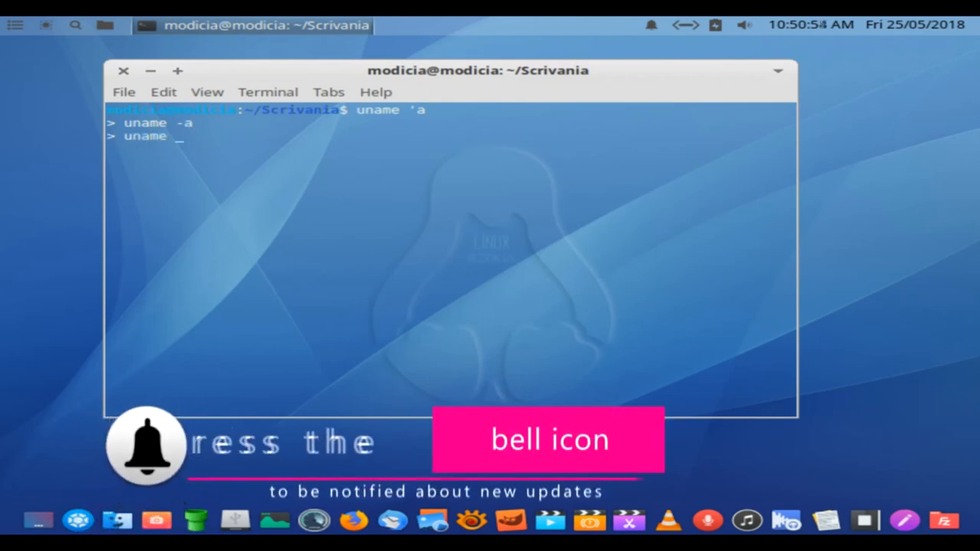
text(-r)
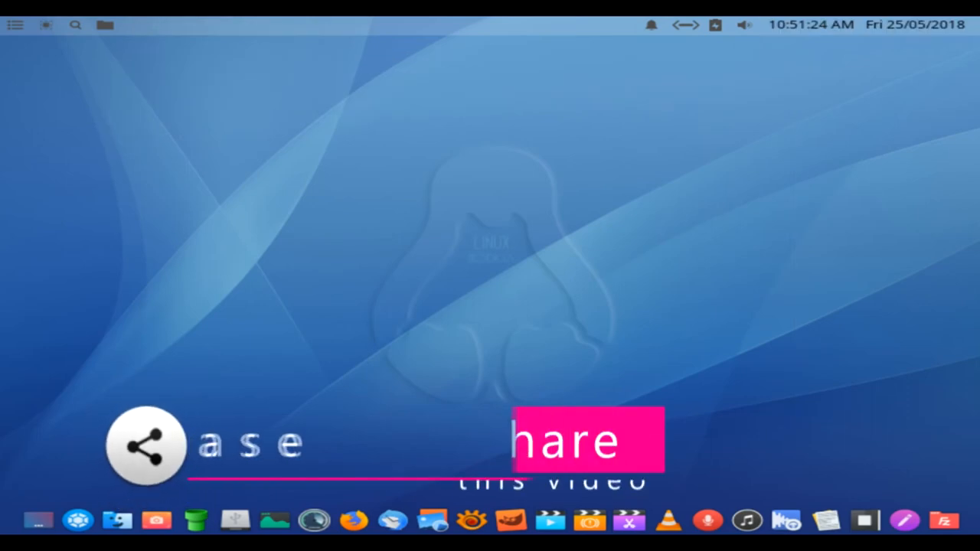
Step: Browse the Other, Settings and System categories in the Whisker Menu
click(15, 24)
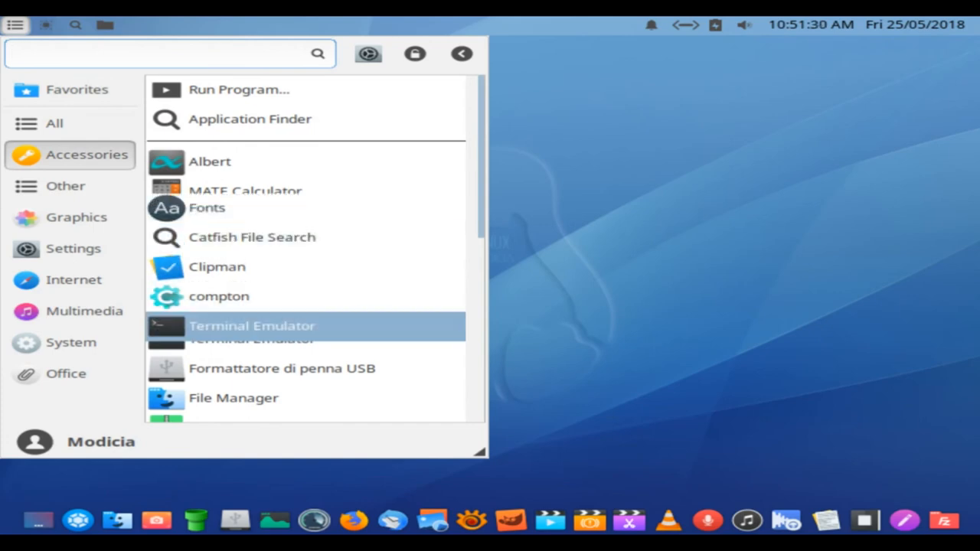
click(64, 185)
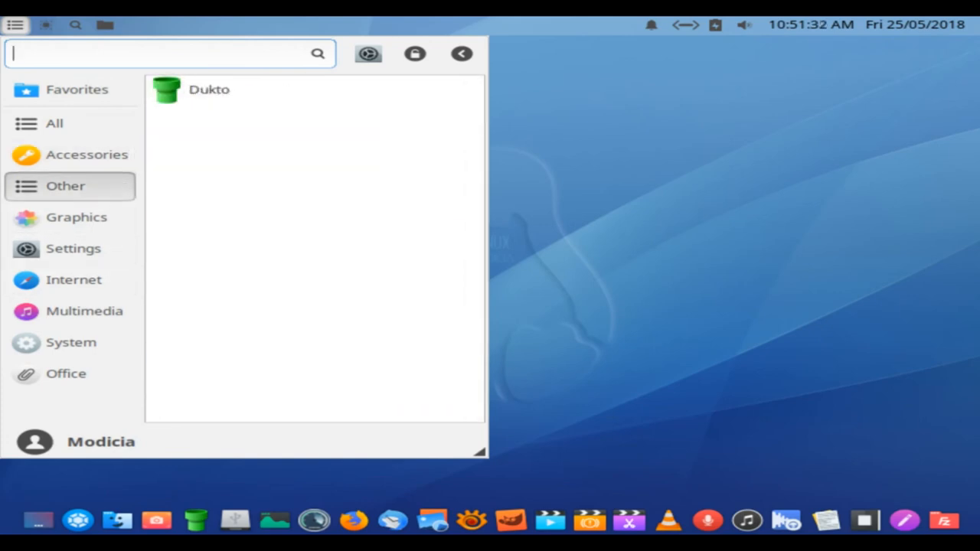
click(73, 248)
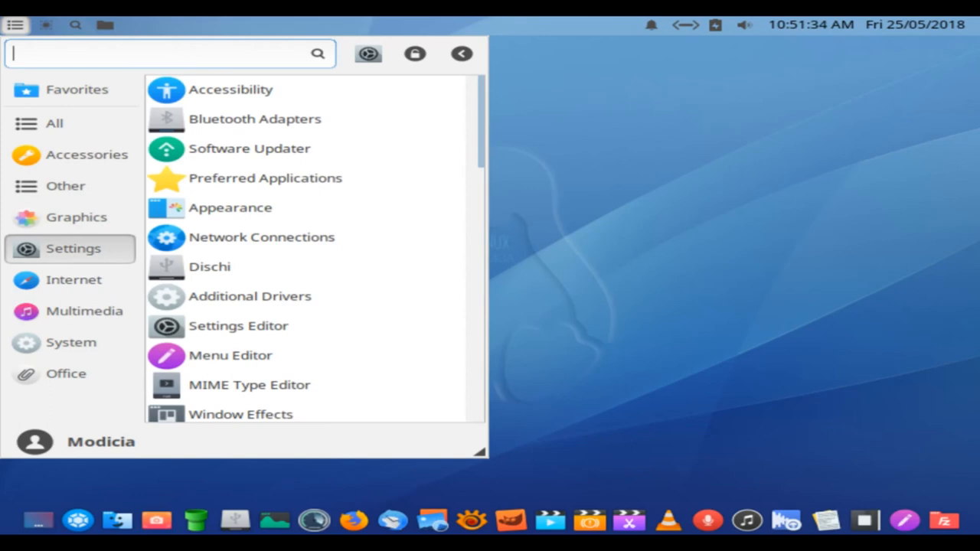
click(70, 343)
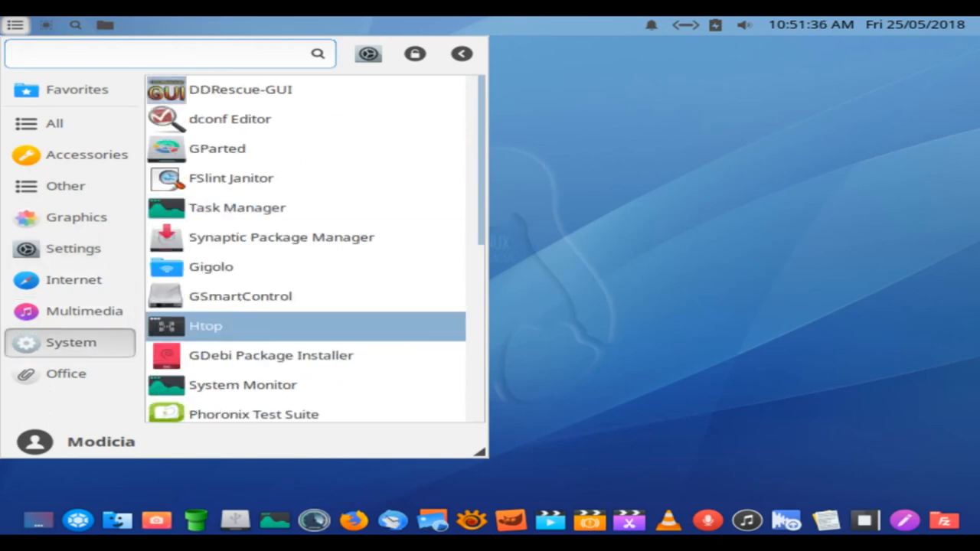
scroll(down, 3)
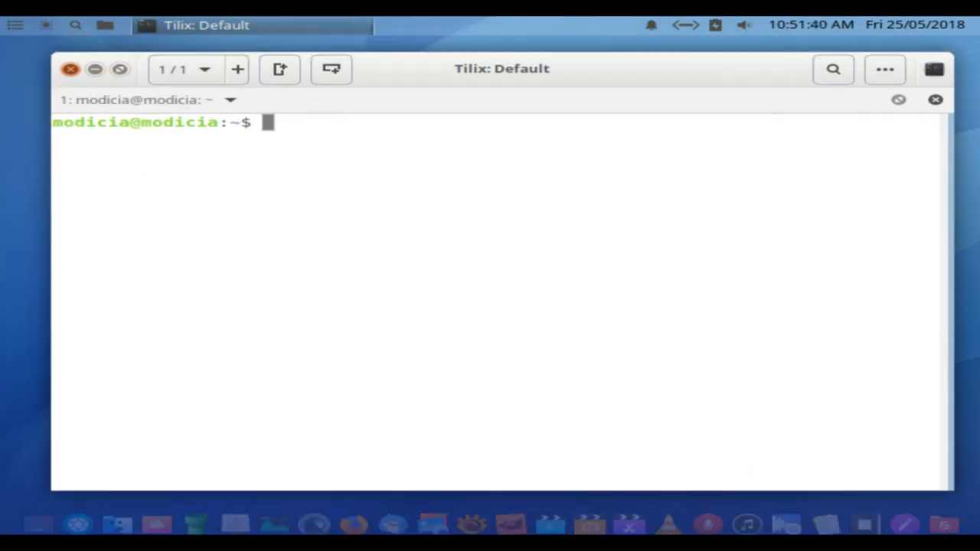
Step: Run uname -a and uname -r in Tilix, showing kernel release 4.15.0-22-generic
text(uname -a)
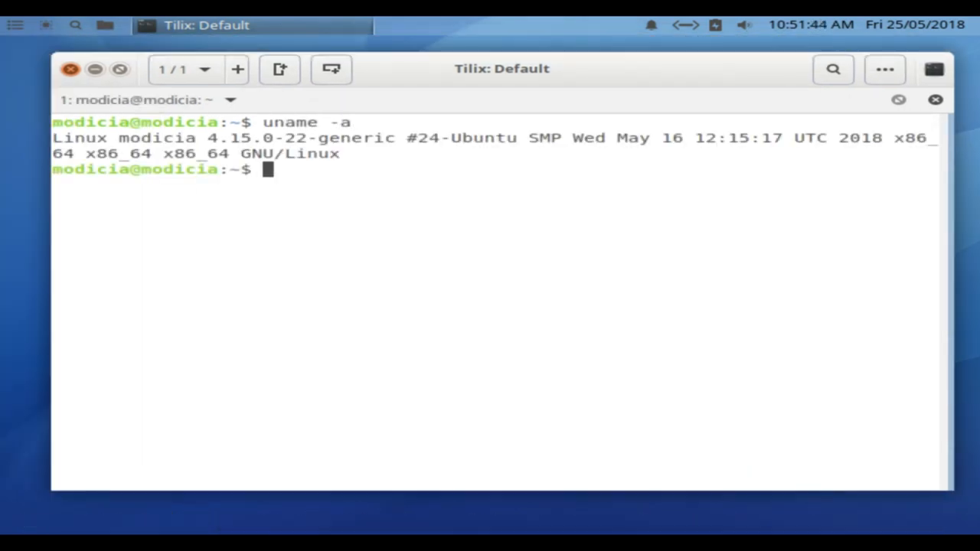
text(uname -r)
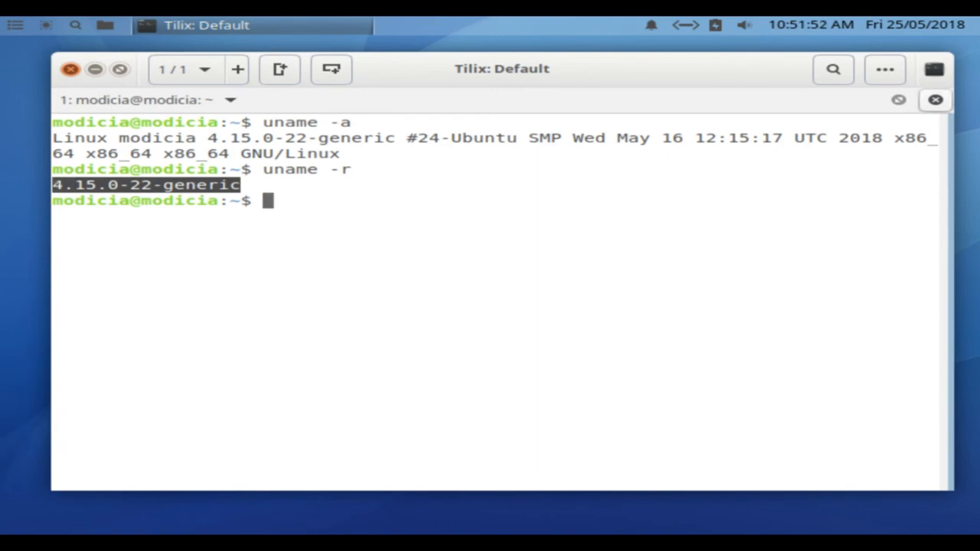
click(71, 69)
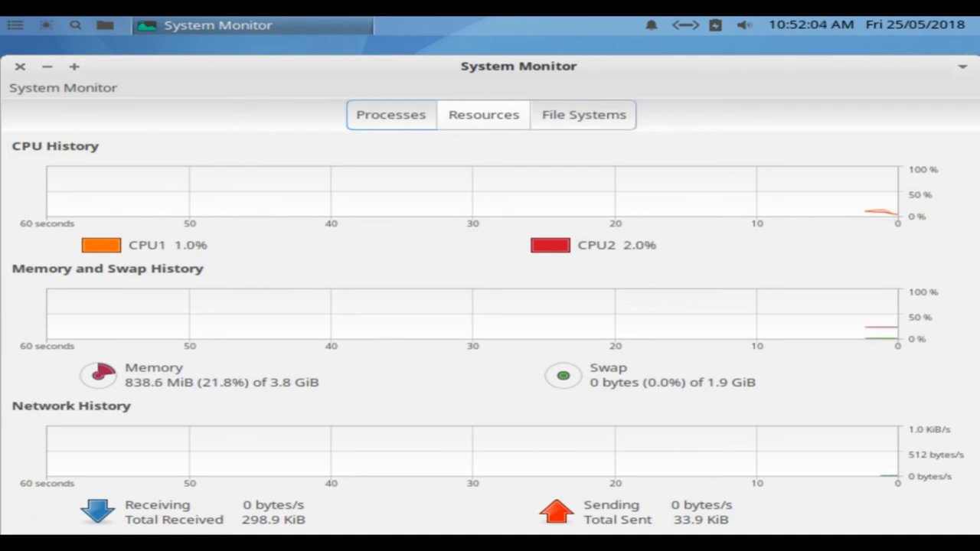
Step: Show the Resources graphs for CPU, memory and network history in System Monitor
click(20, 67)
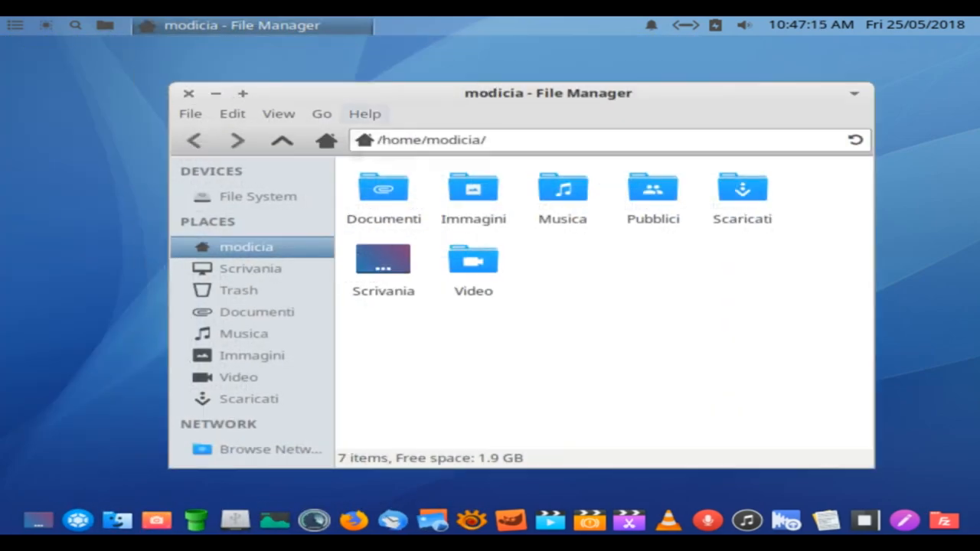
Step: View Thunar 1.6.15's About dialog and its Written by, Documented by and Artwork by credits
click(365, 113)
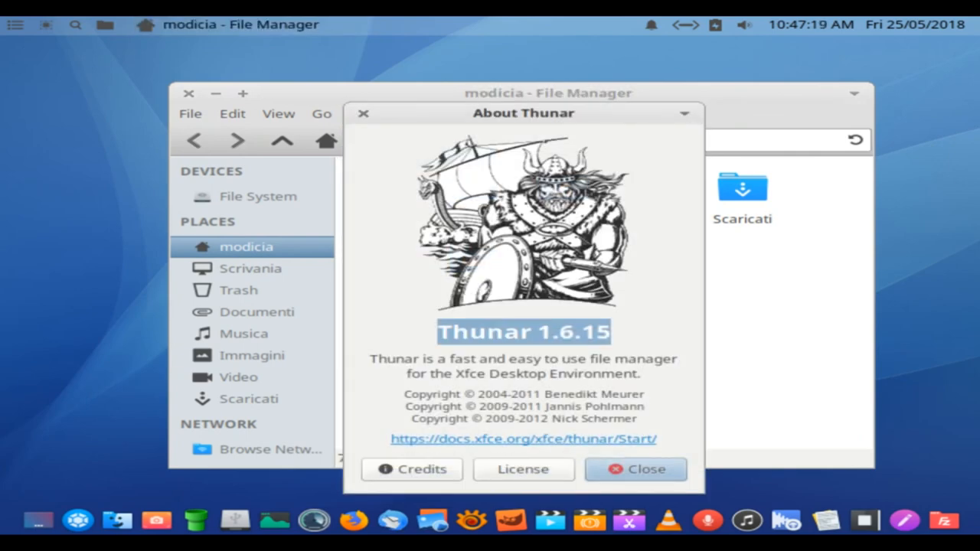
click(411, 469)
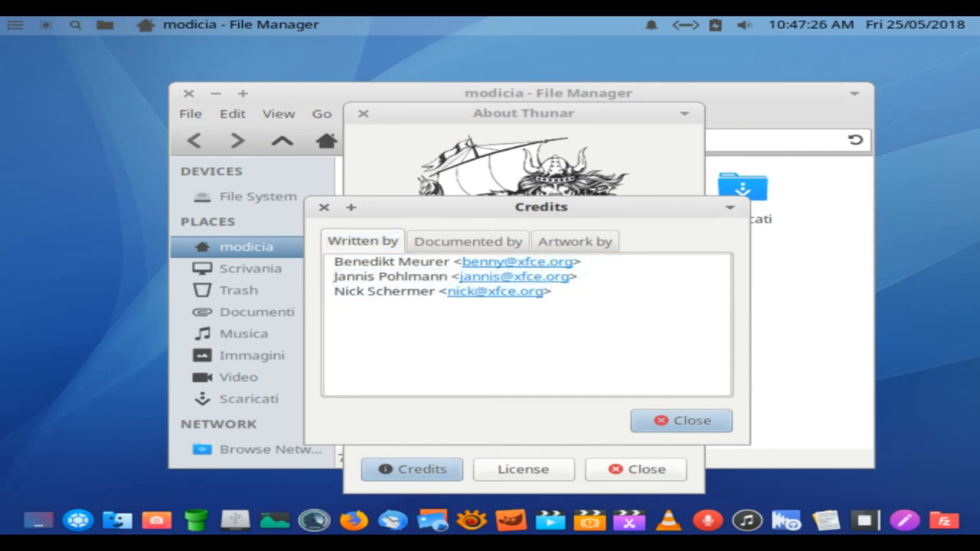
click(468, 241)
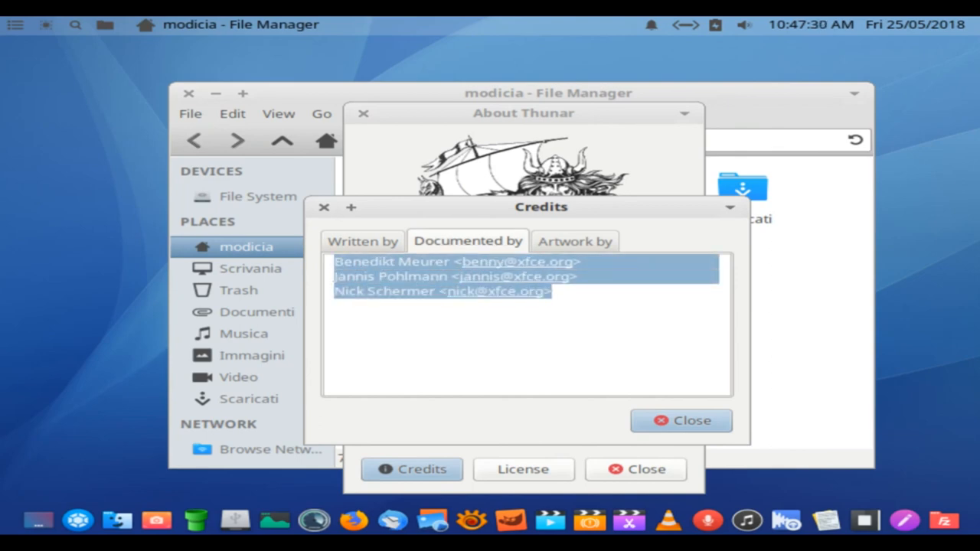
click(574, 240)
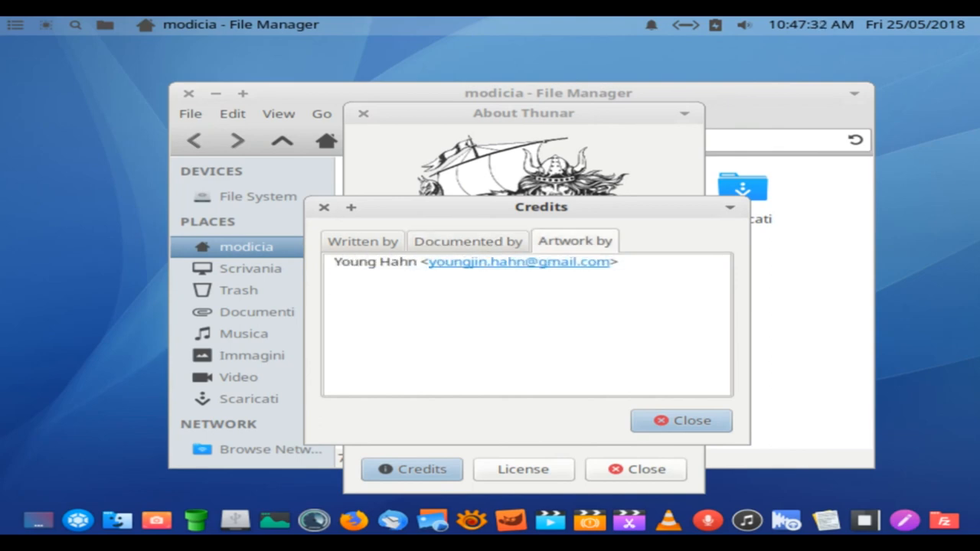
triple_click(474, 260)
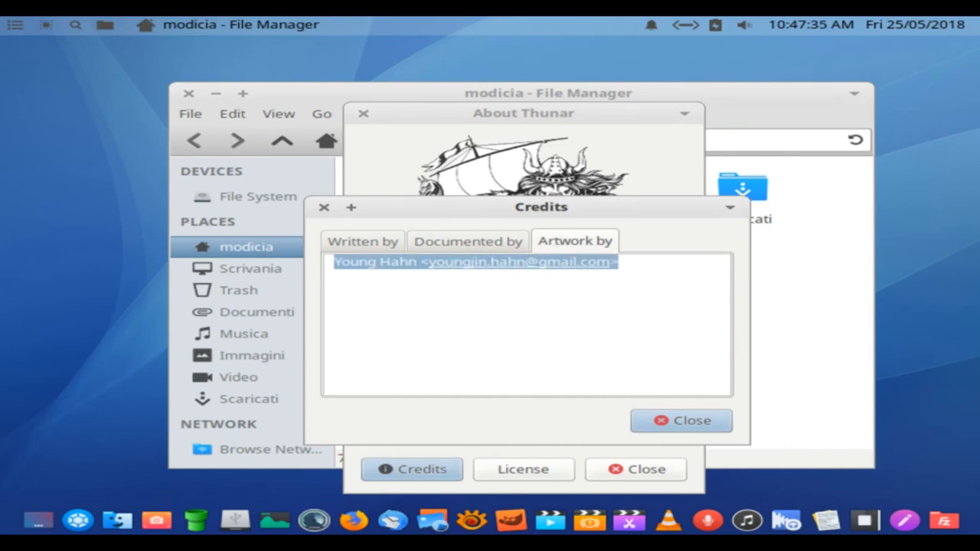
Step: Close the credits window and the Thunar file manager
click(680, 420)
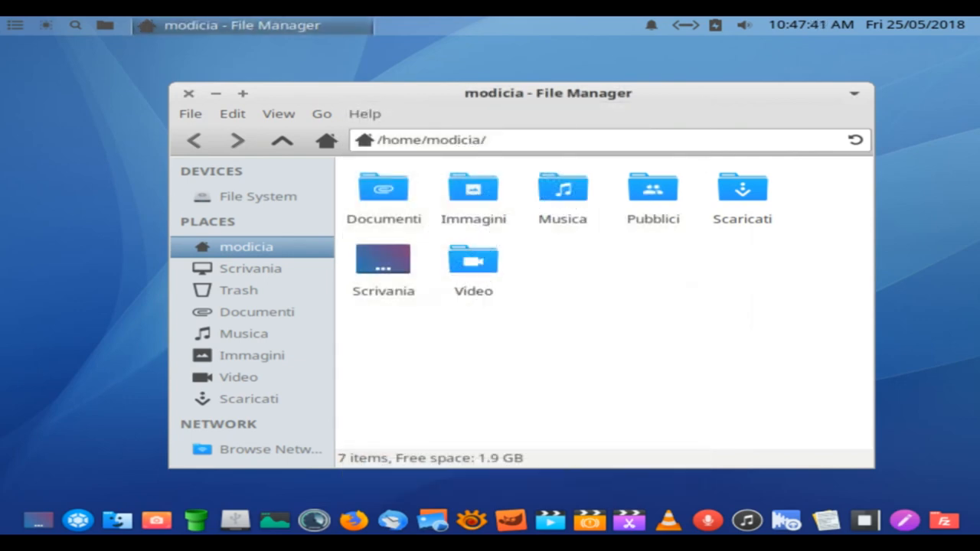
click(190, 94)
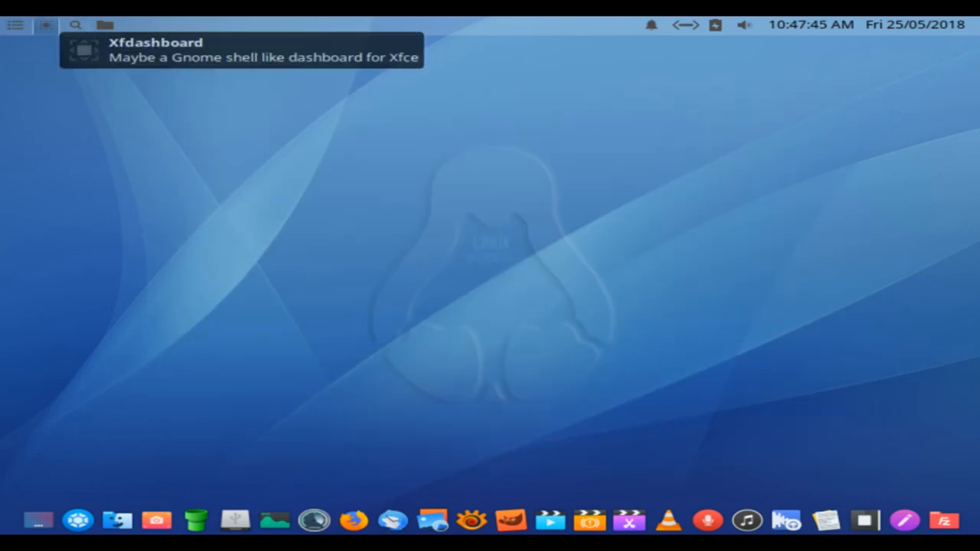
mouse_move(104, 24)
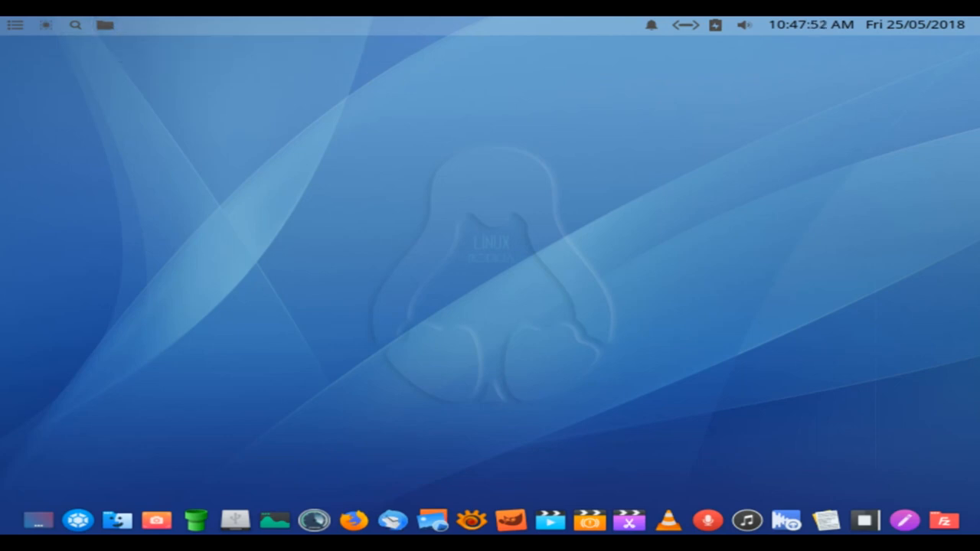
Step: Bring up the Whisker Menu on its Favorites list (Software, Synaptic, GParted)
click(13, 25)
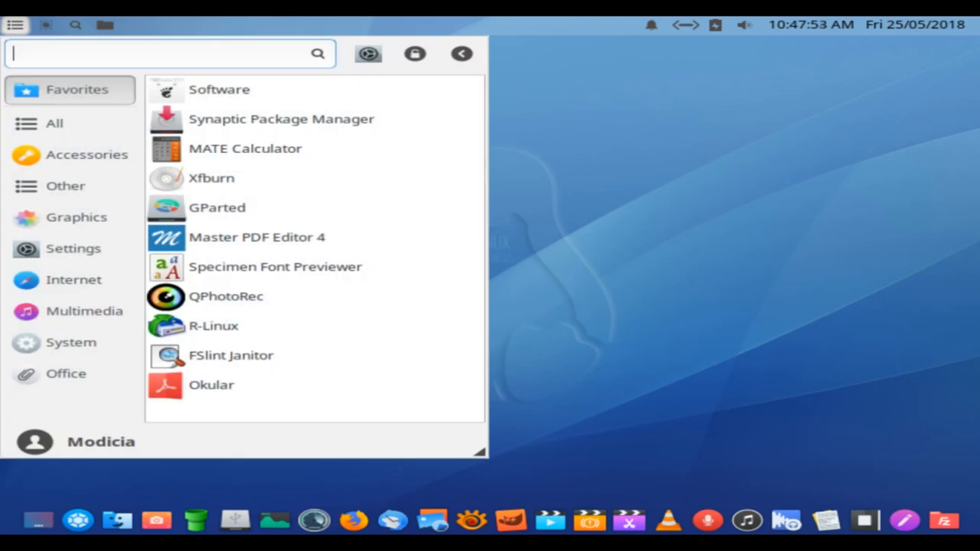
Step: Browse the Accessories list down to Graphical Disk Map and luckyBackup
click(85, 155)
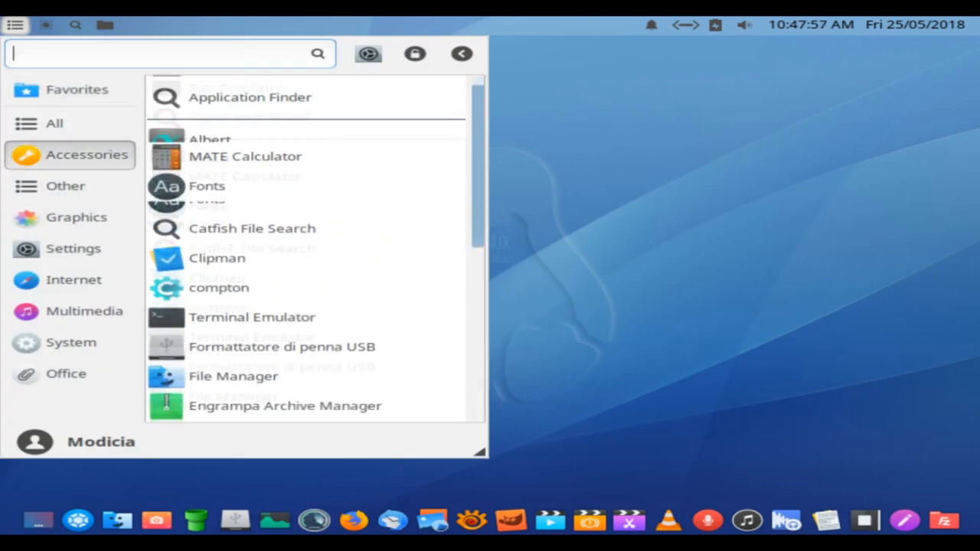
scroll(down, 3)
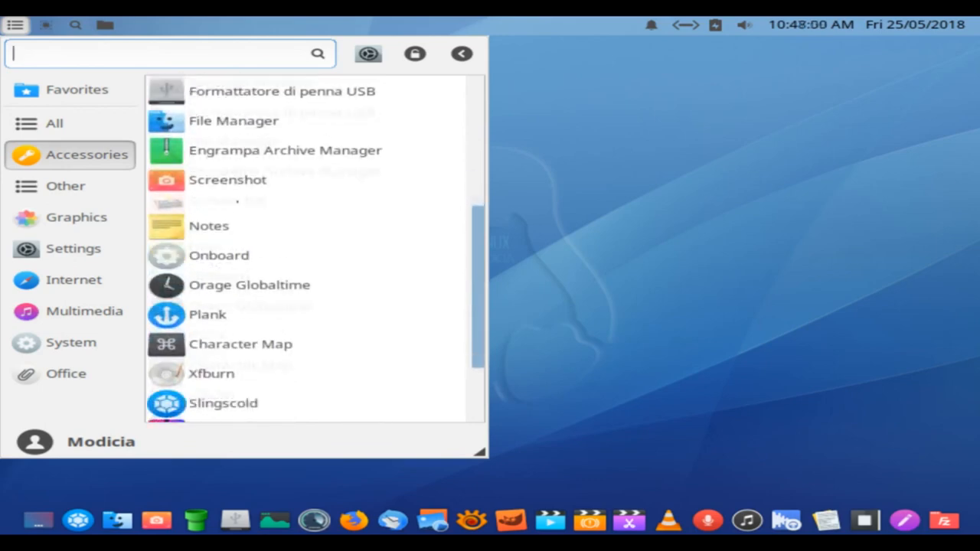
scroll(down, 3)
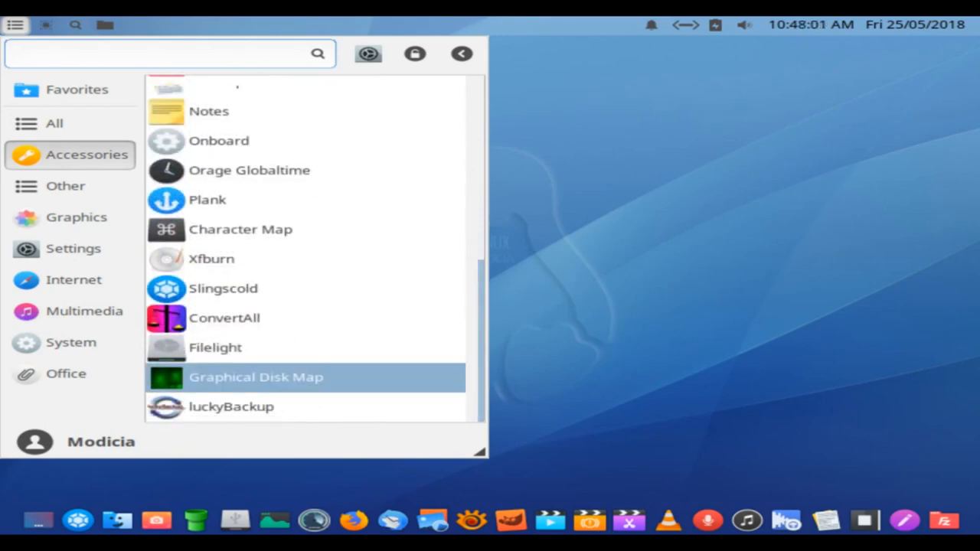